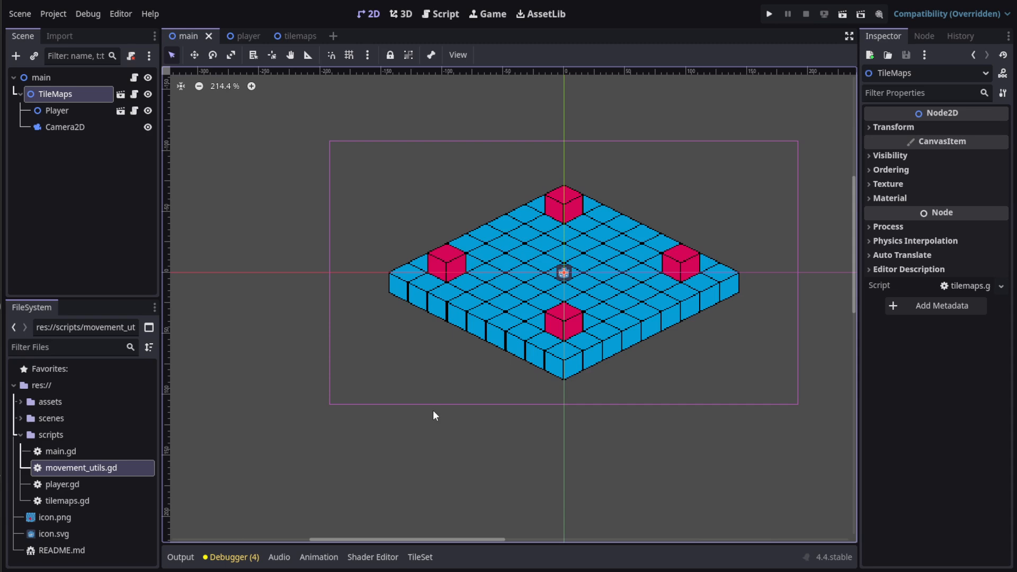
mouse_move(842, 15)
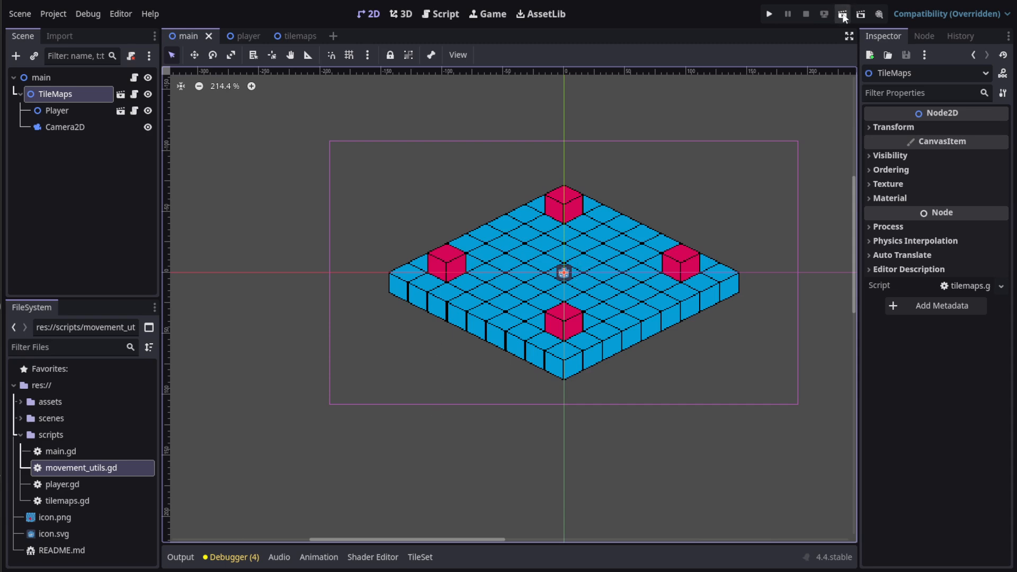
Run the demo and walk the player between tiles around the red blocks and grid corners
click(771, 14)
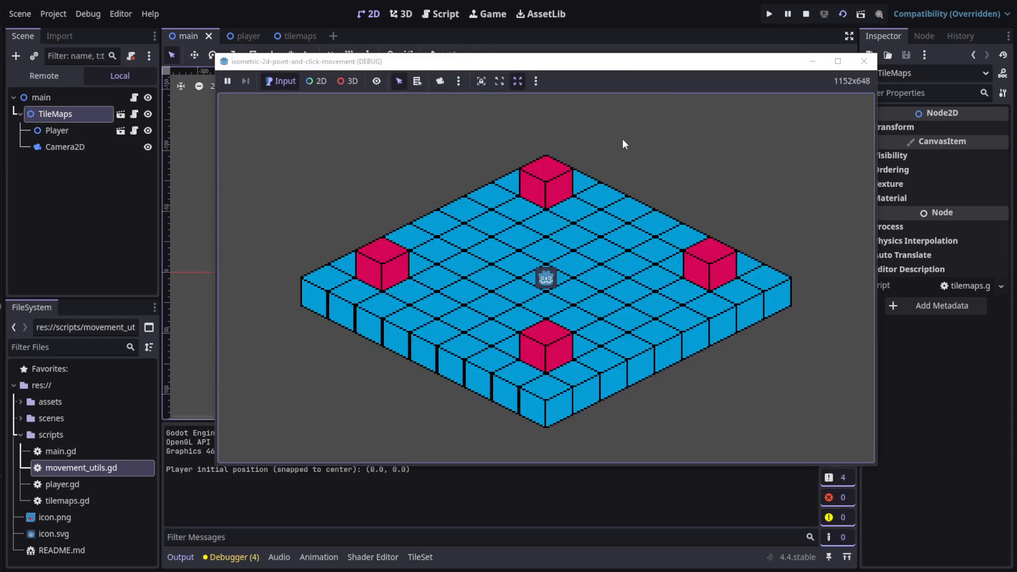
click(575, 321)
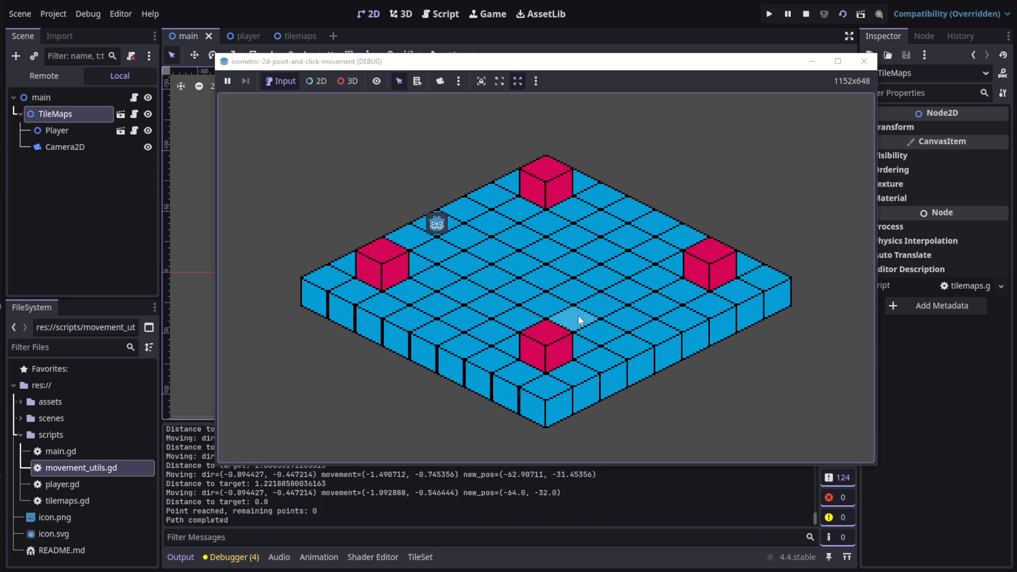
click(657, 337)
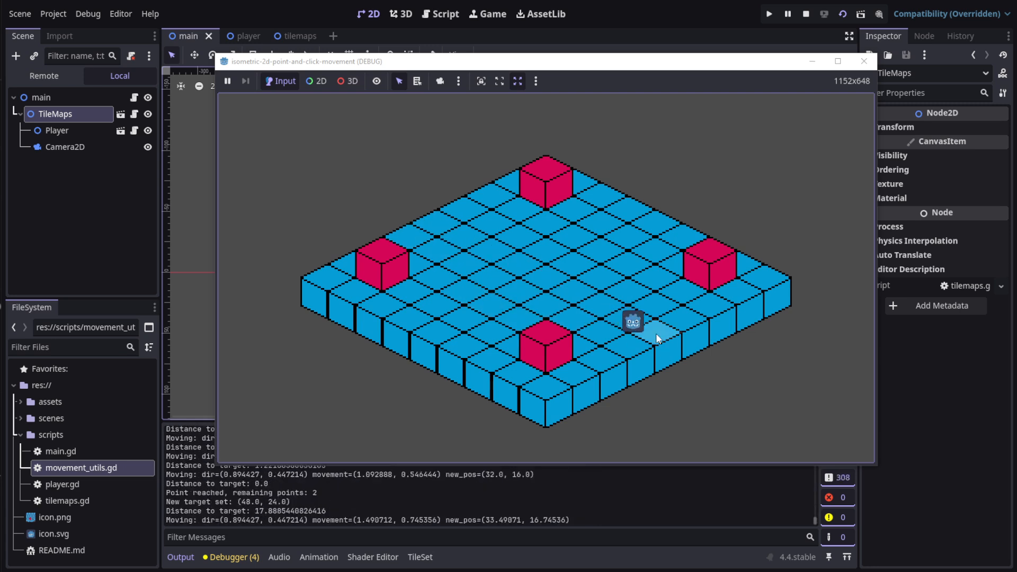
click(383, 307)
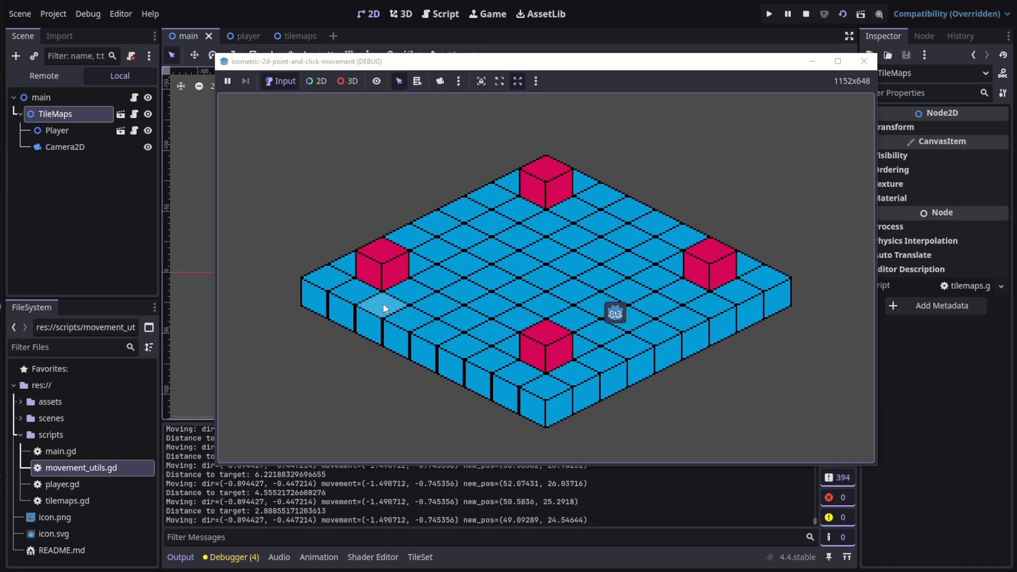
click(383, 307)
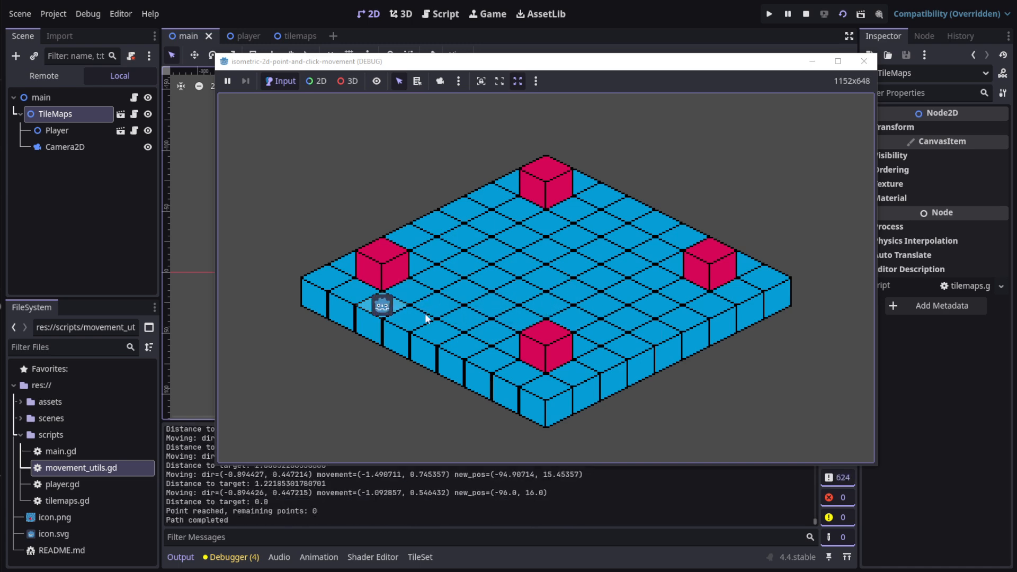
click(599, 226)
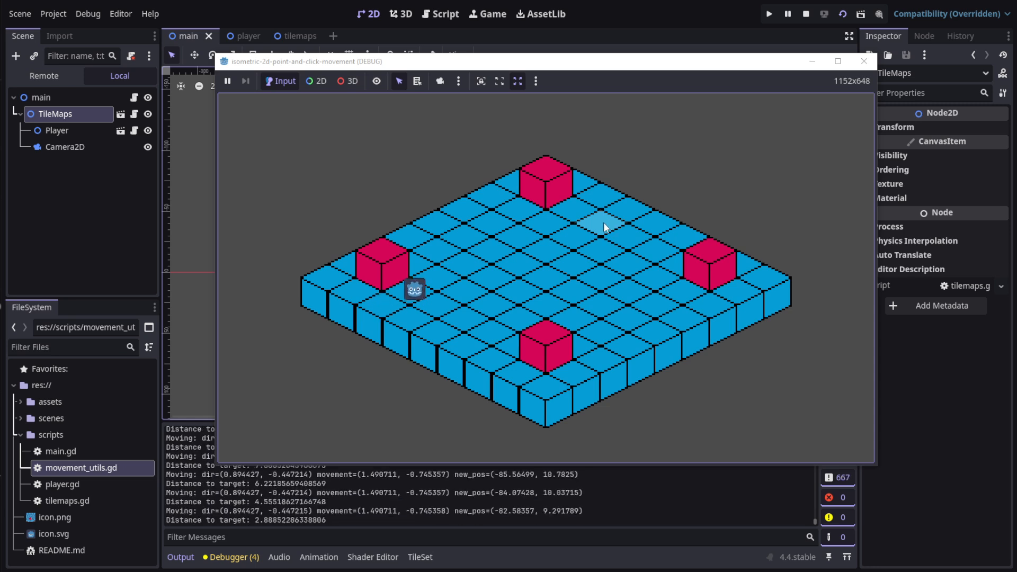
click(604, 224)
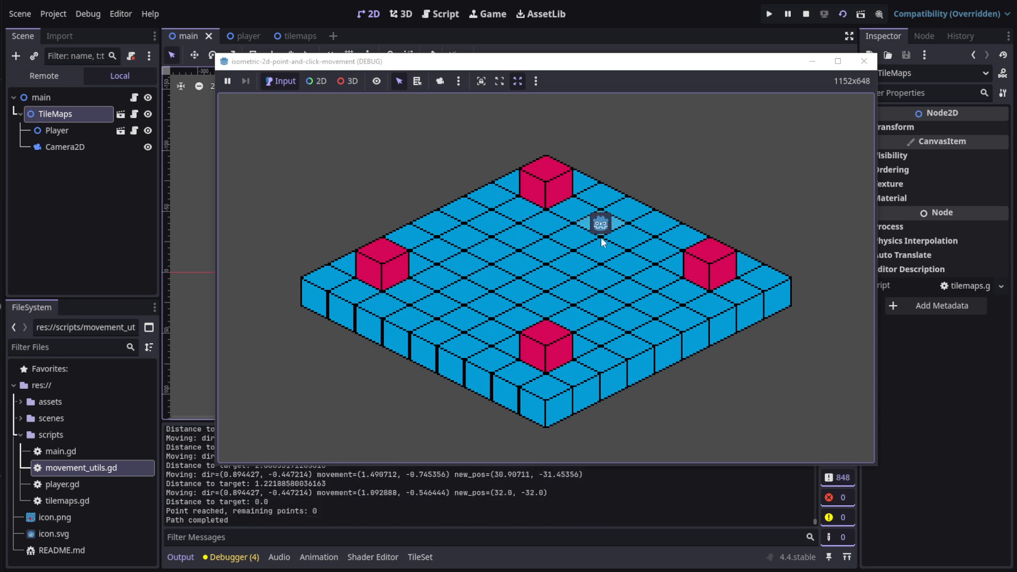
click(493, 333)
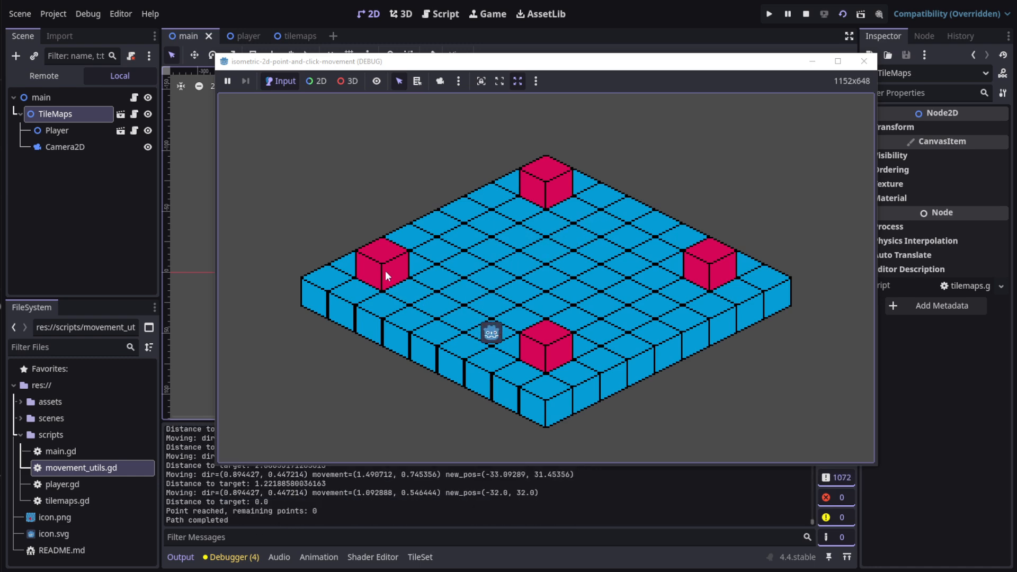
click(322, 287)
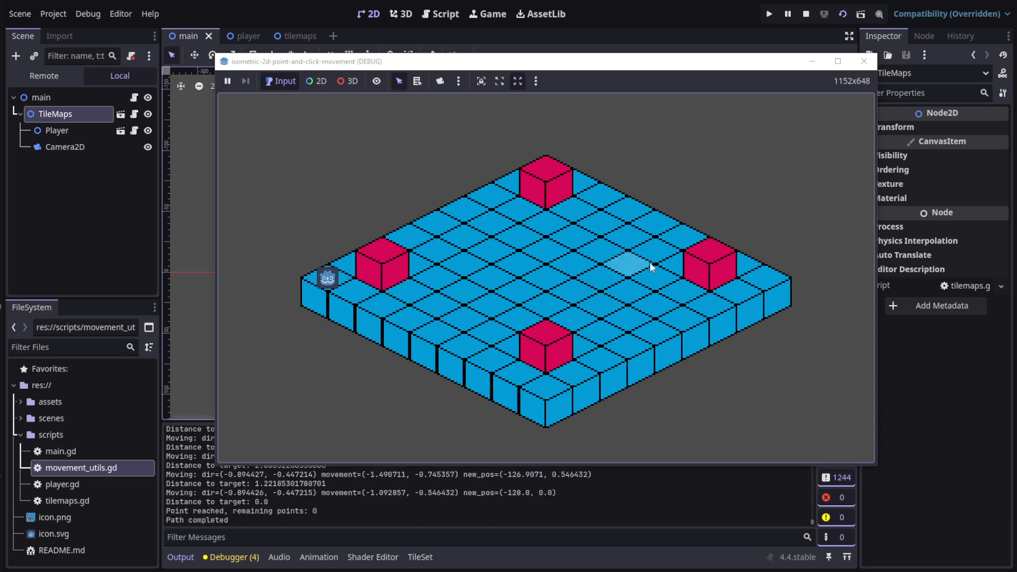
click(653, 267)
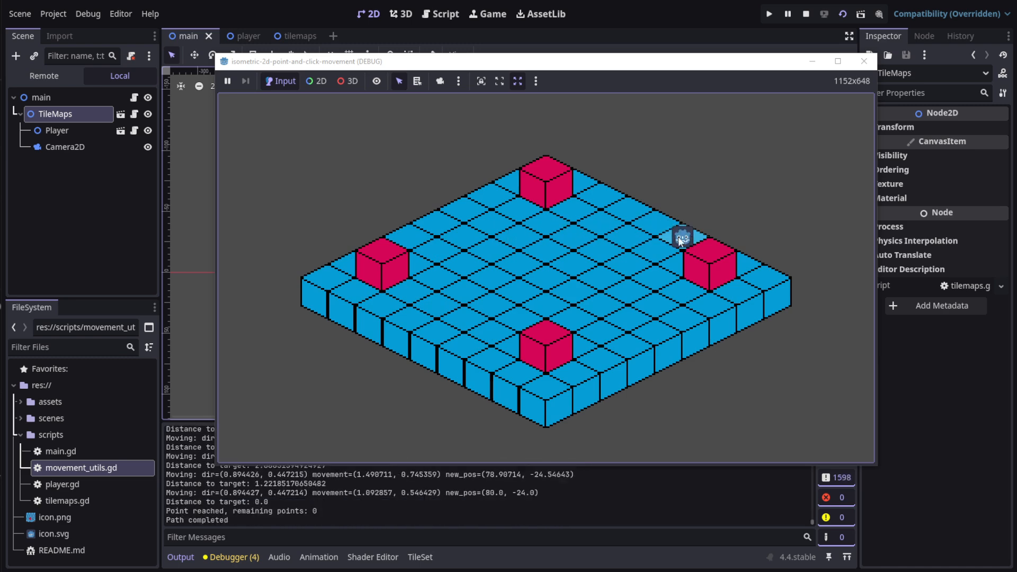
click(601, 248)
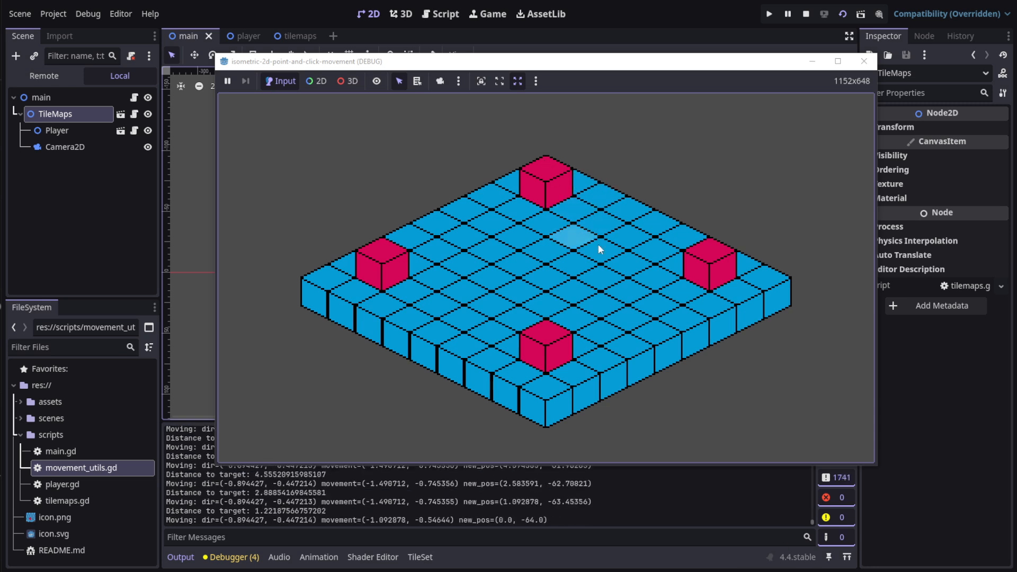
click(625, 350)
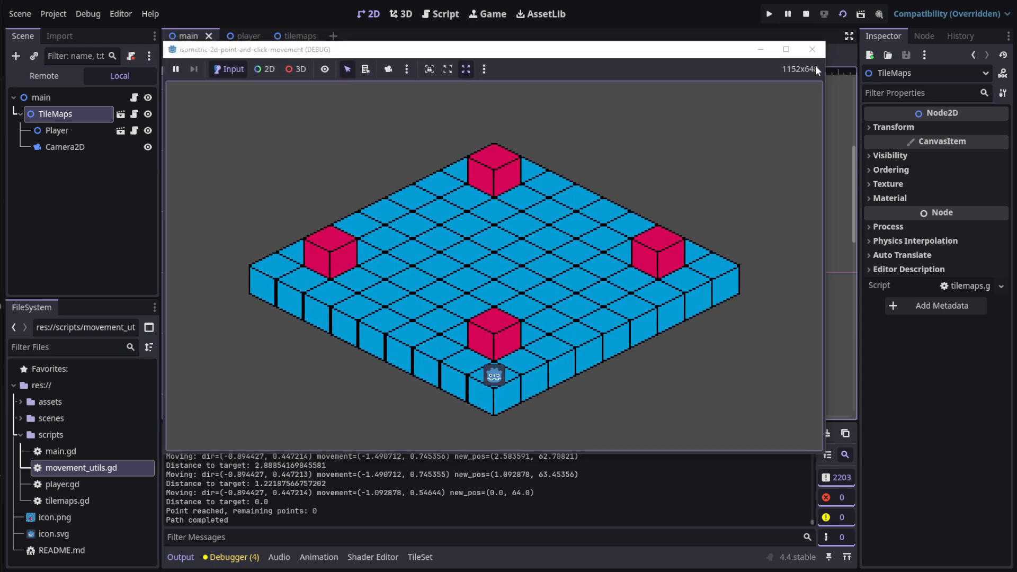
Stop the running game, hide the debugger panel and show the movement_utils.gd script
click(803, 15)
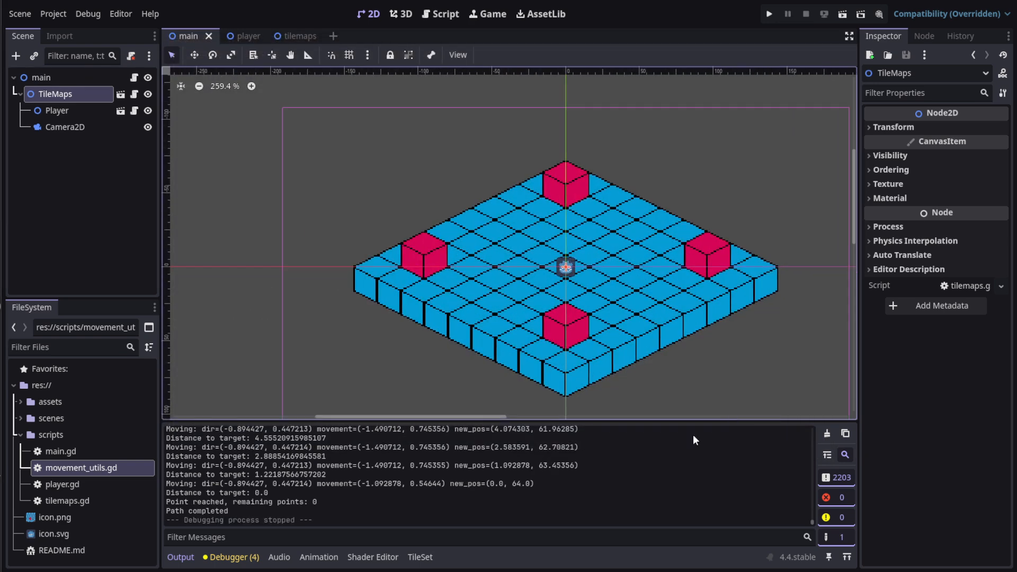
click(180, 558)
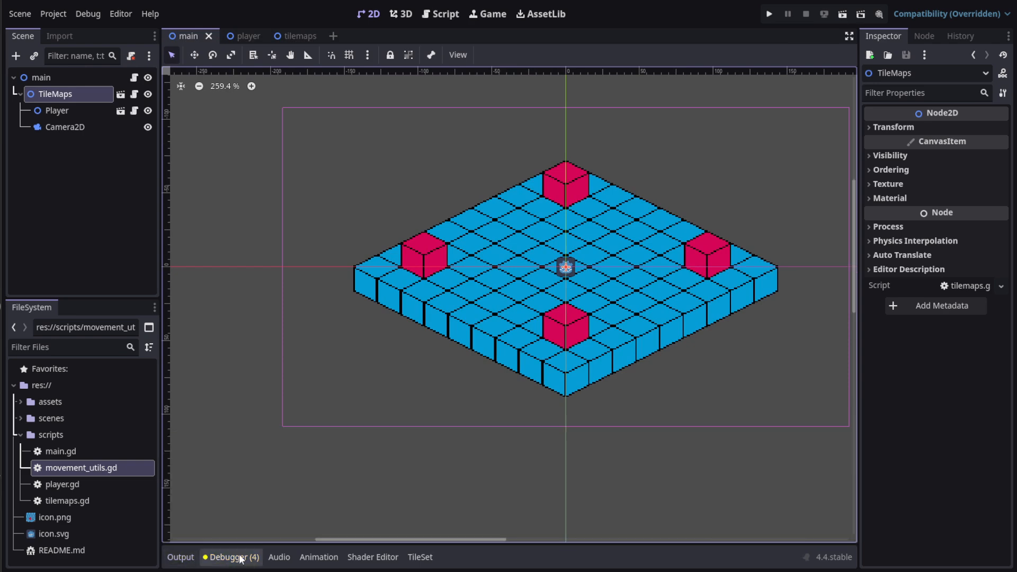
click(444, 14)
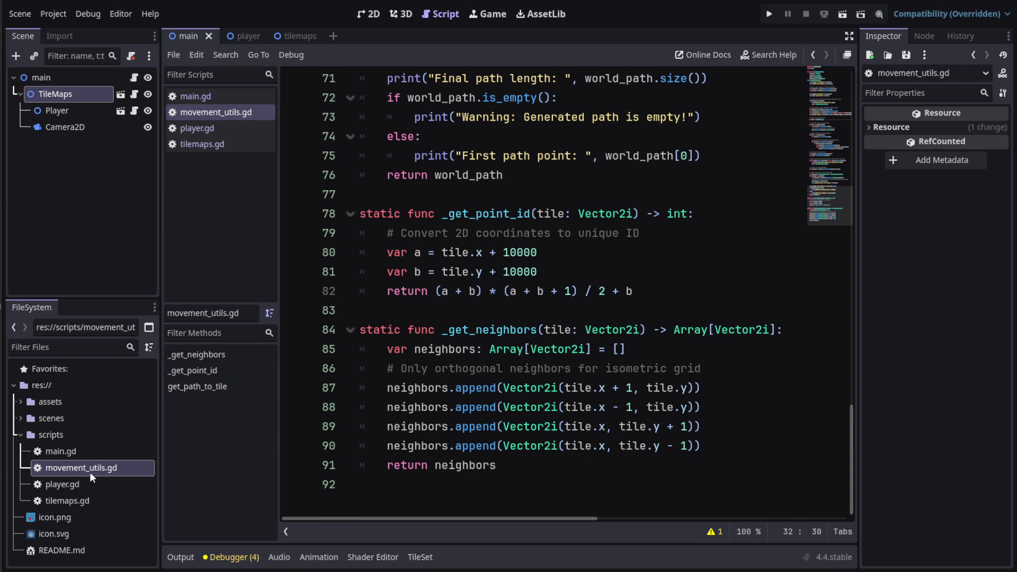
mouse_move(538, 290)
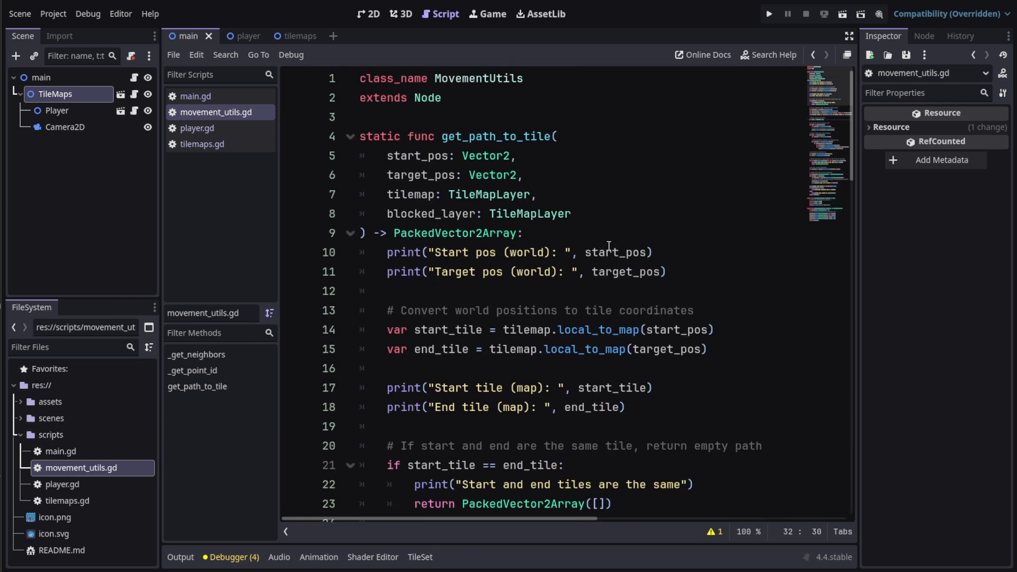
mouse_move(655, 212)
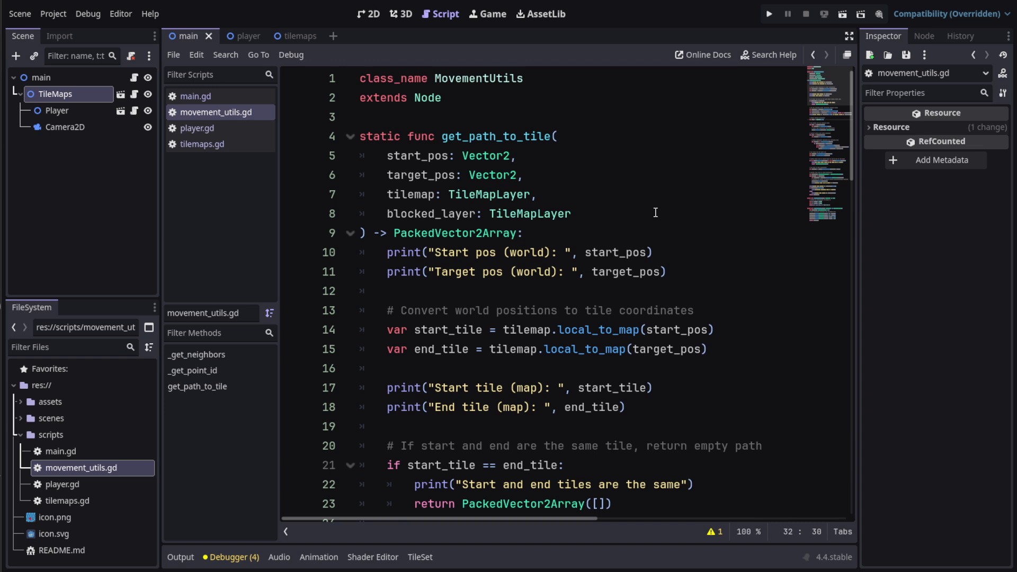
mouse_move(388, 175)
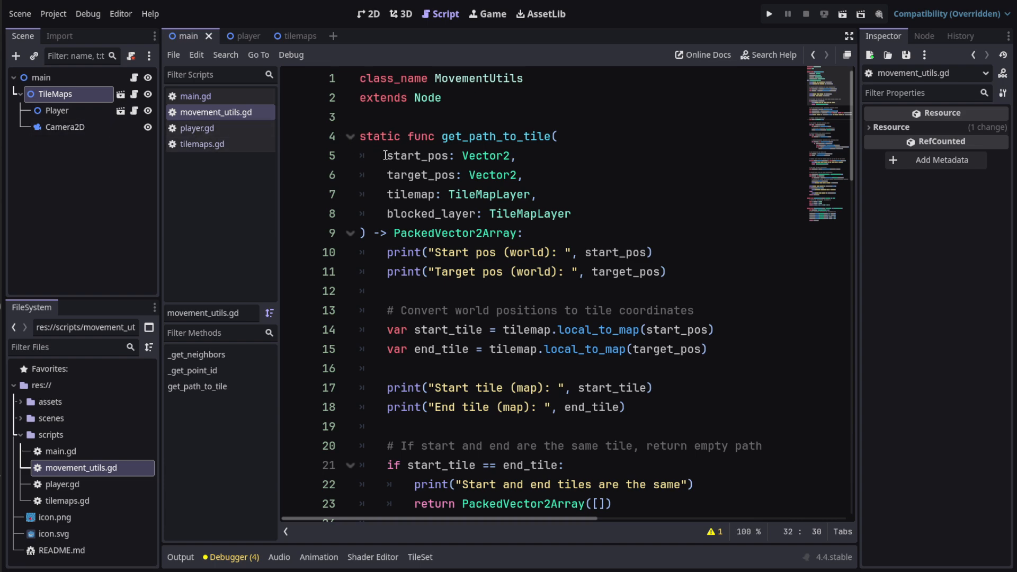
Highlight get_path_to_tile's start_pos and target_pos parameters and select its opening lines
double_click(418, 156)
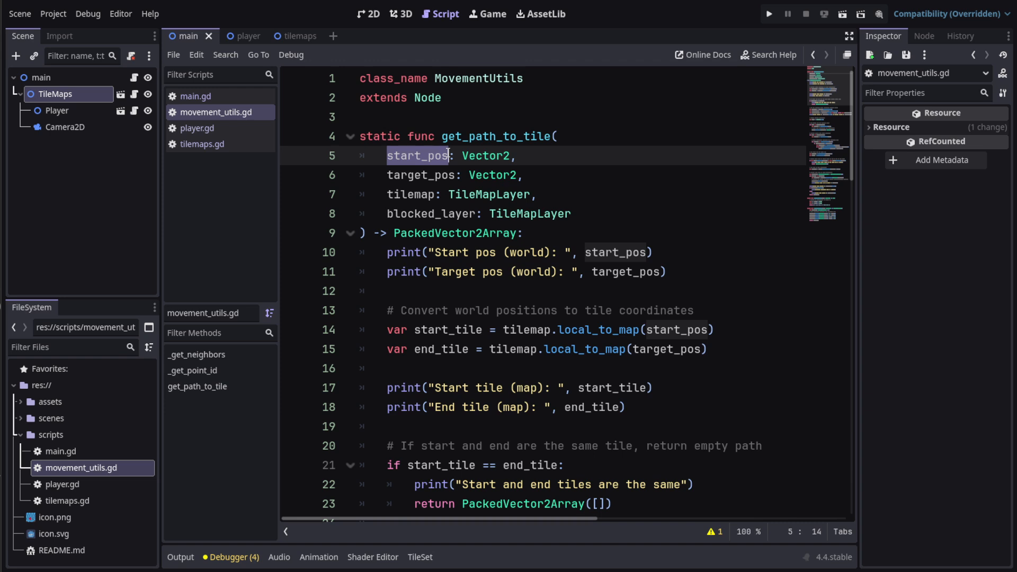
click(388, 176)
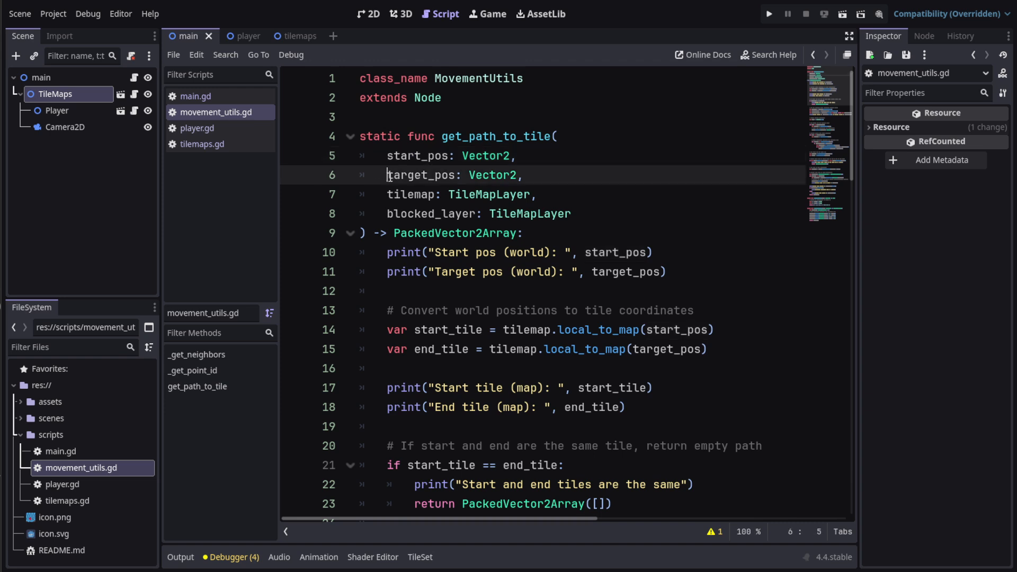
double_click(420, 174)
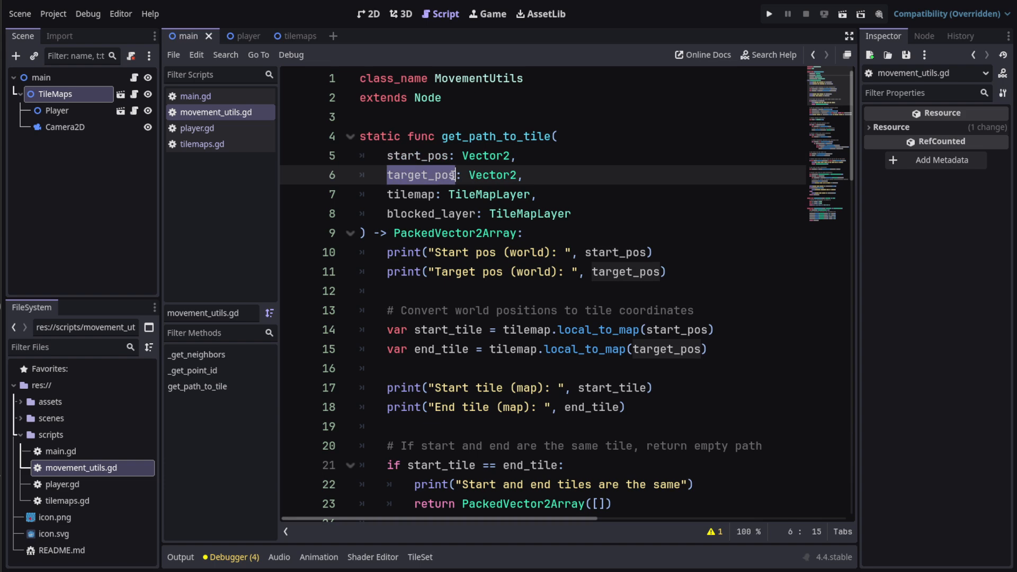
click(543, 194)
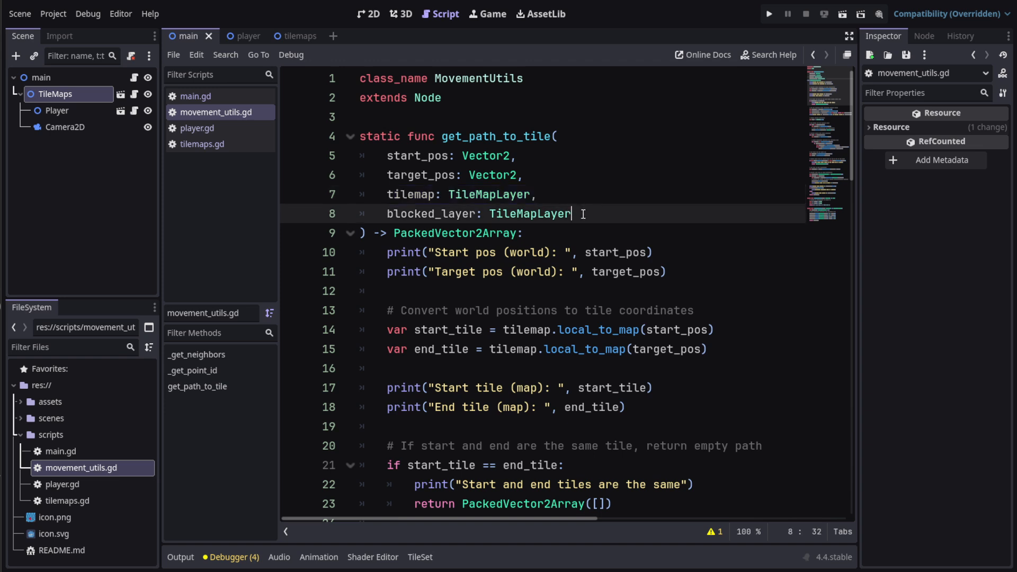
drag(583, 213, 414, 213)
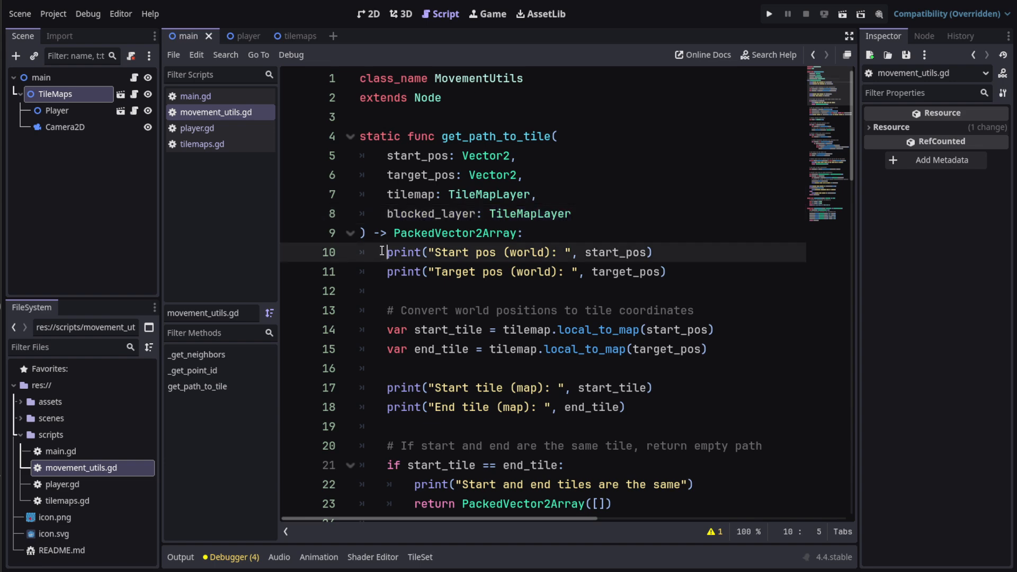
drag(387, 253, 666, 271)
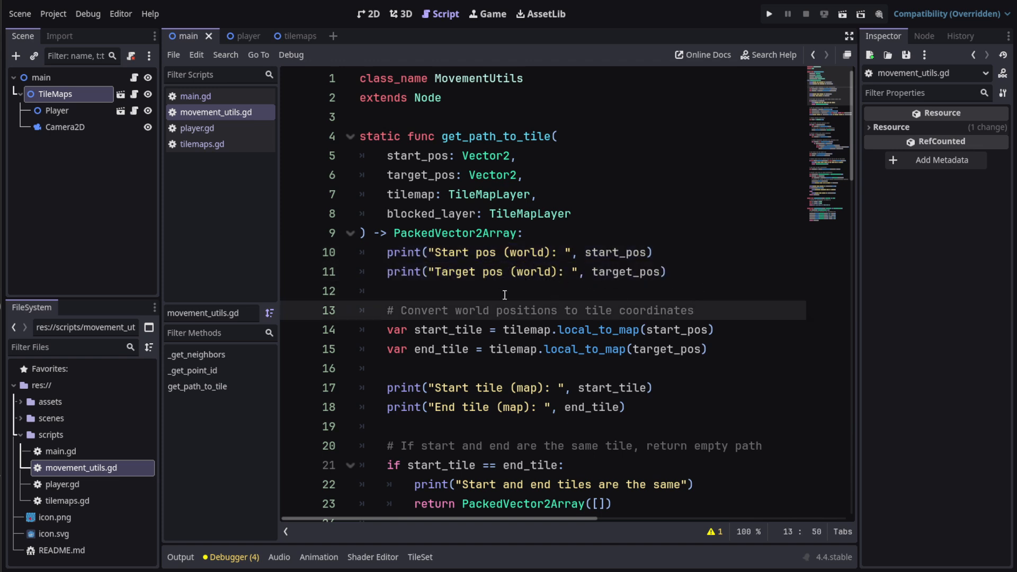
scroll(down, 3)
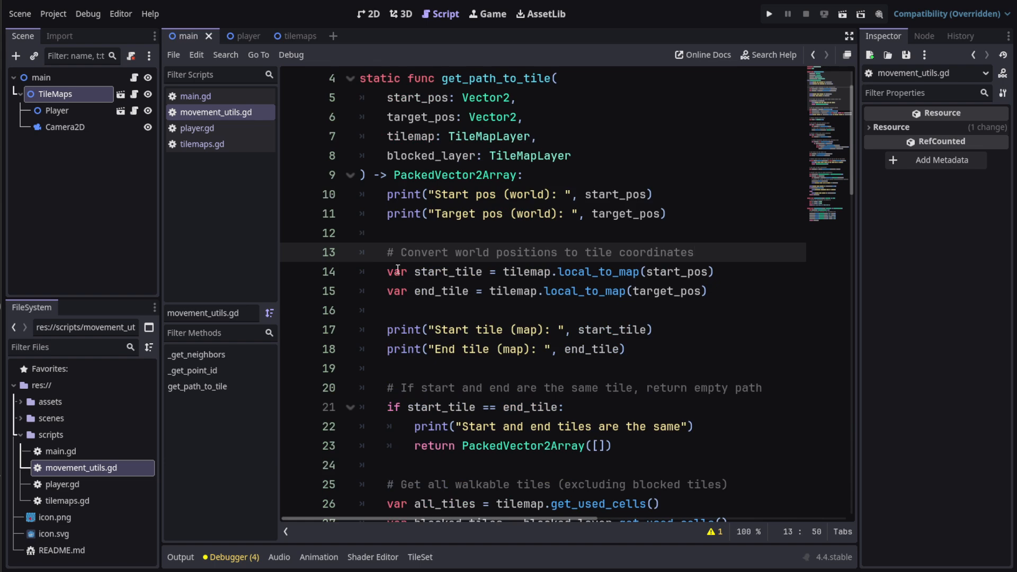
click(403, 252)
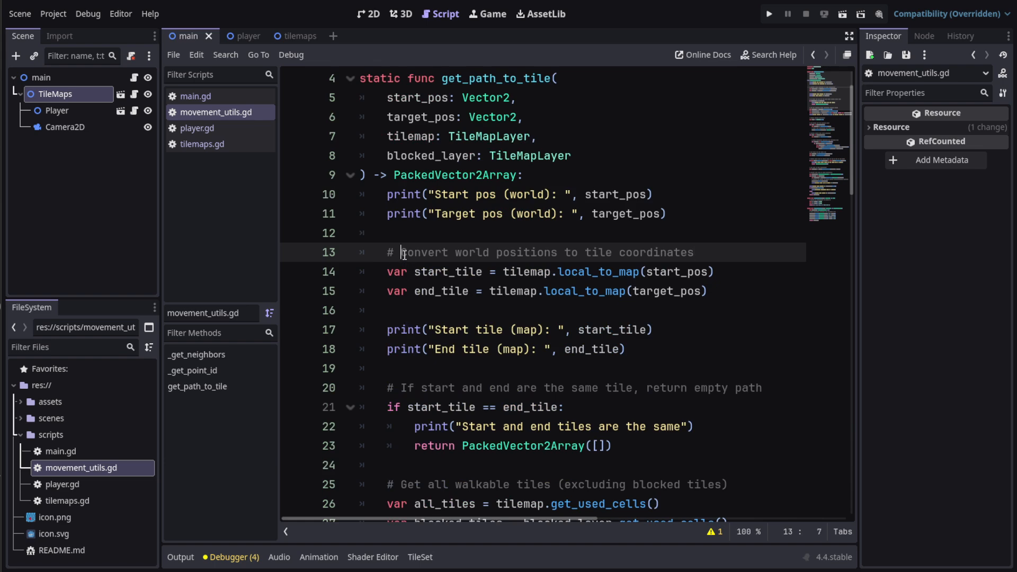
drag(401, 252, 687, 252)
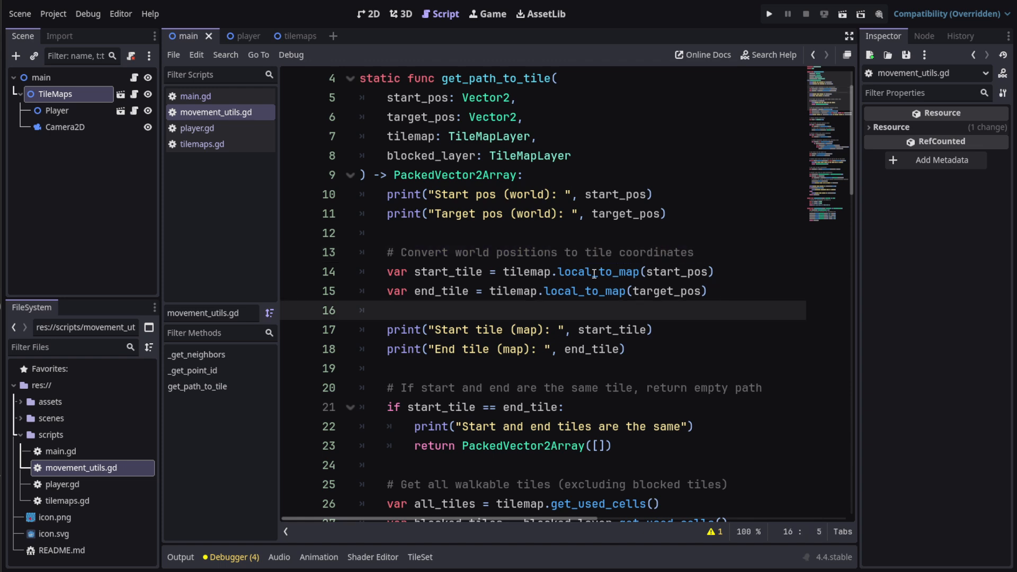
double_click(569, 272)
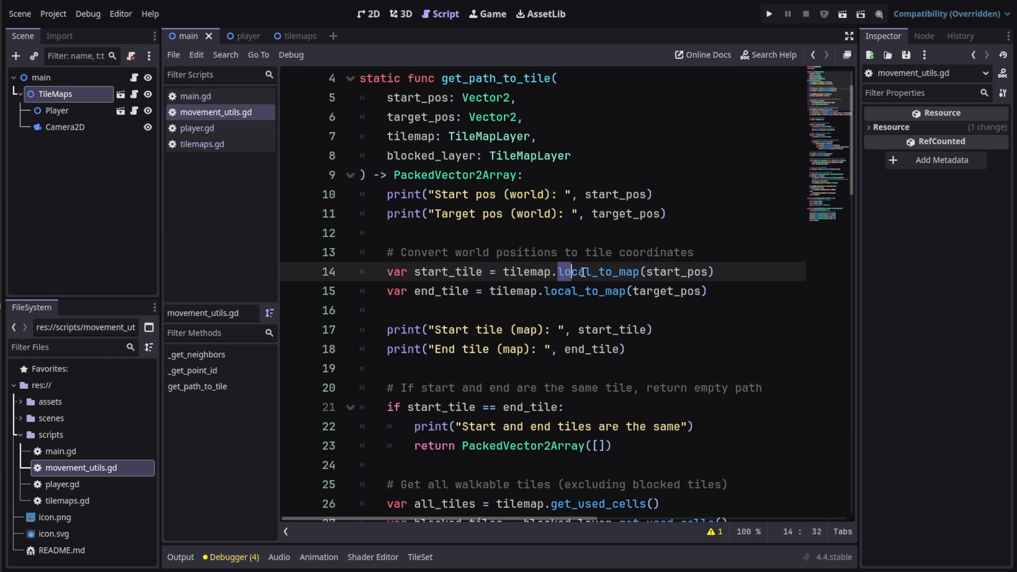
double_click(599, 272)
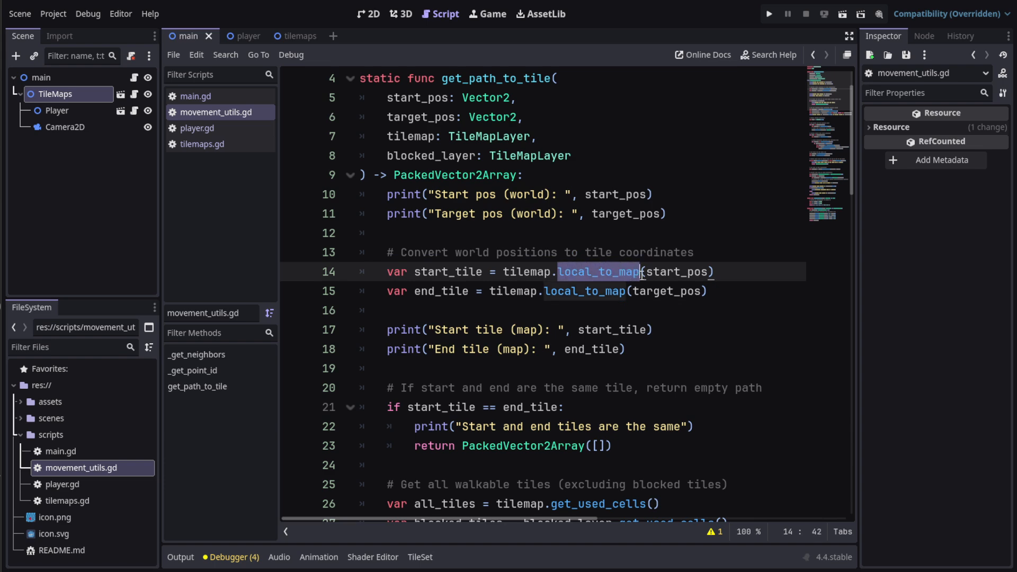
mouse_move(504, 311)
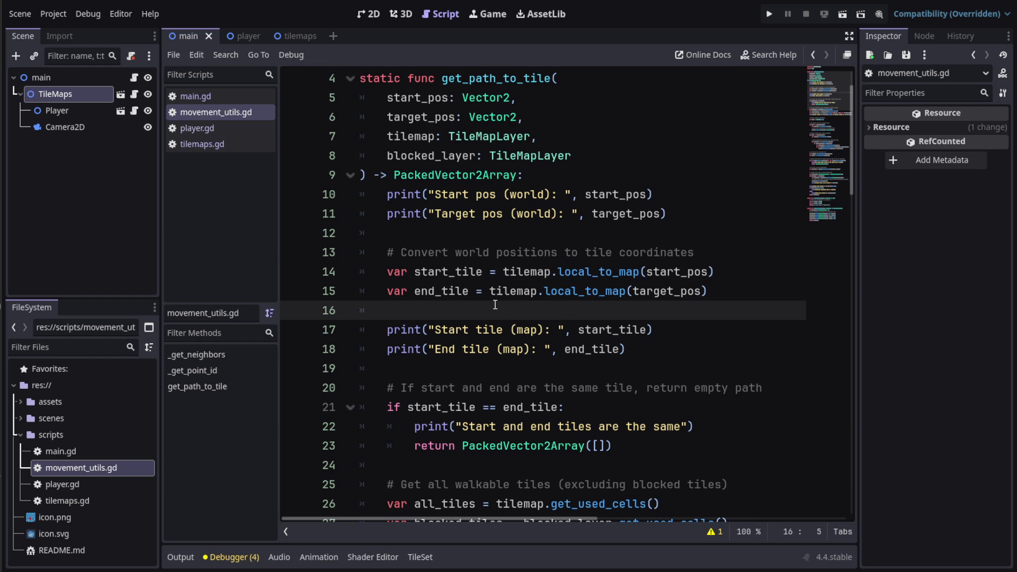
mouse_move(665, 371)
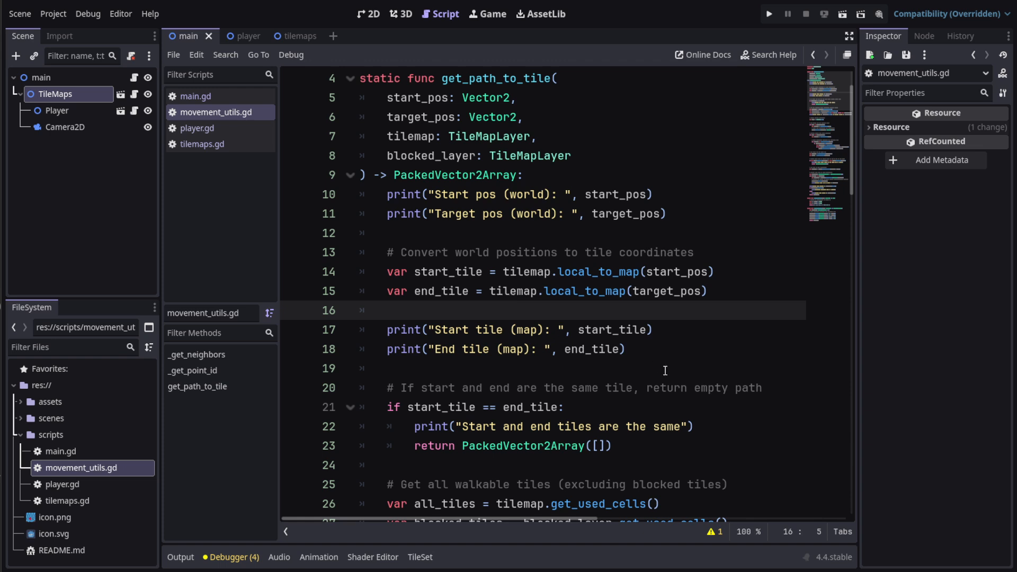
click(423, 369)
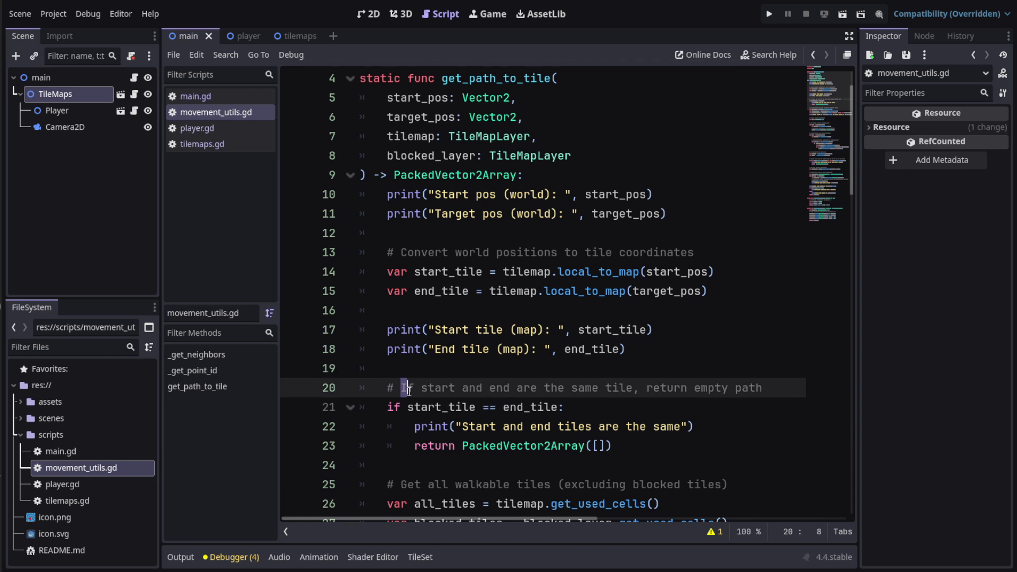
drag(402, 387, 537, 388)
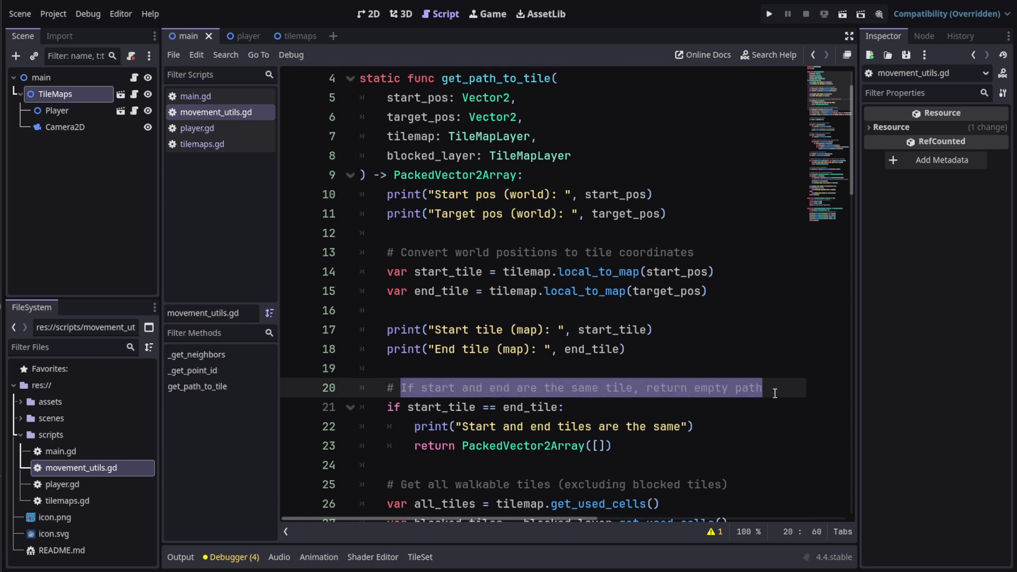
click(763, 388)
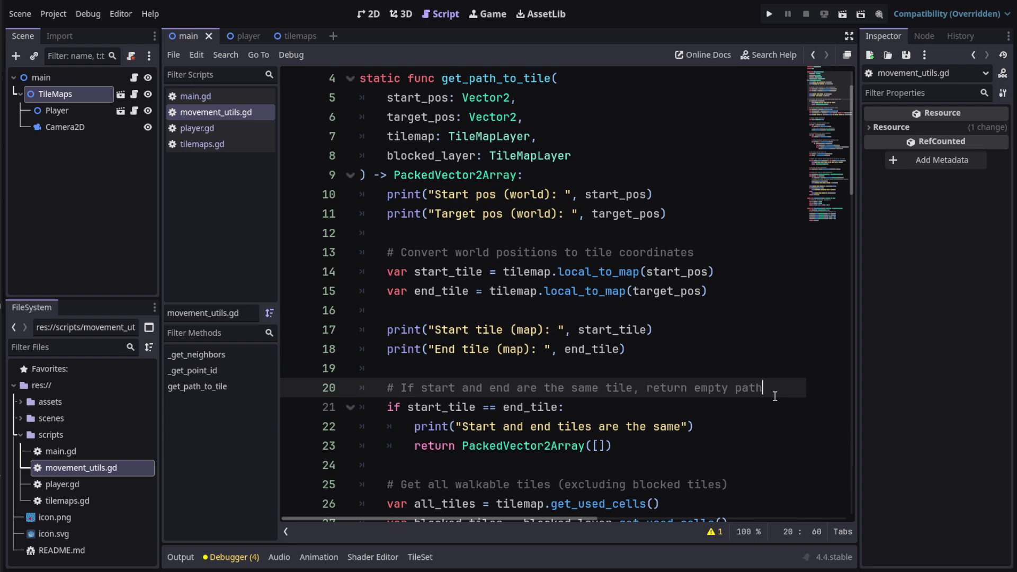
mouse_move(624, 411)
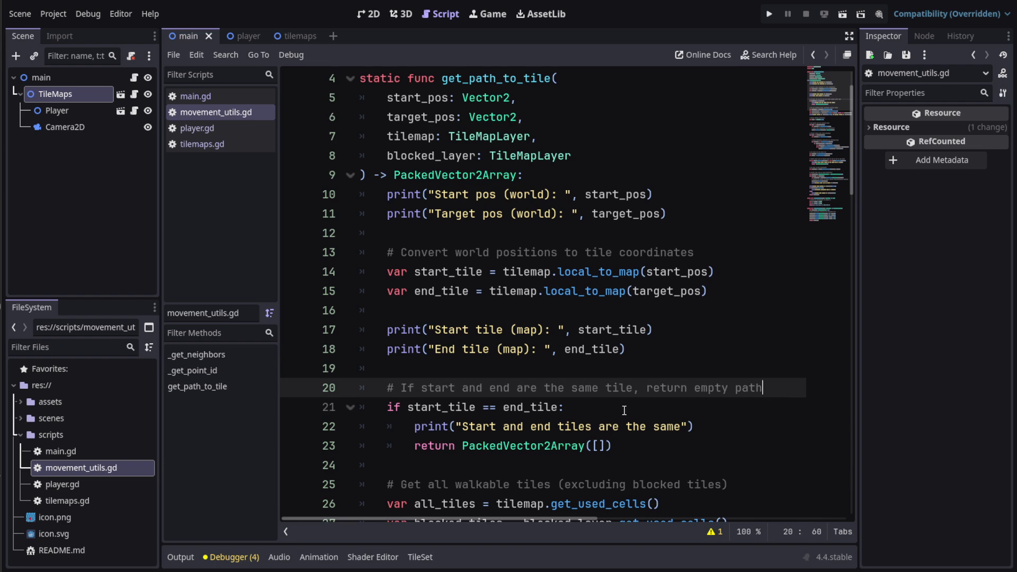
mouse_move(401, 403)
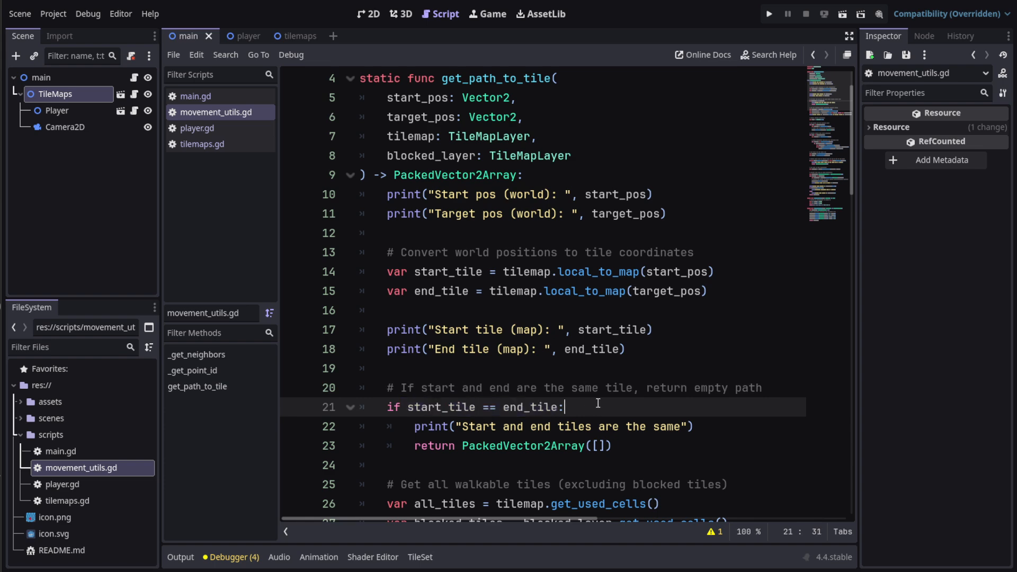
scroll(down, 3)
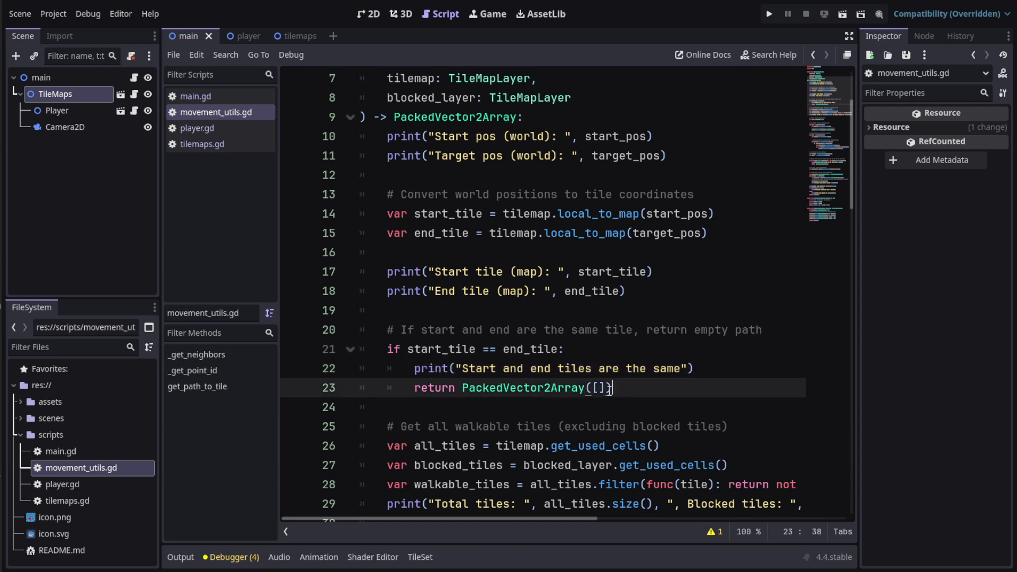
drag(608, 388, 428, 387)
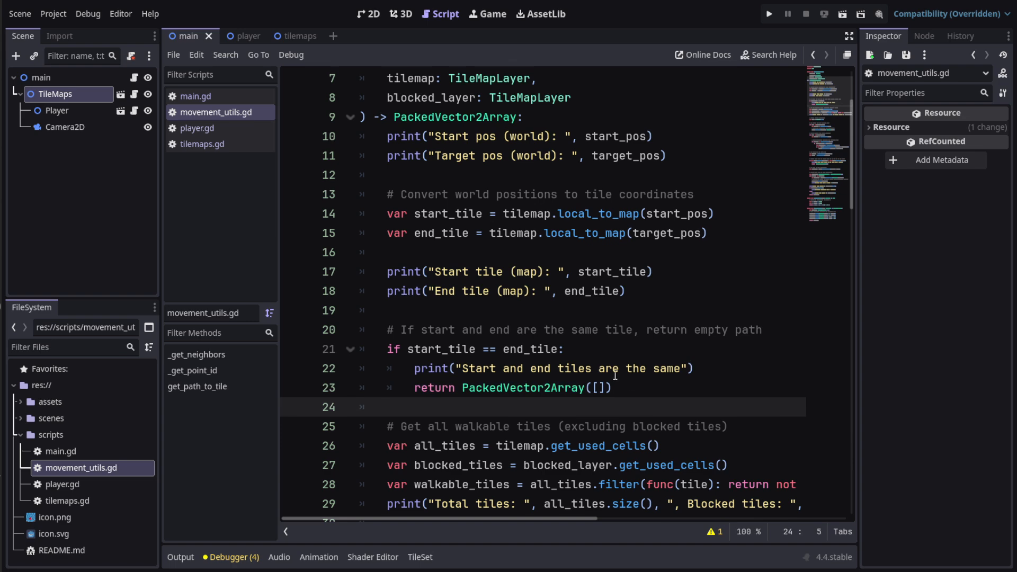
scroll(down, 3)
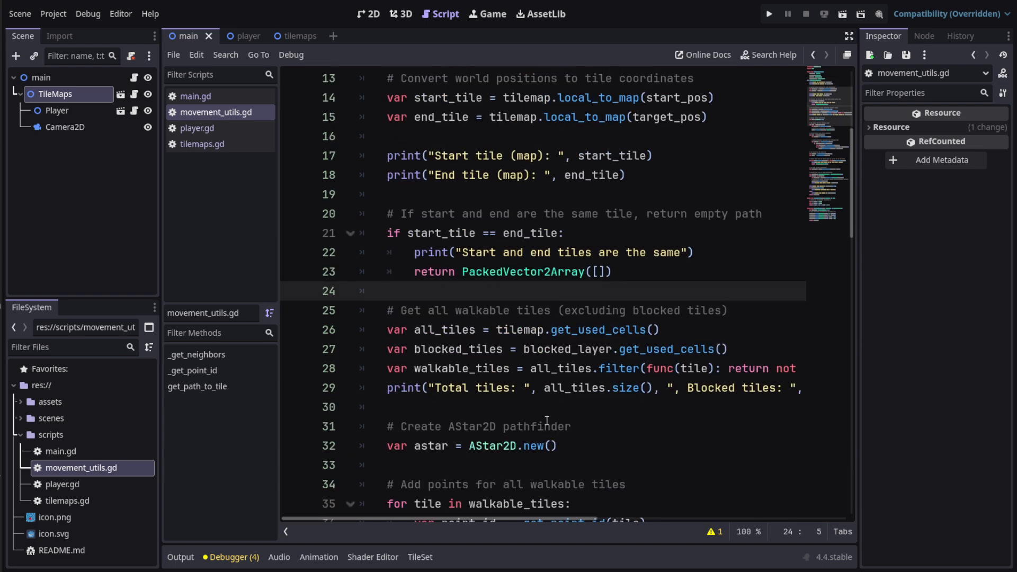
mouse_move(379, 319)
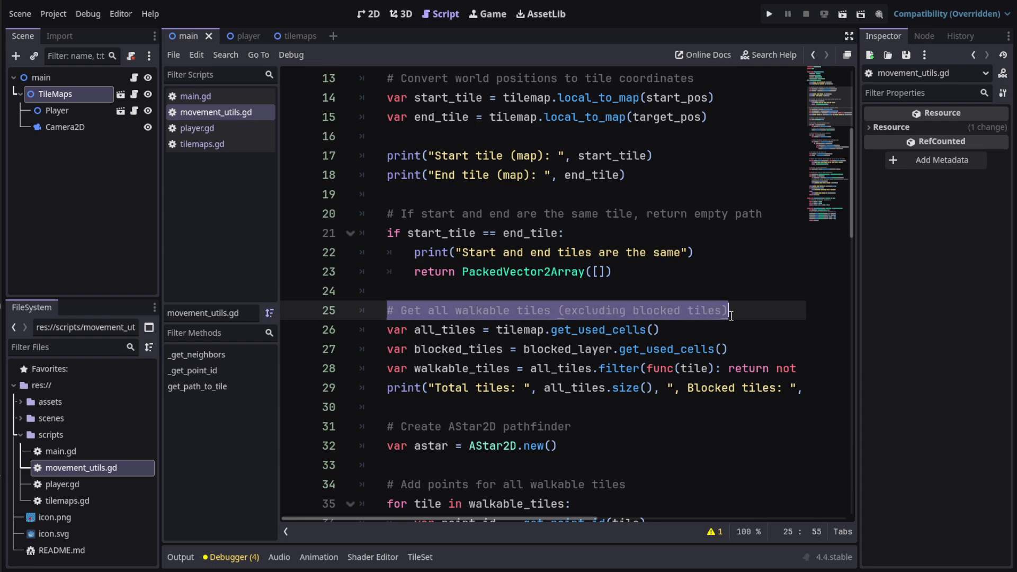
click(433, 329)
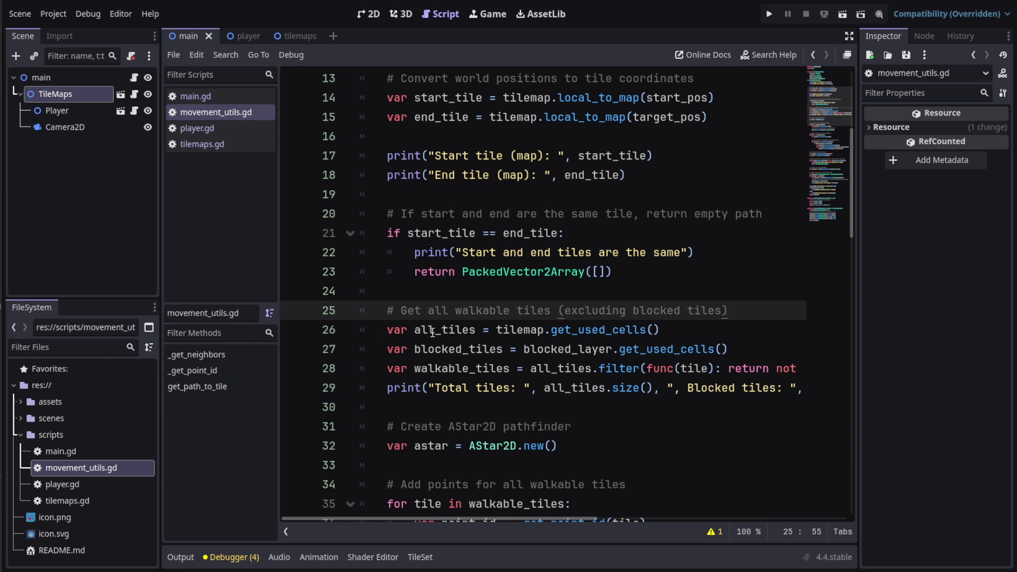
double_click(445, 330)
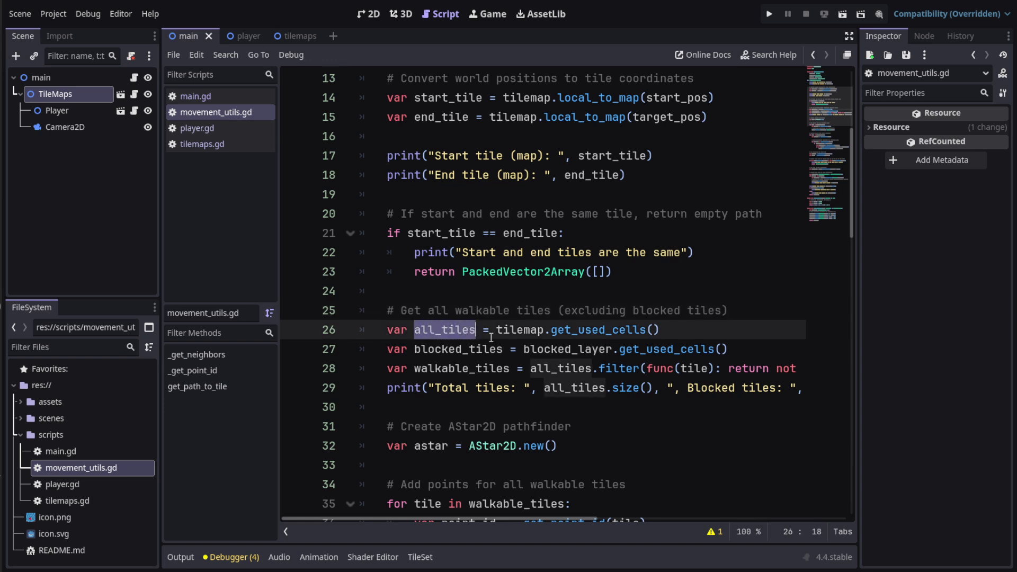
mouse_move(639, 329)
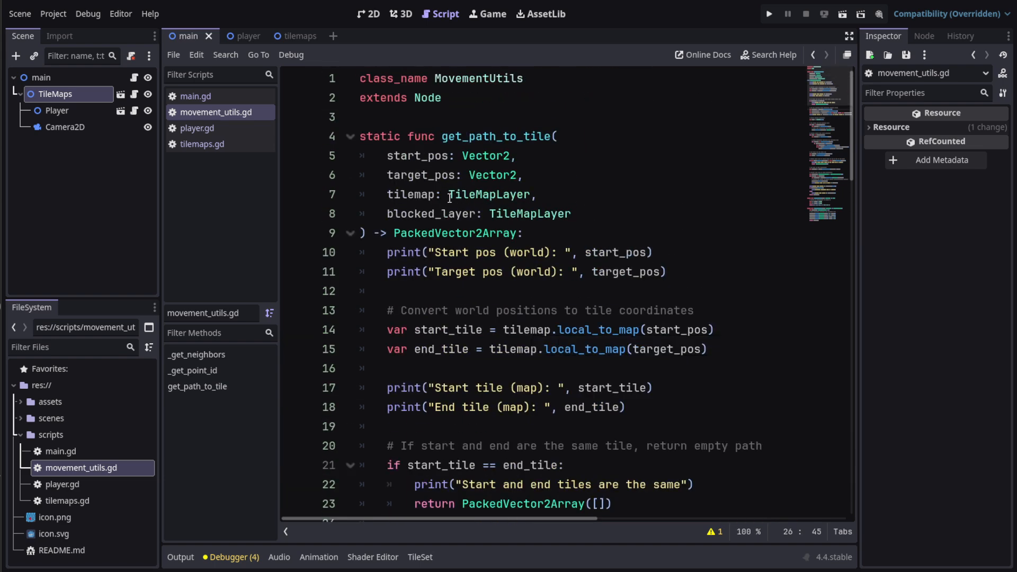
click(550, 195)
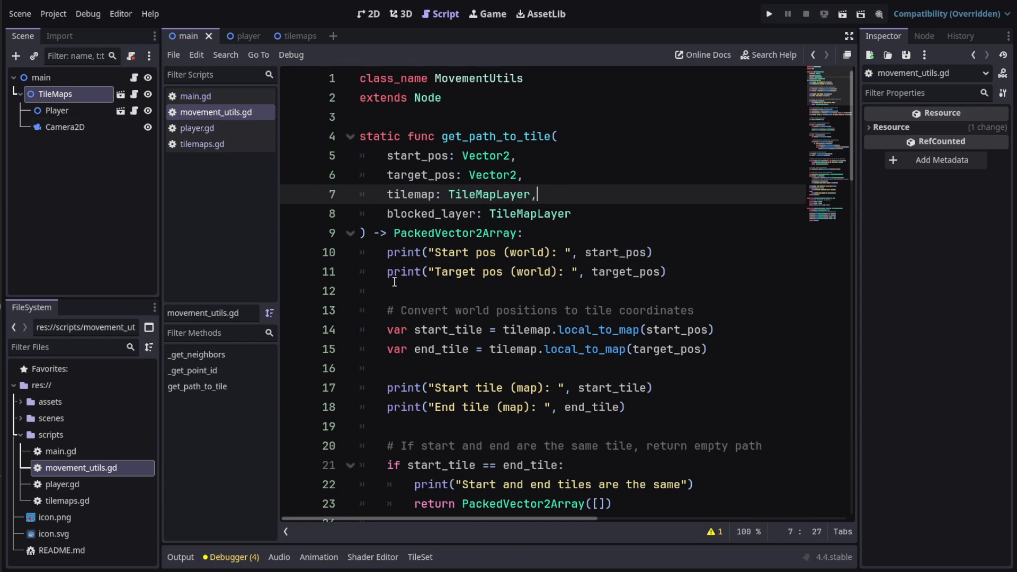
scroll(down, 3)
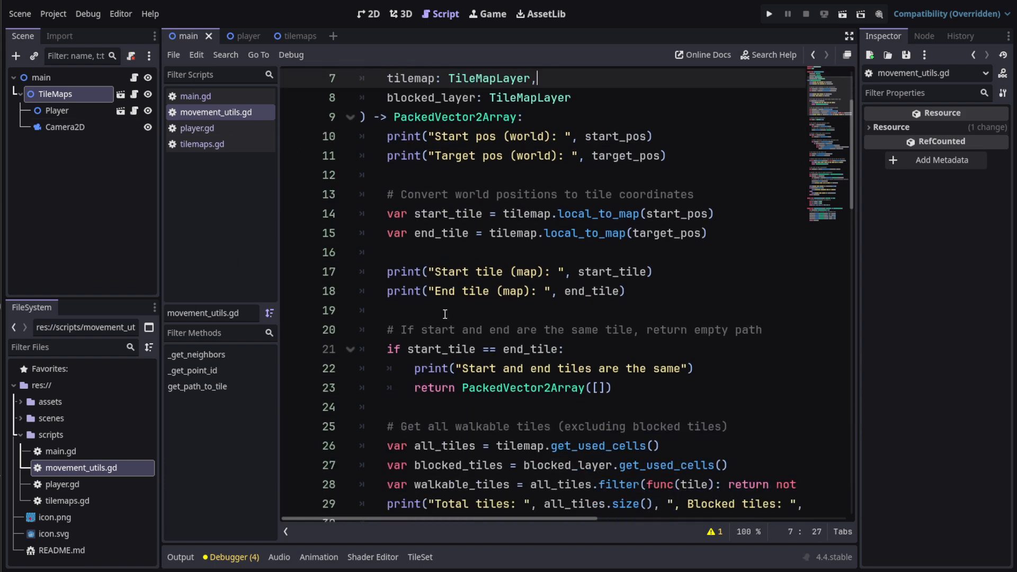
mouse_move(598, 346)
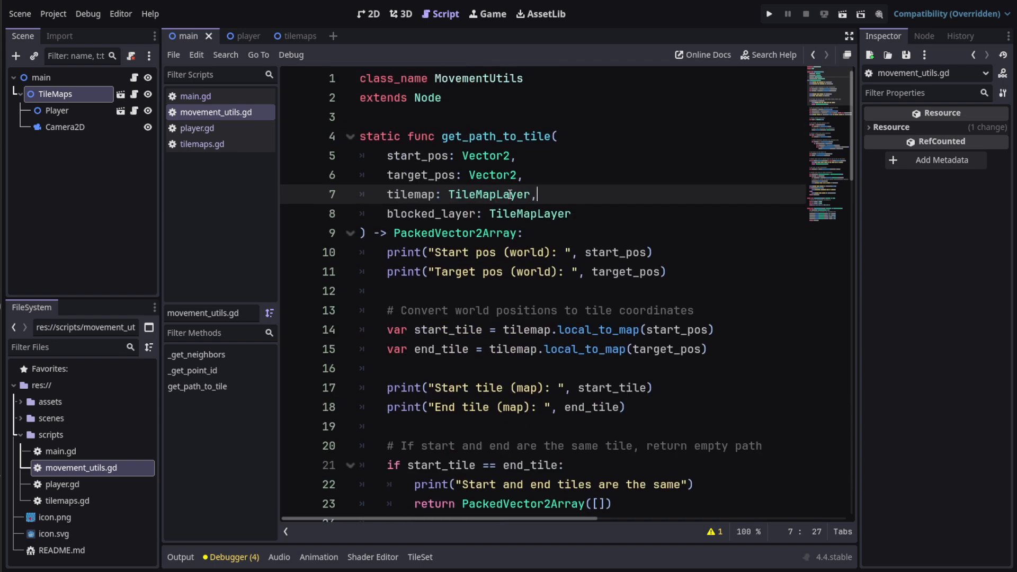
scroll(down, 3)
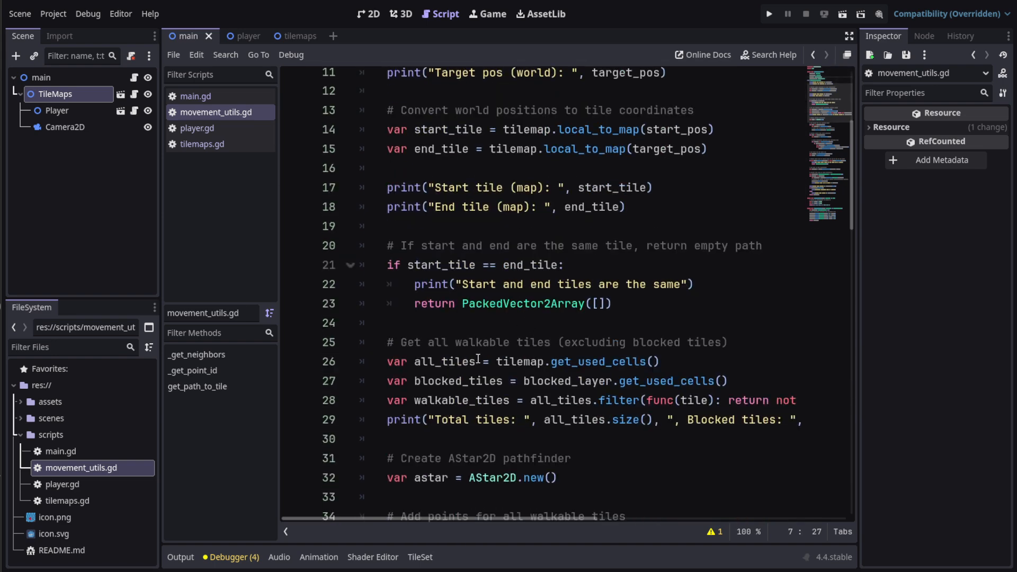
scroll(down, 3)
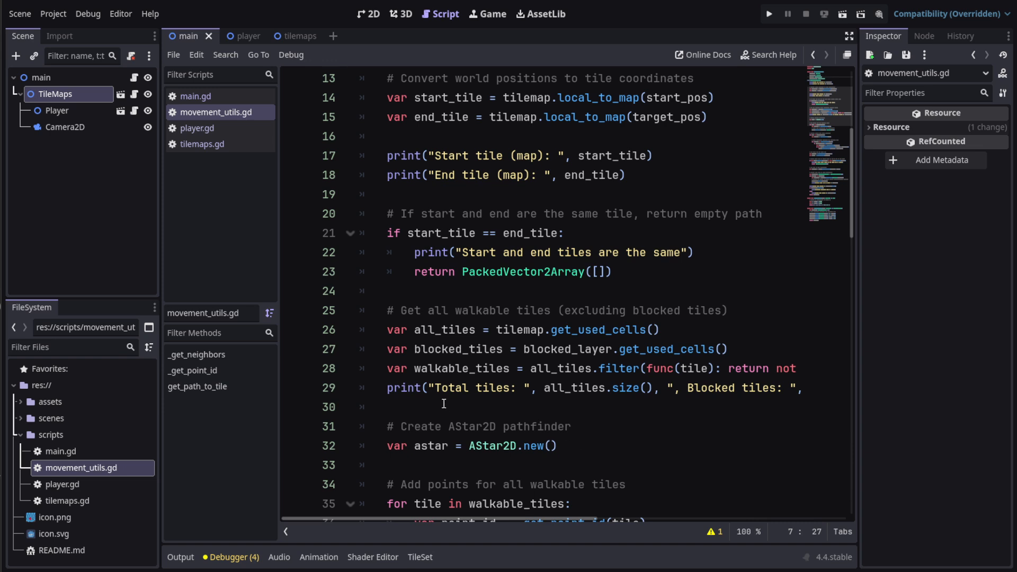
double_click(460, 369)
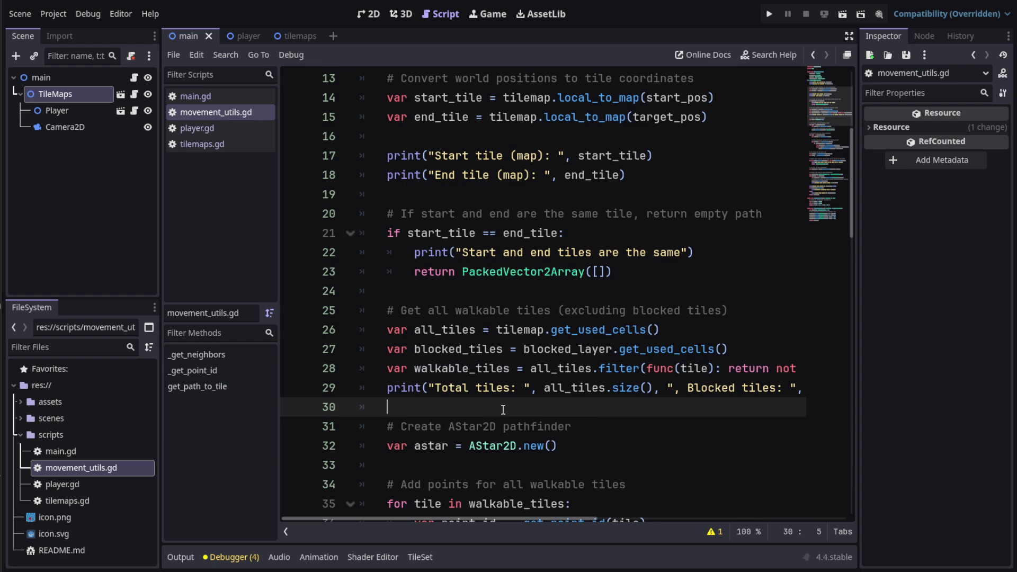
mouse_move(630, 409)
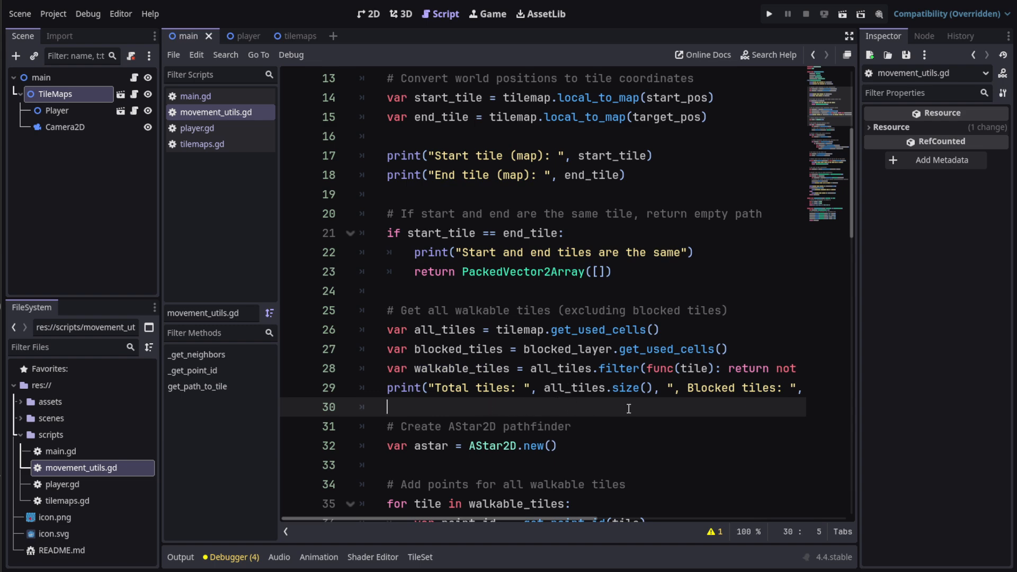
mouse_move(545, 388)
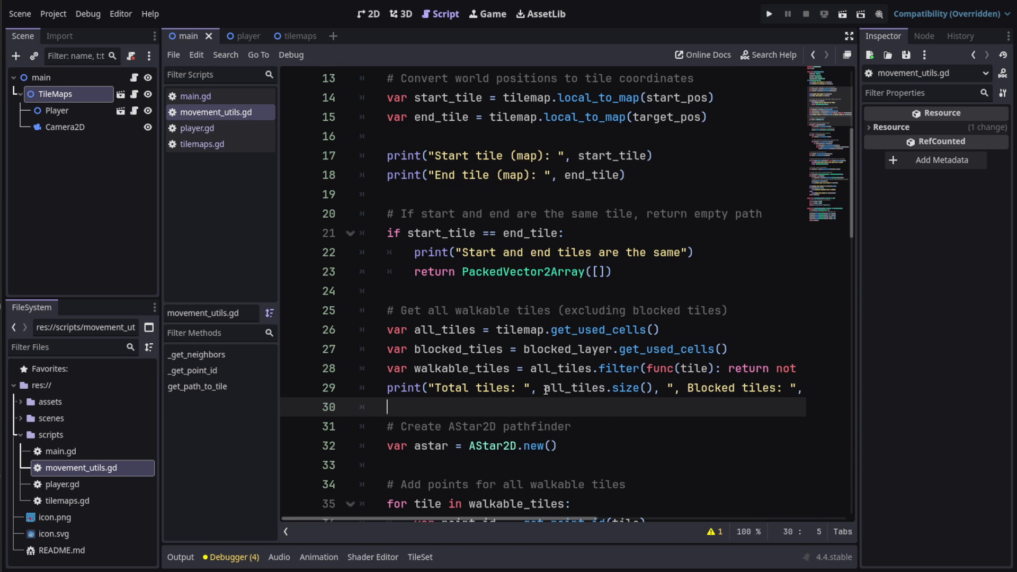
click(545, 388)
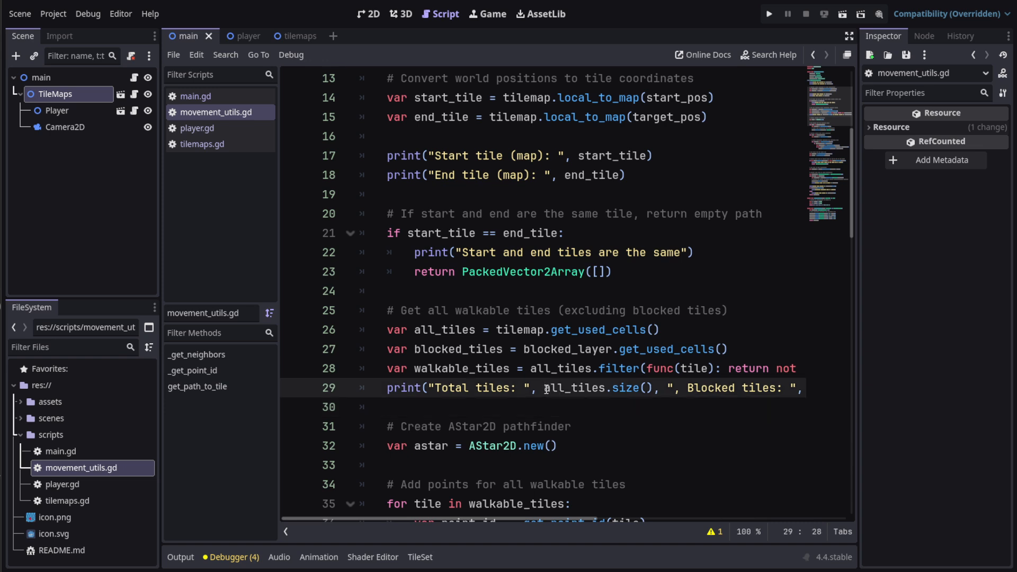
double_click(575, 388)
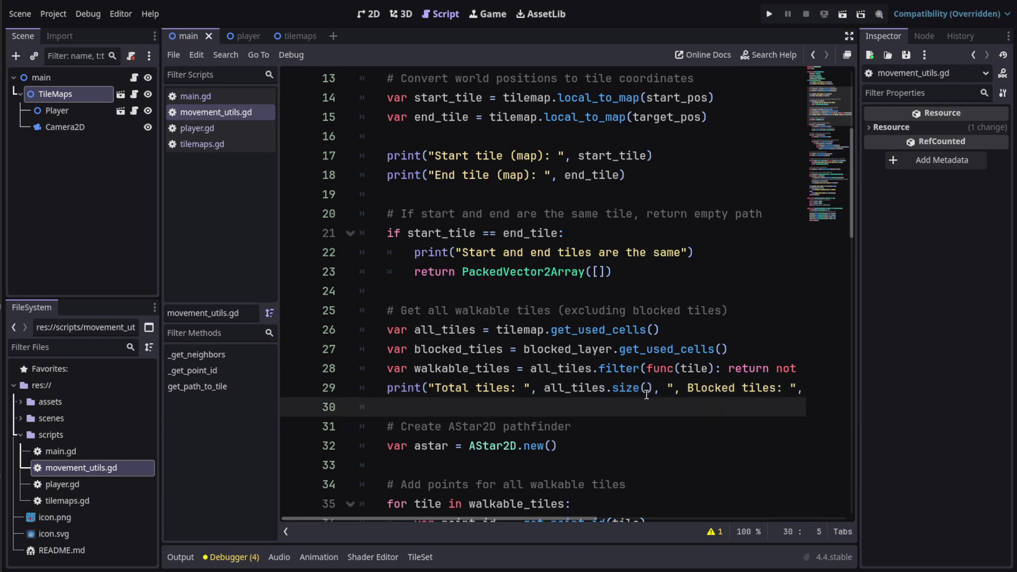
mouse_move(661, 401)
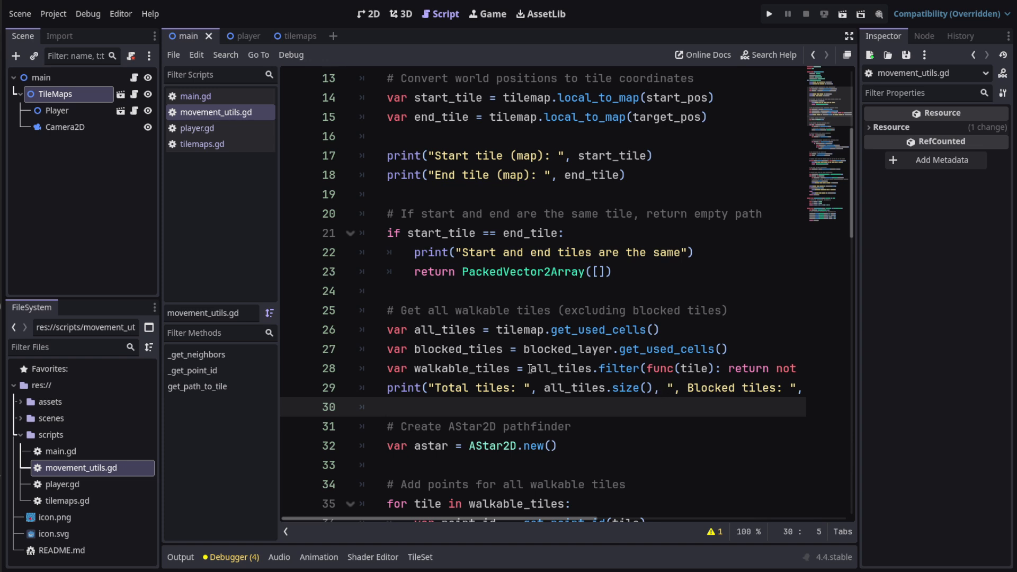
drag(530, 368, 706, 369)
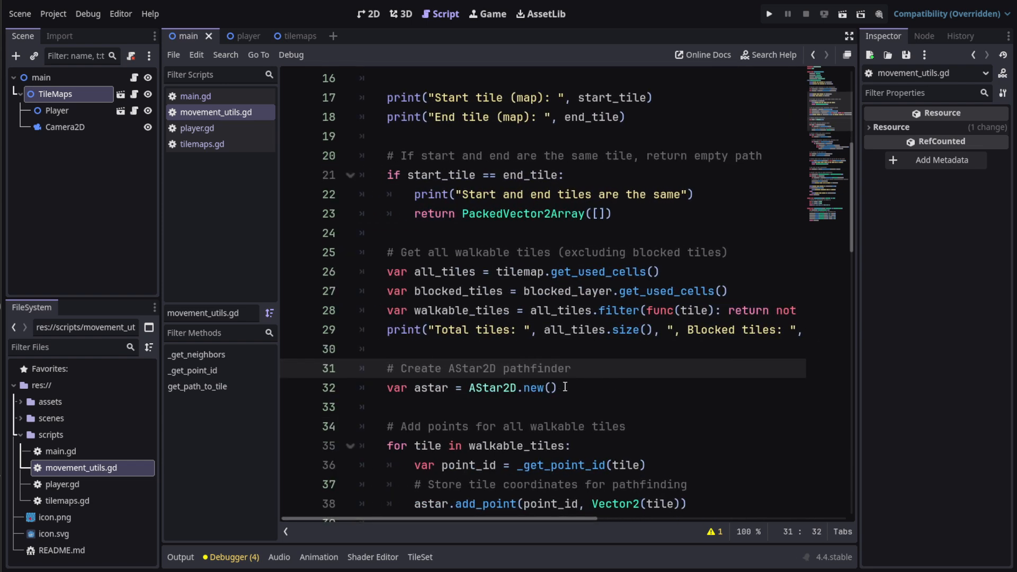
double_click(496, 388)
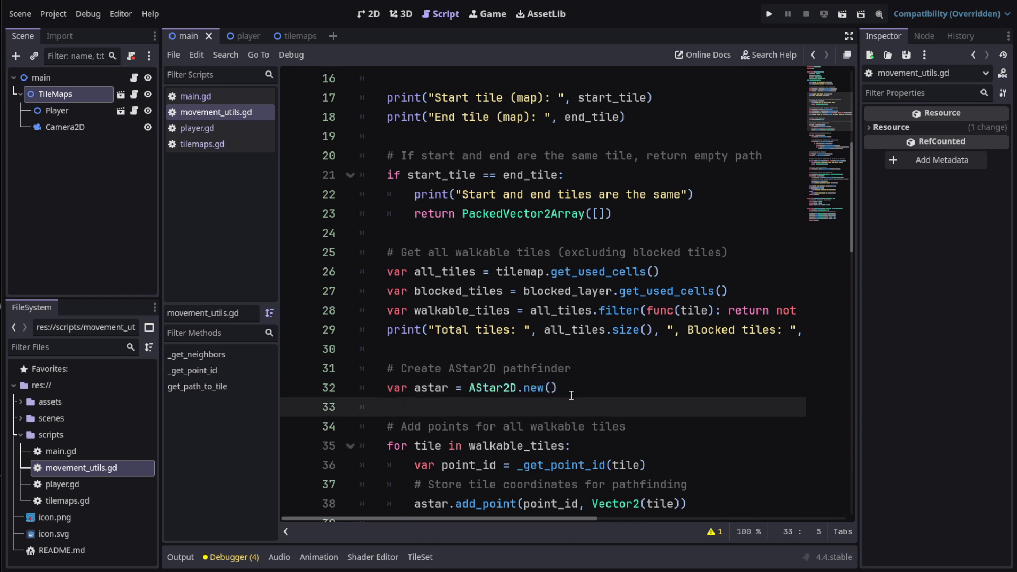
scroll(down, 3)
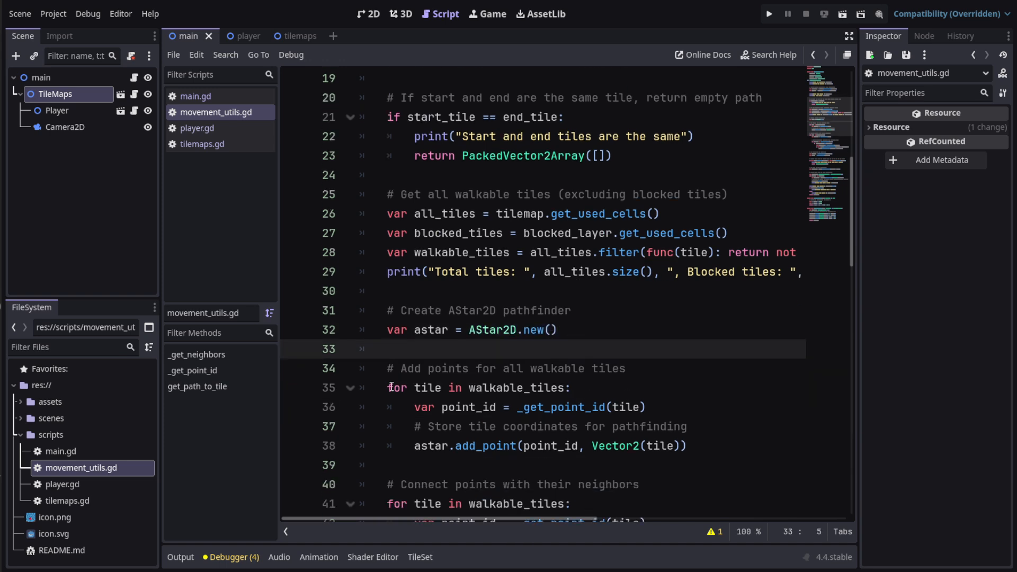
drag(401, 369, 507, 369)
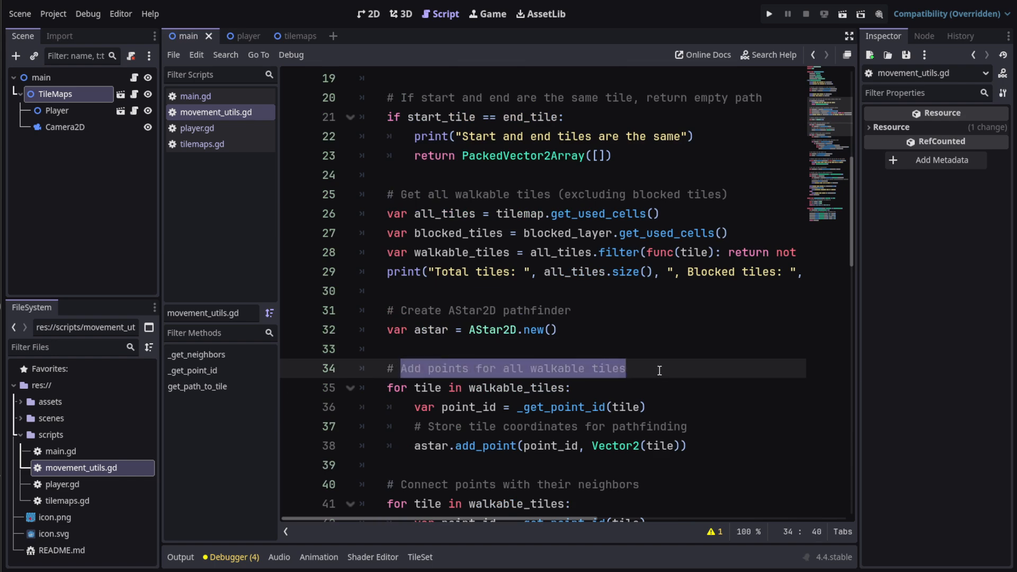
click(615, 384)
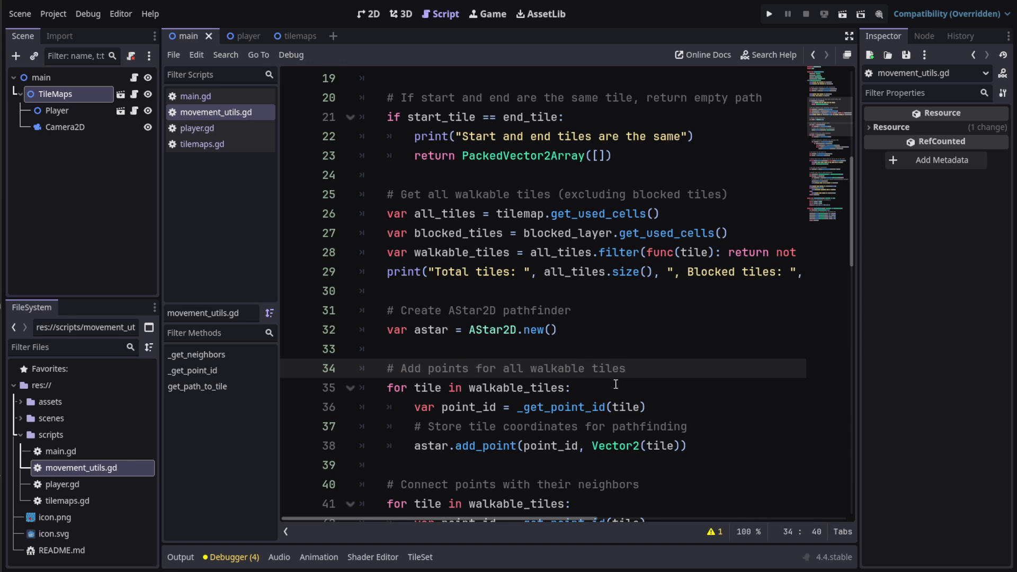
mouse_move(614, 389)
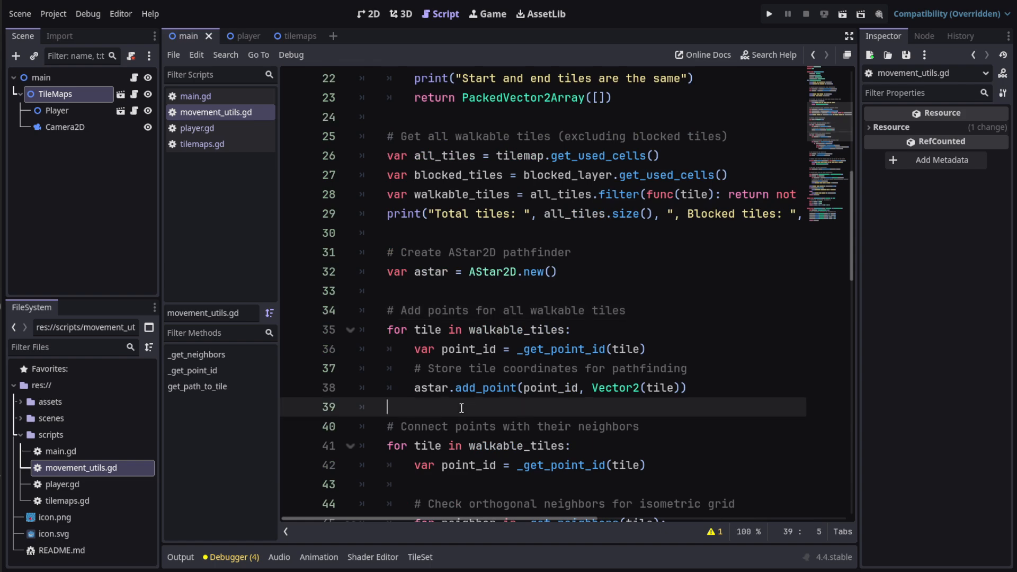
mouse_move(399, 426)
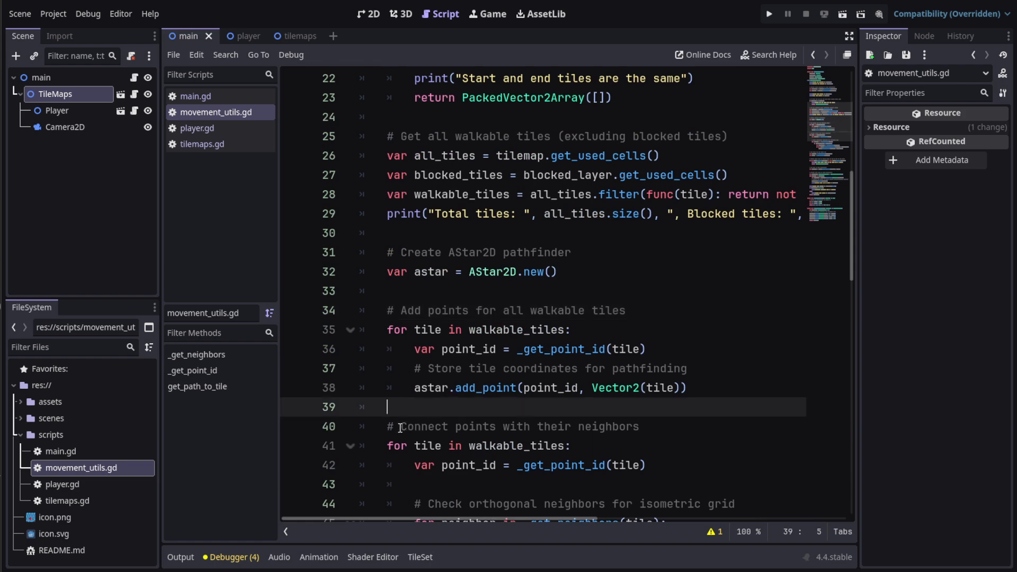
drag(401, 426, 639, 426)
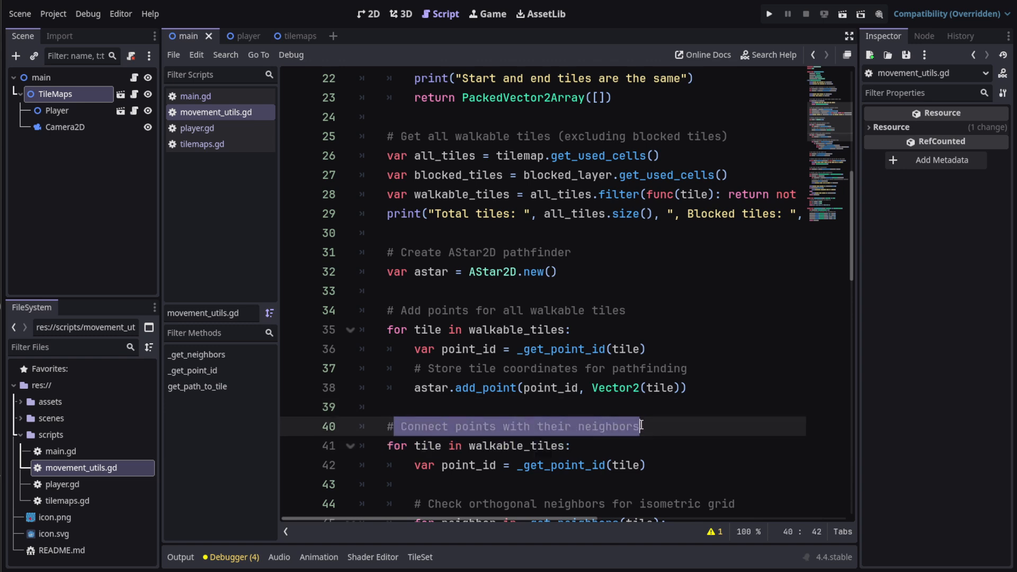
scroll(down, 3)
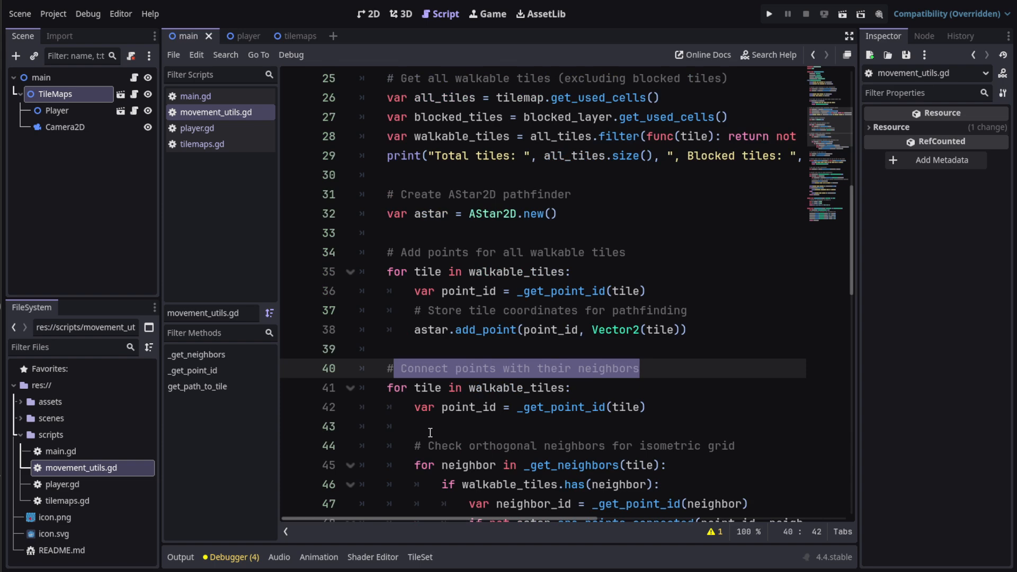
double_click(443, 446)
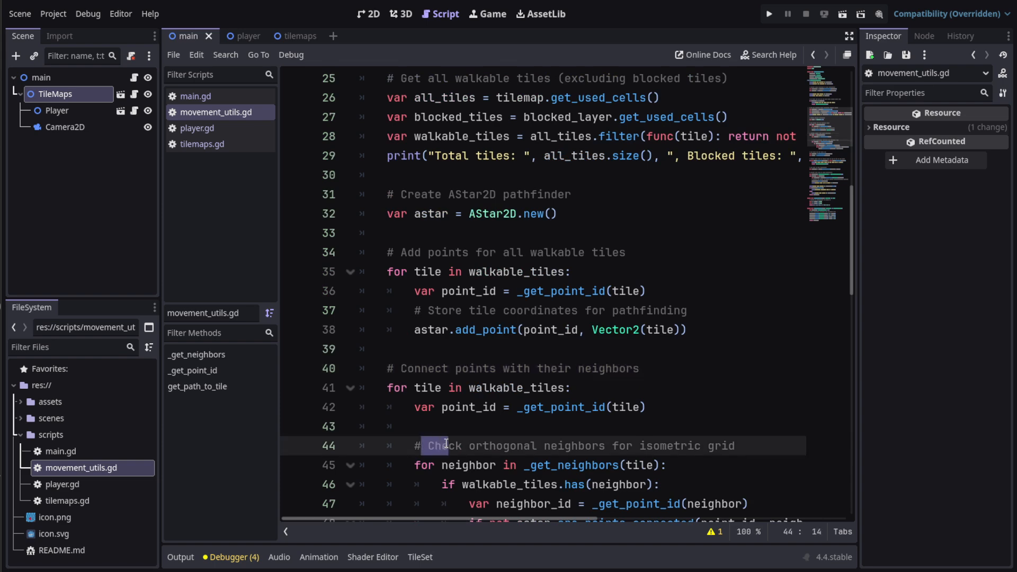
drag(429, 446, 691, 446)
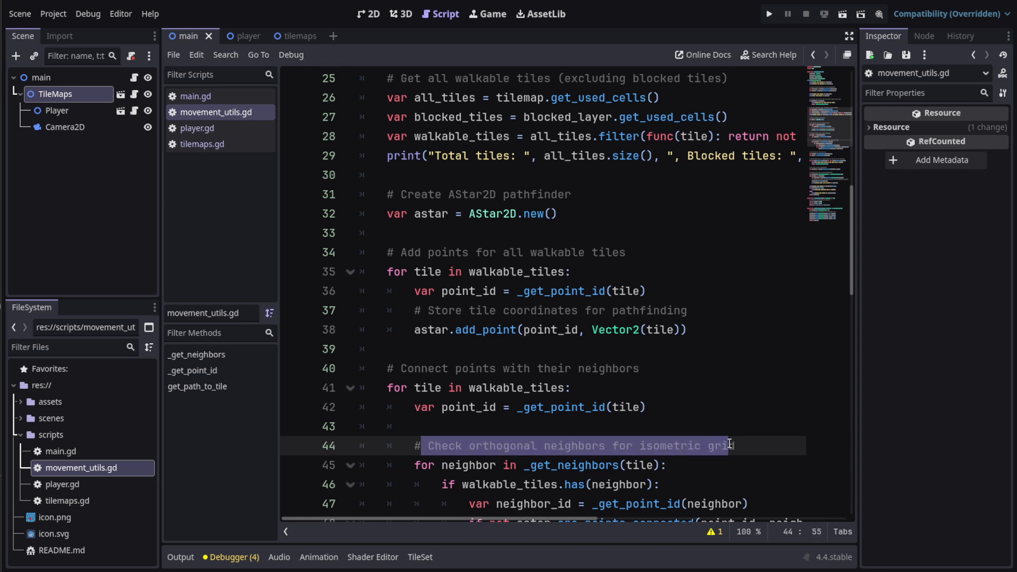
mouse_move(716, 434)
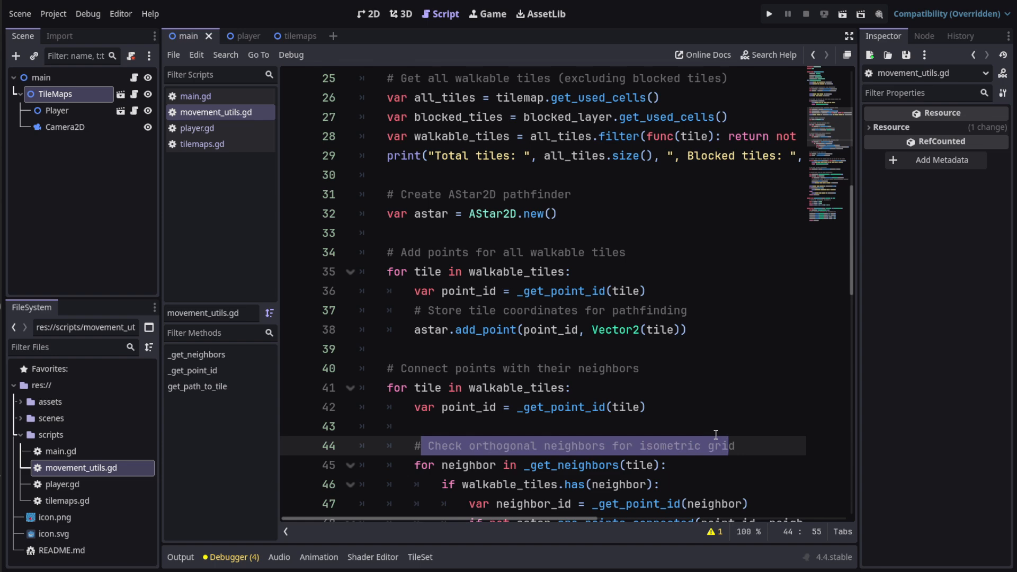
scroll(down, 3)
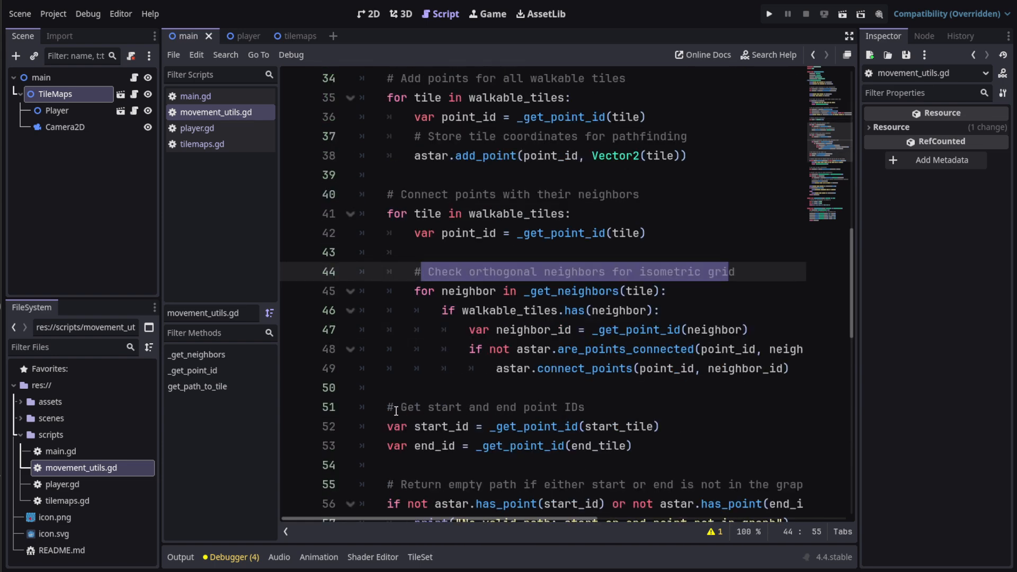
click(400, 407)
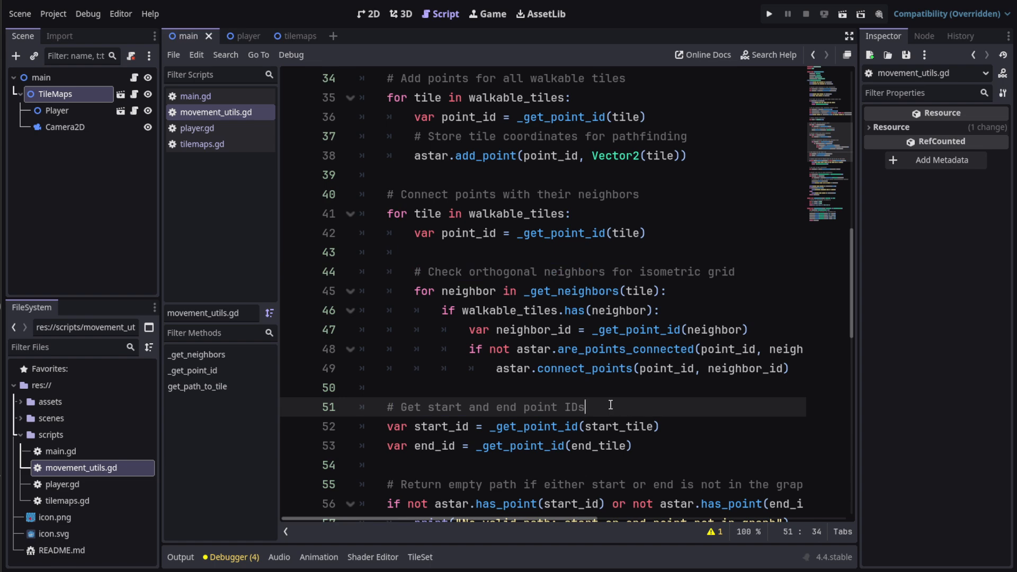
drag(585, 407, 495, 407)
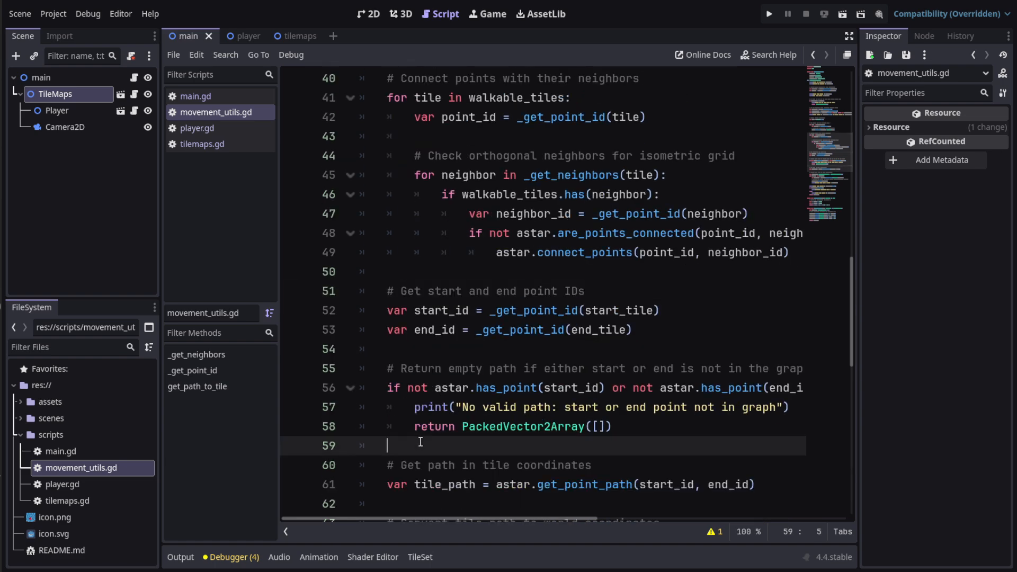
scroll(down, 3)
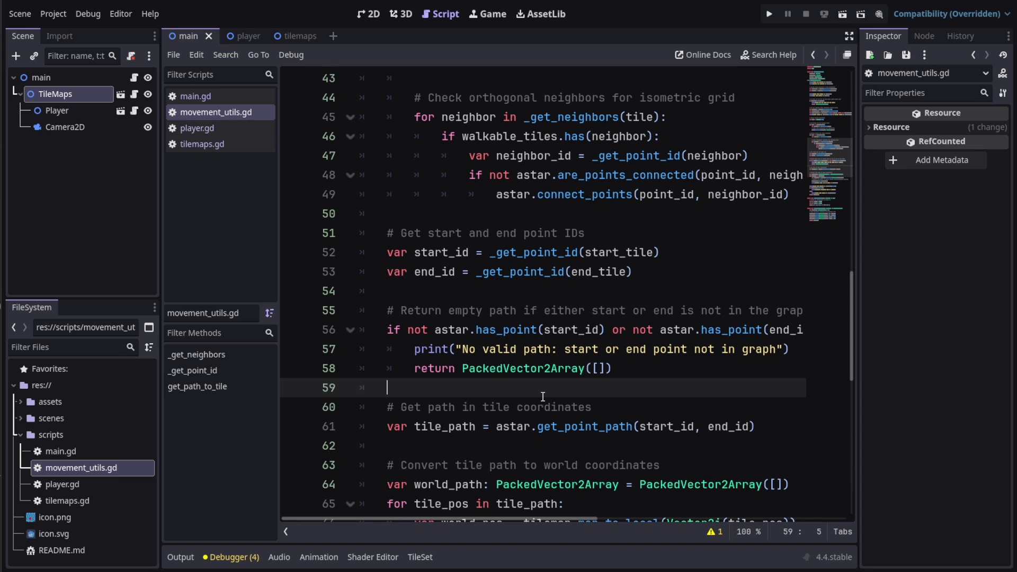
scroll(down, 3)
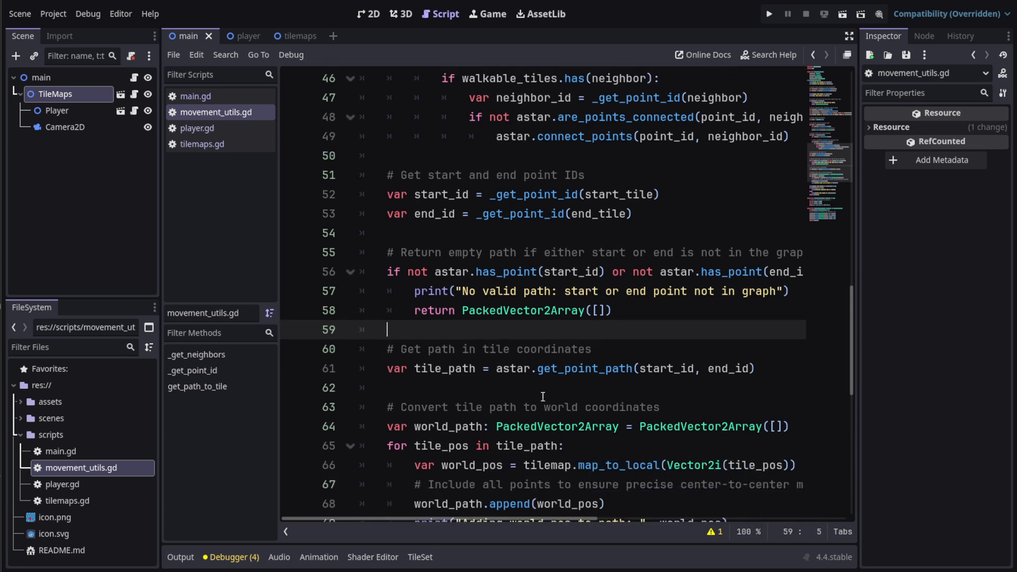
double_click(445, 369)
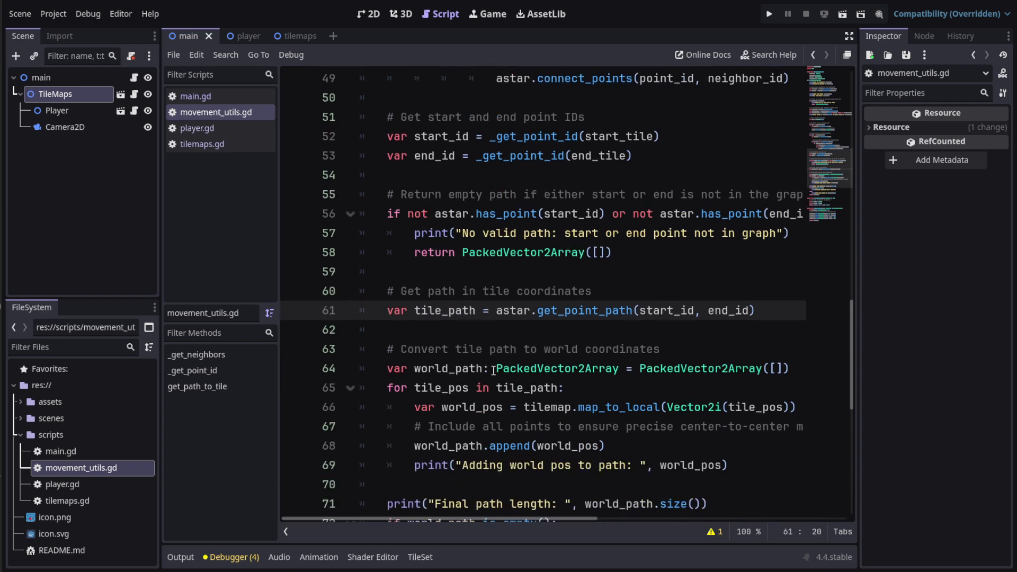
scroll(down, 3)
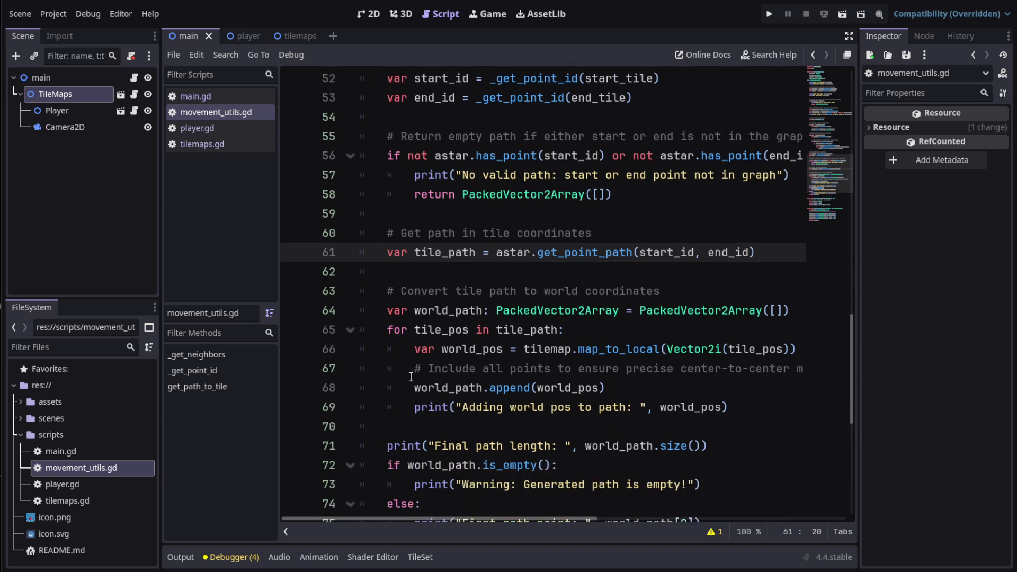
drag(421, 368, 655, 367)
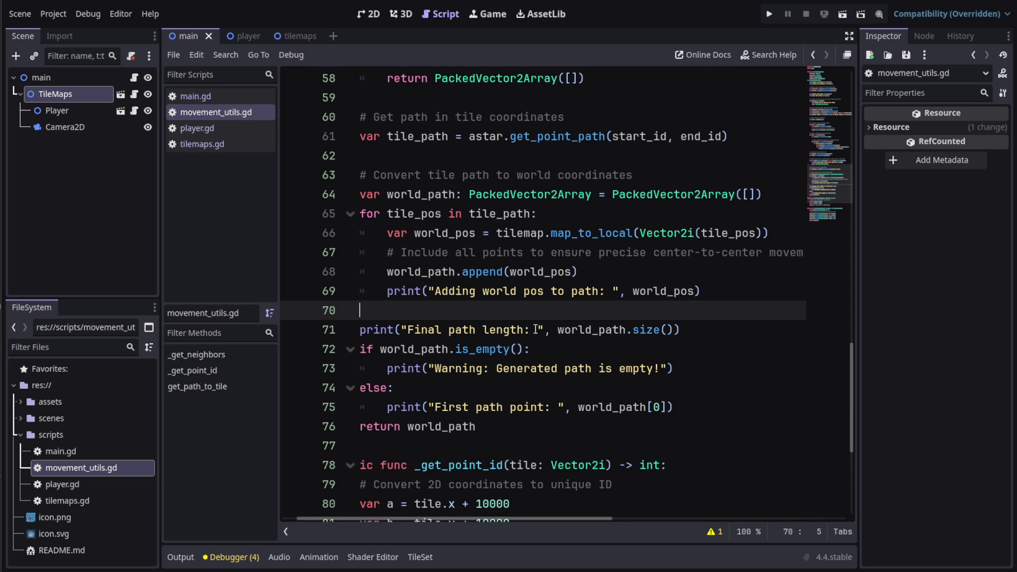
double_click(590, 331)
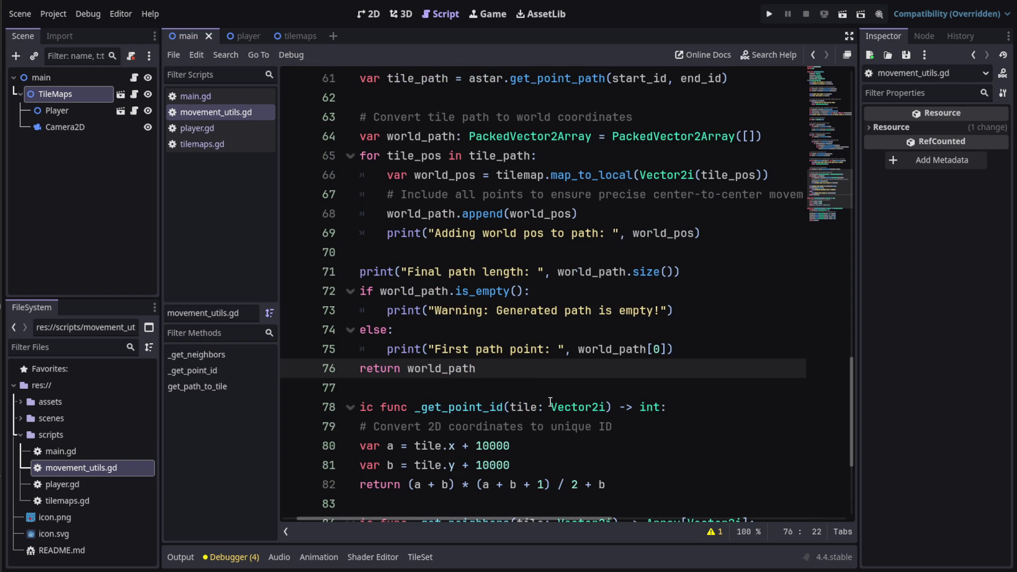
scroll(down, 3)
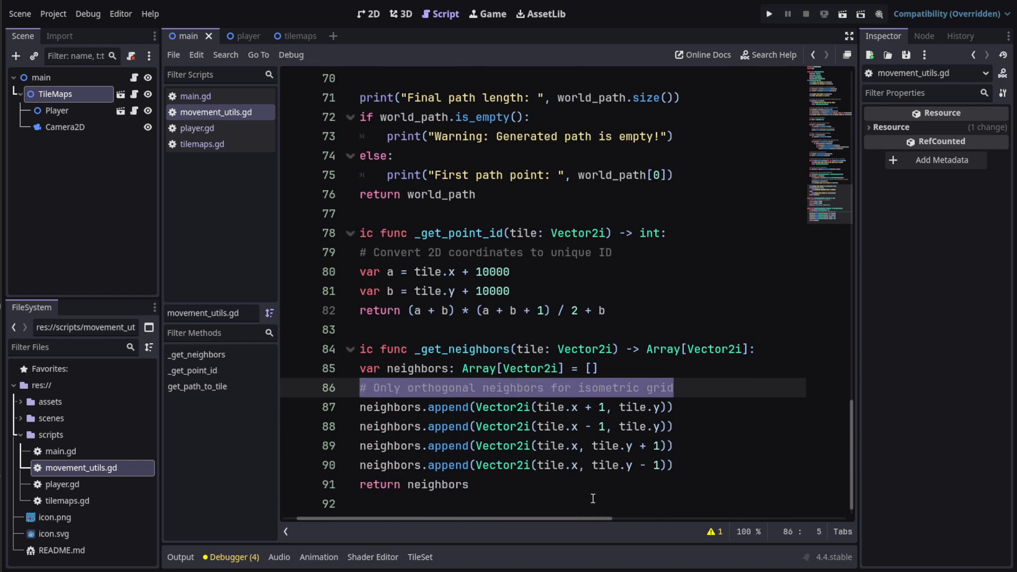
click(577, 484)
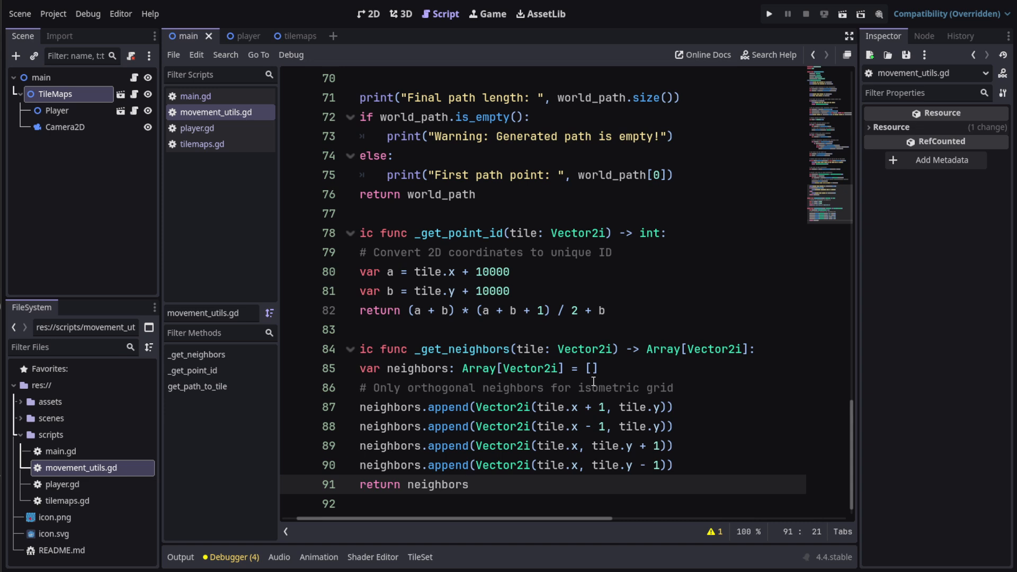
mouse_move(593, 390)
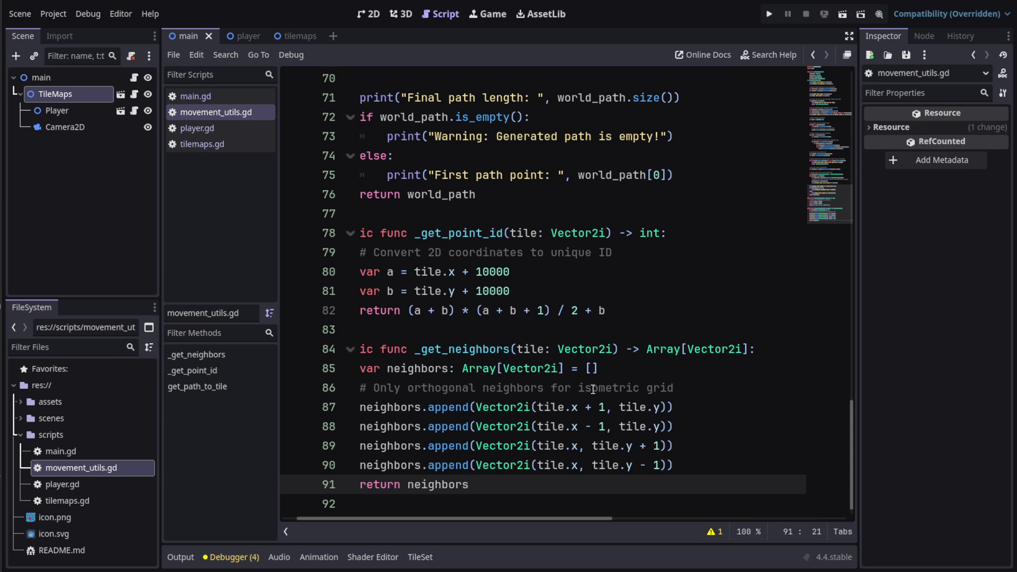
mouse_move(315, 226)
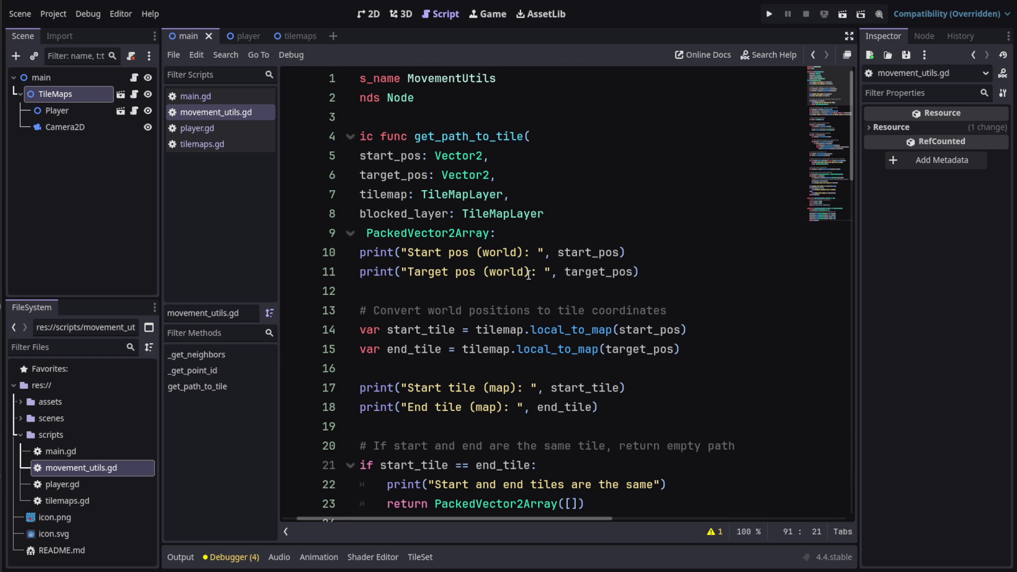
mouse_move(407, 156)
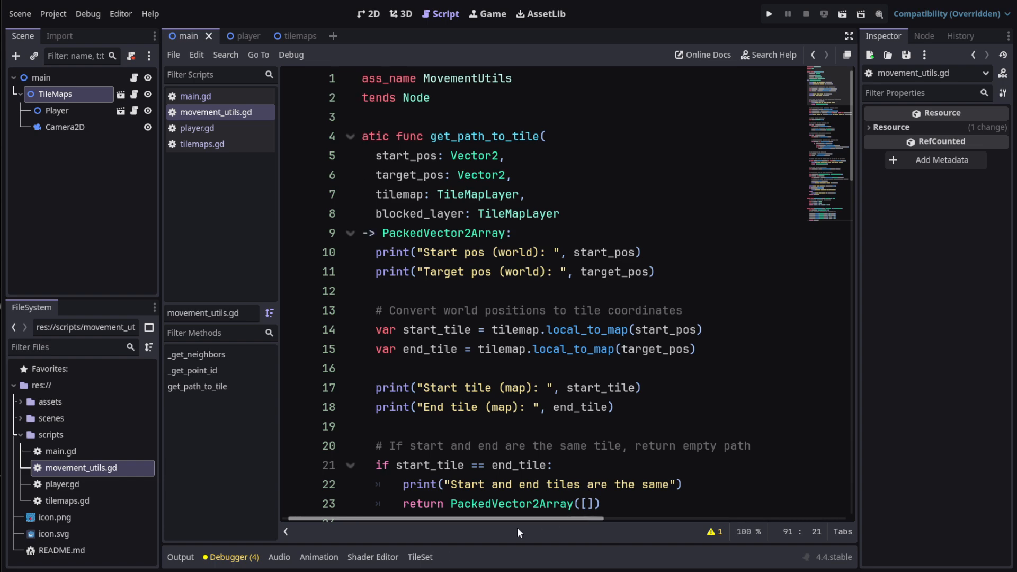
scroll(down, 3)
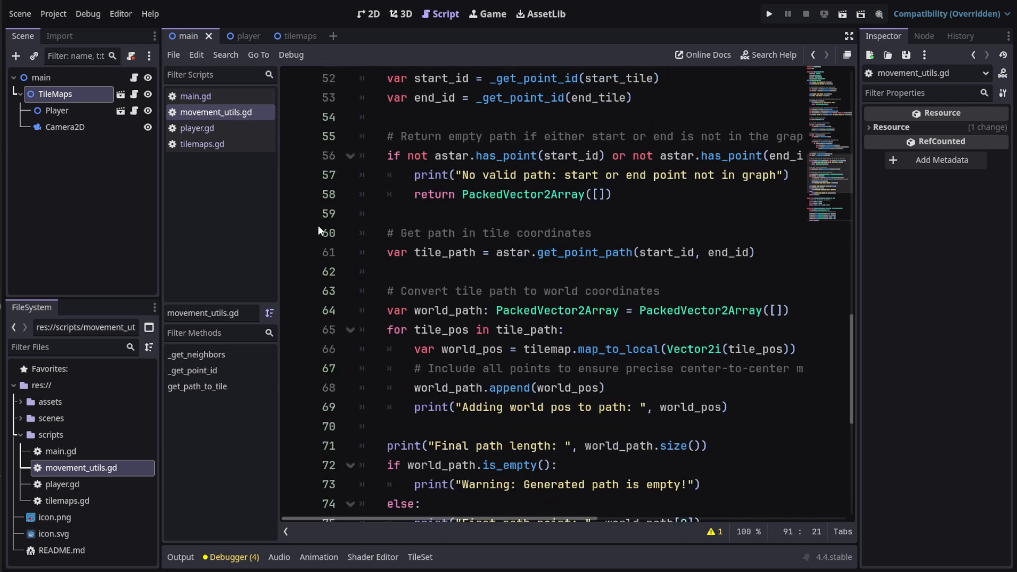
click(197, 128)
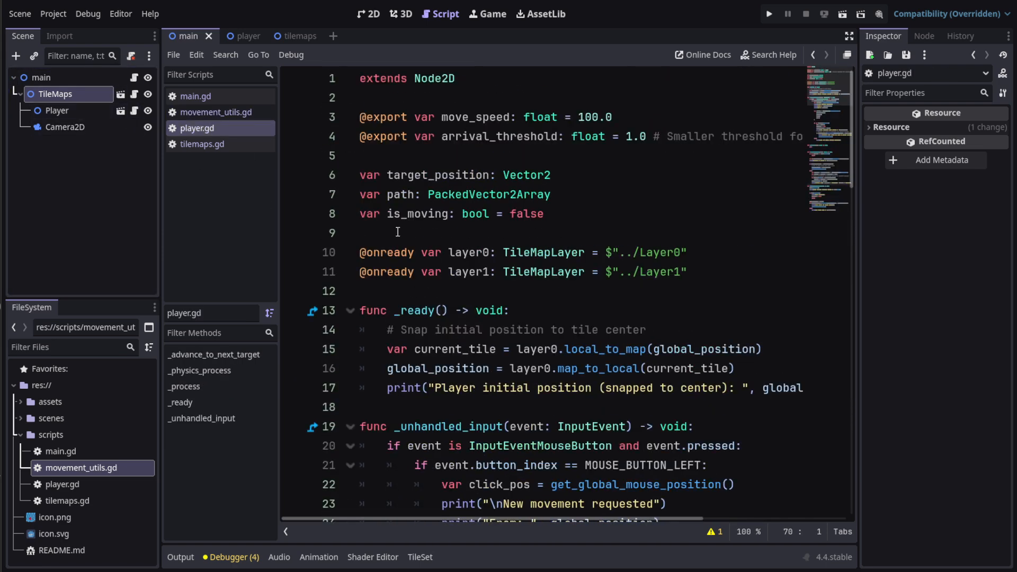
mouse_move(456, 221)
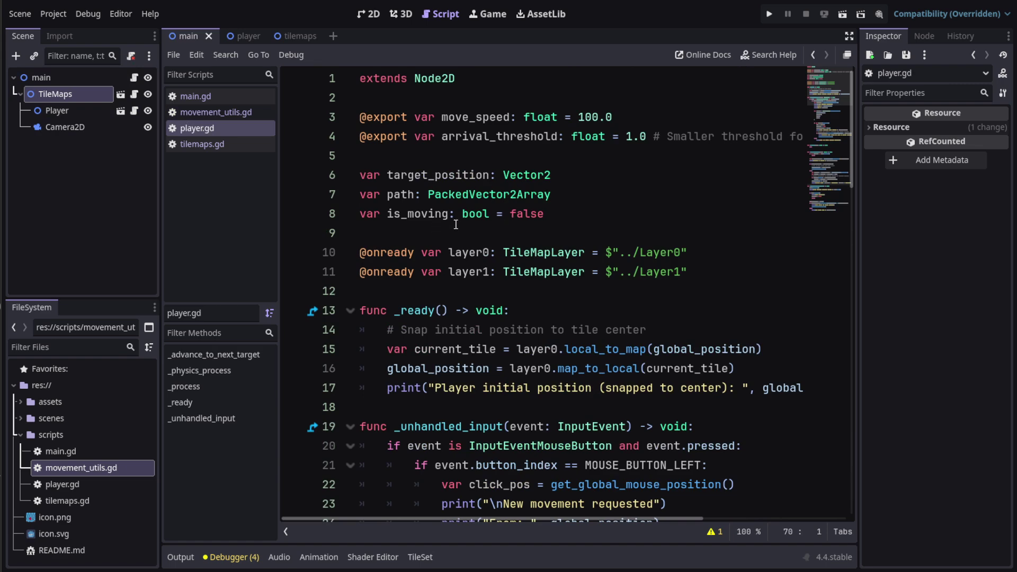
mouse_move(531, 296)
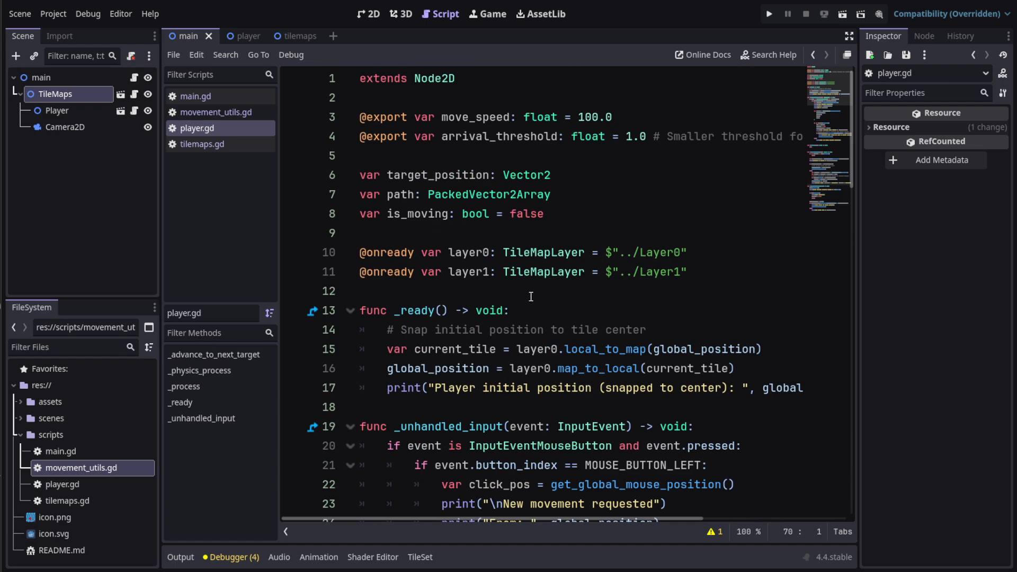
mouse_move(507, 388)
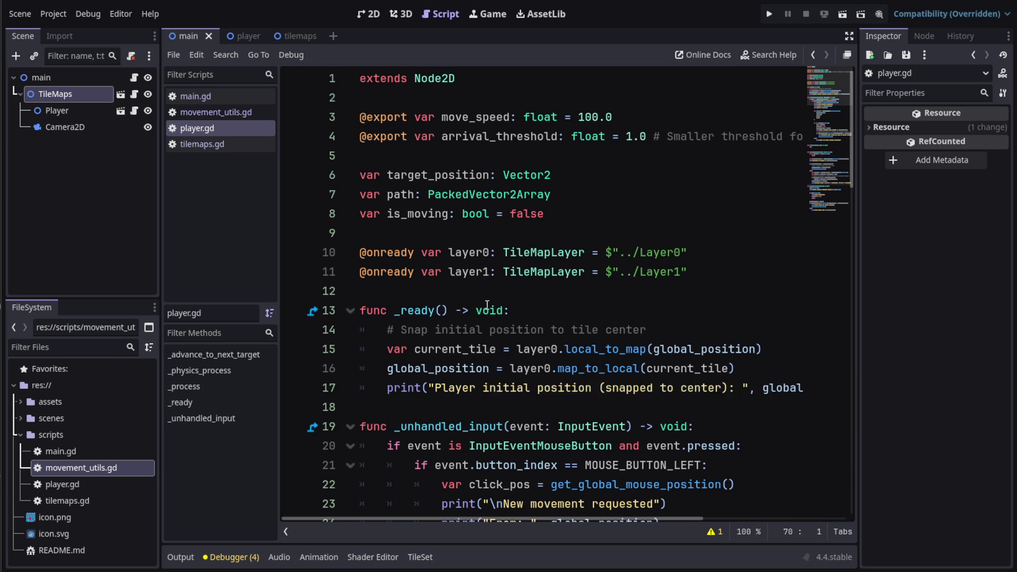
scroll(down, 3)
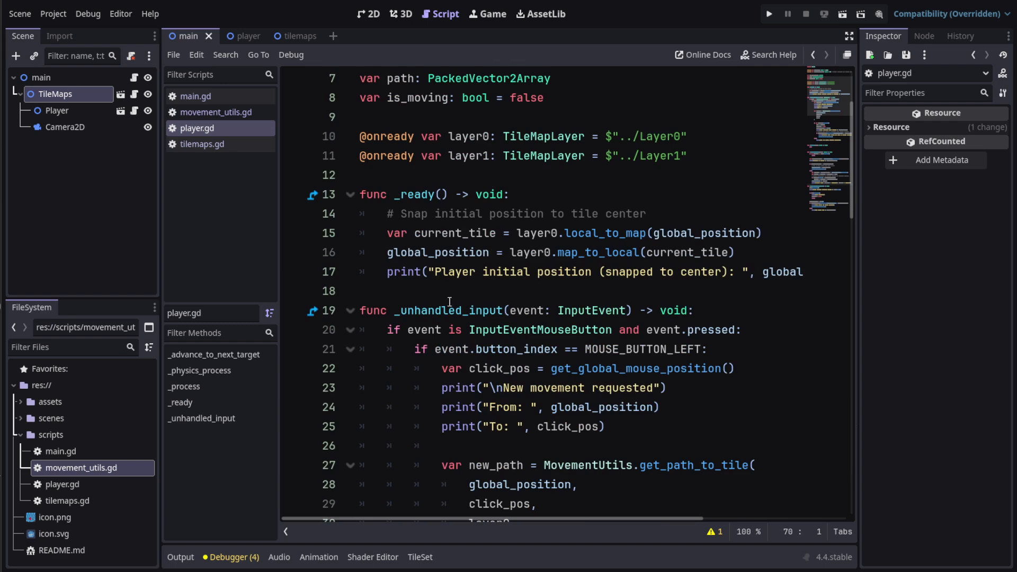
click(293, 253)
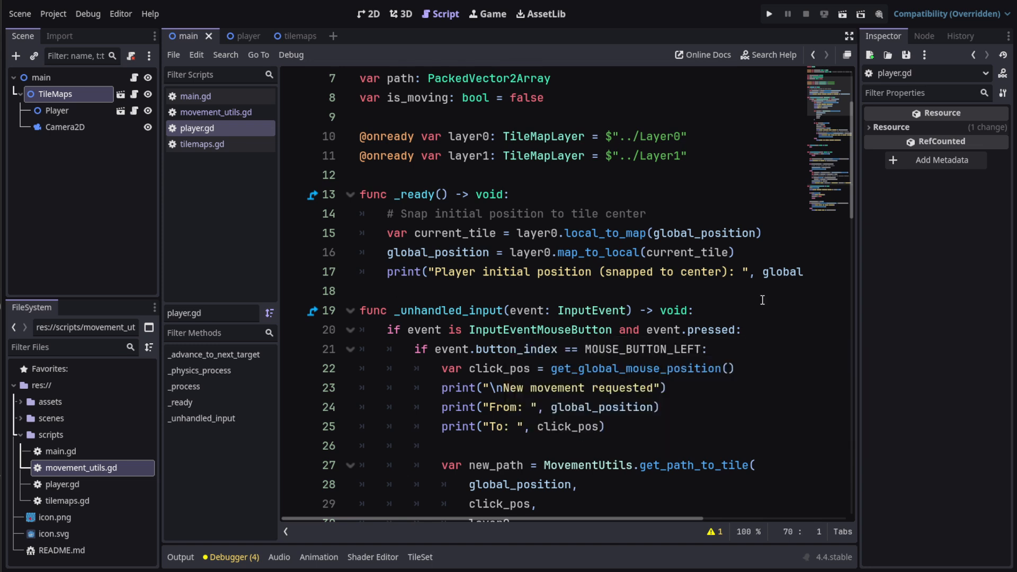
mouse_move(587, 388)
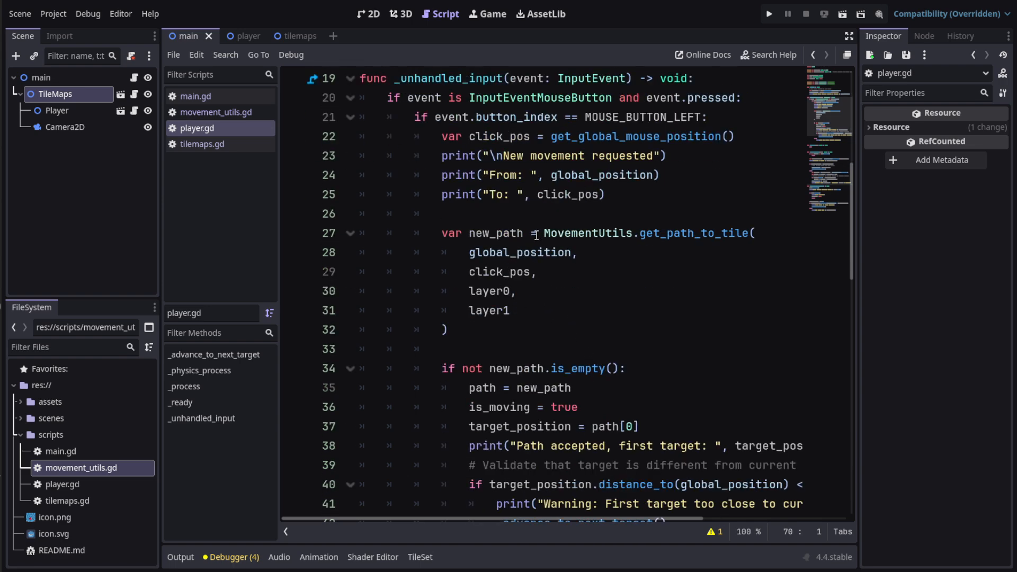
double_click(495, 233)
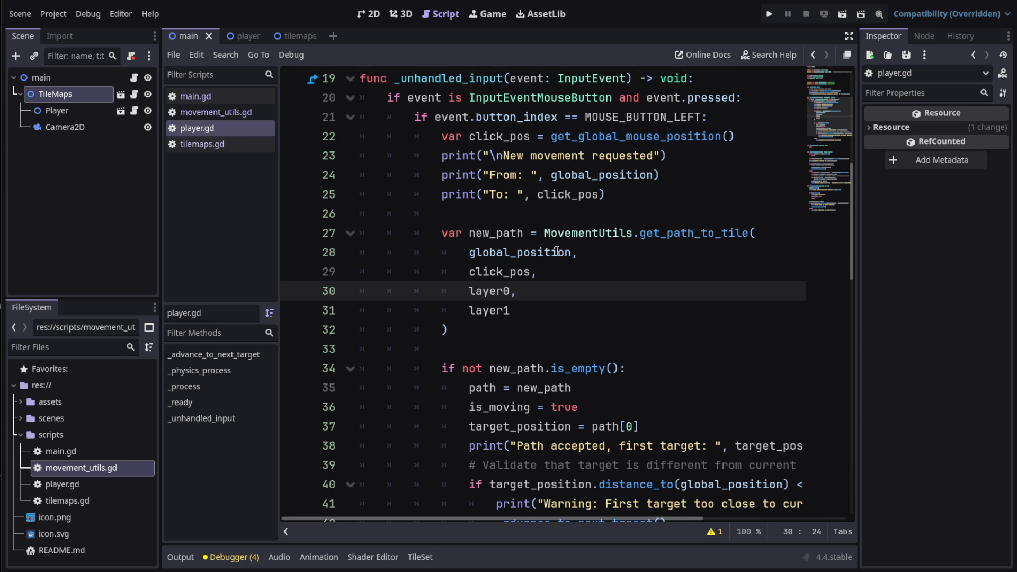
scroll(down, 3)
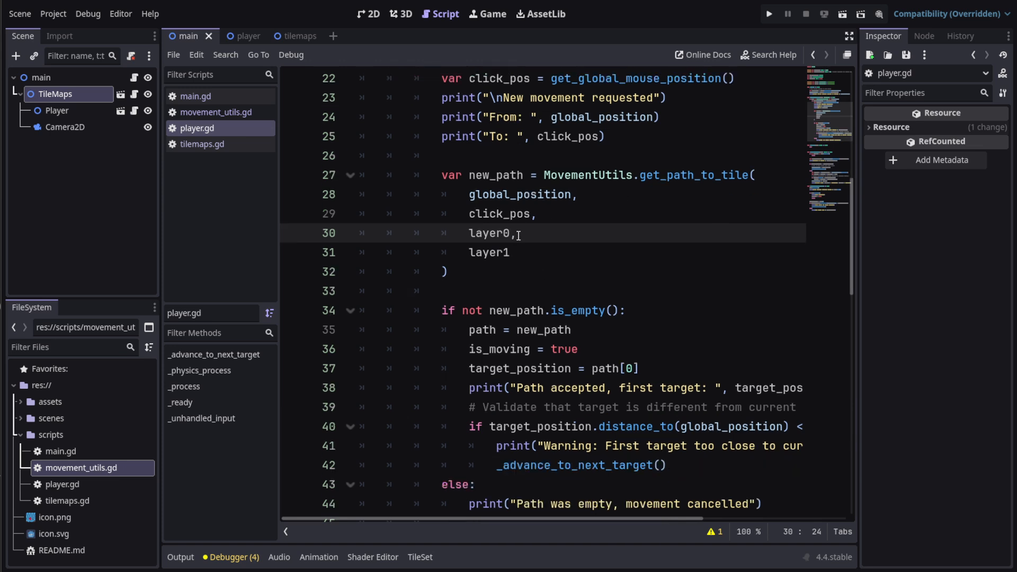
scroll(down, 3)
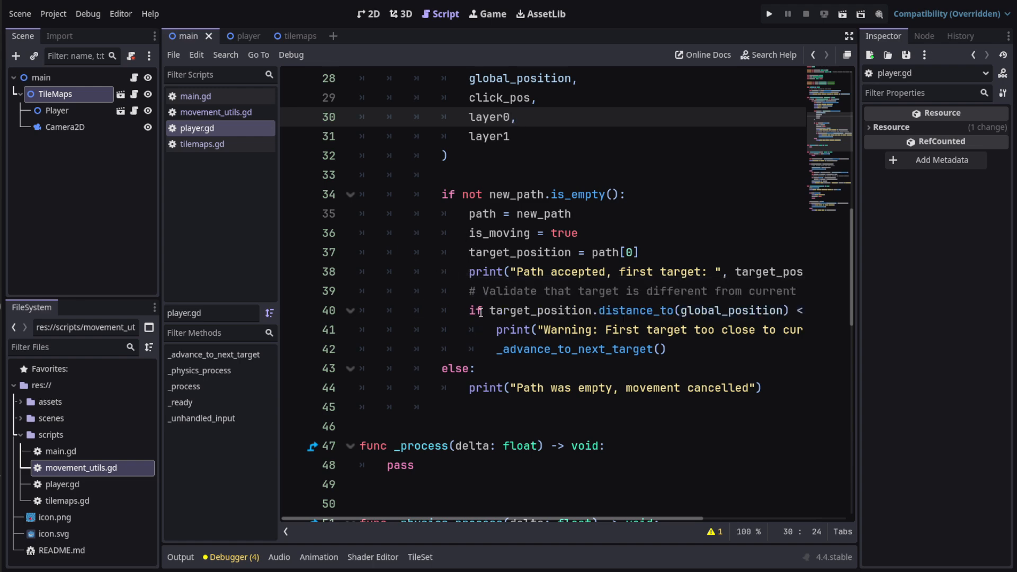
scroll(down, 3)
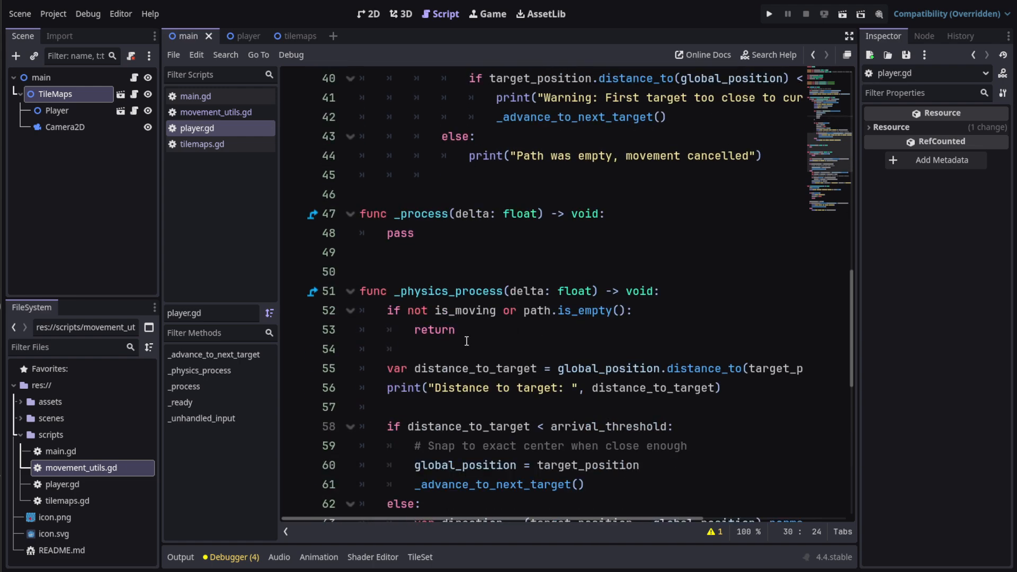
scroll(down, 3)
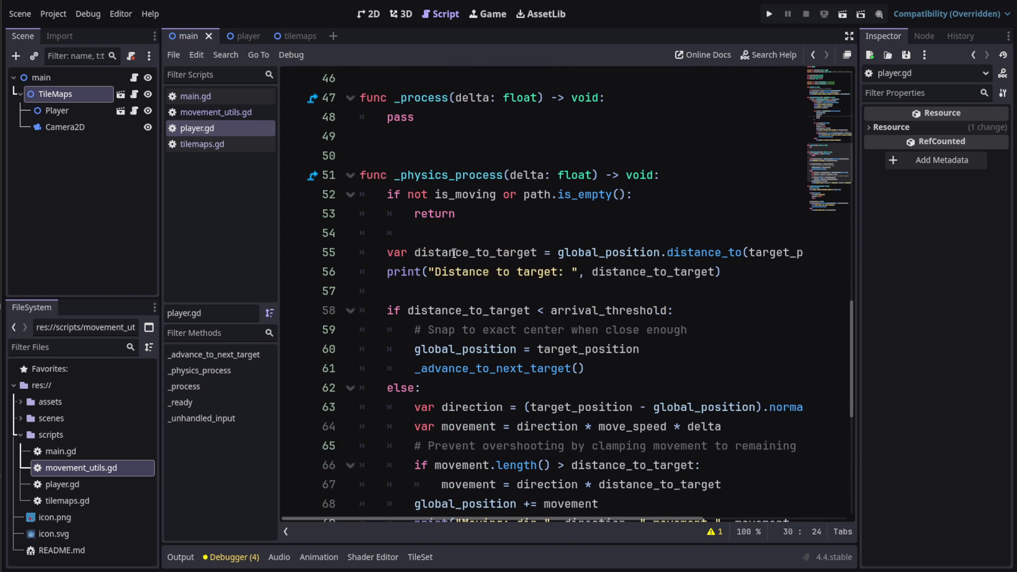
drag(454, 252, 556, 252)
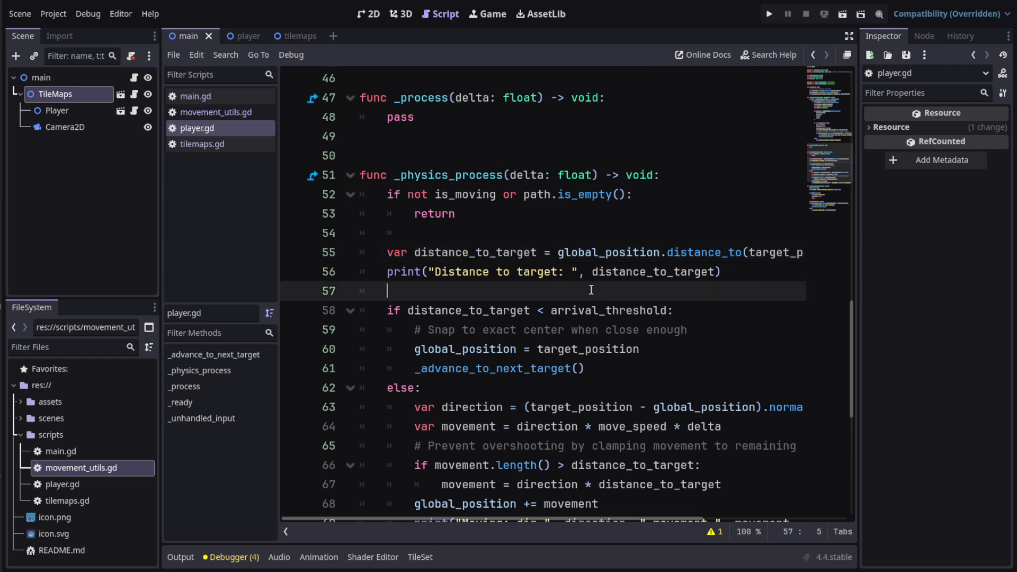
scroll(down, 3)
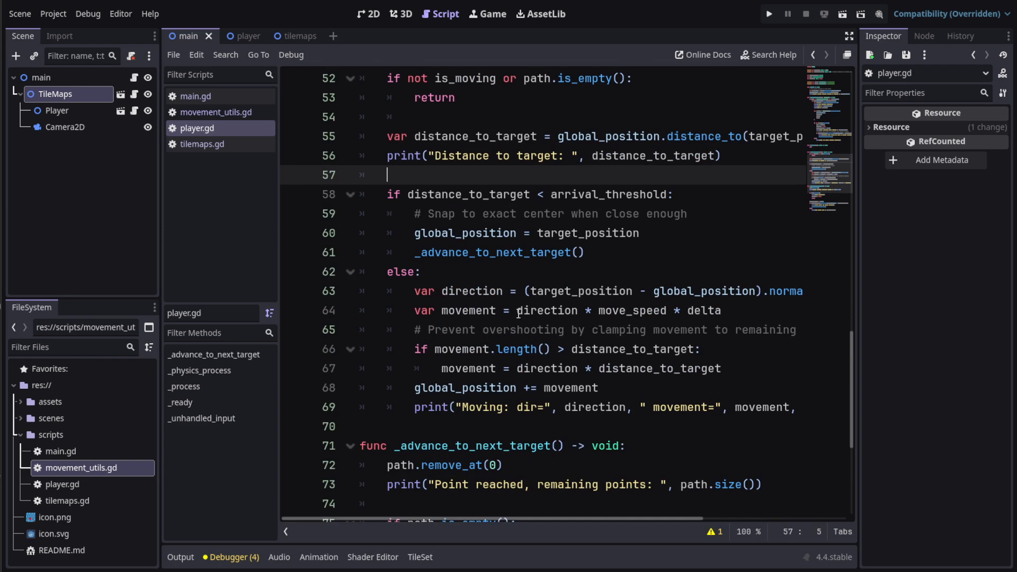
drag(517, 310, 665, 311)
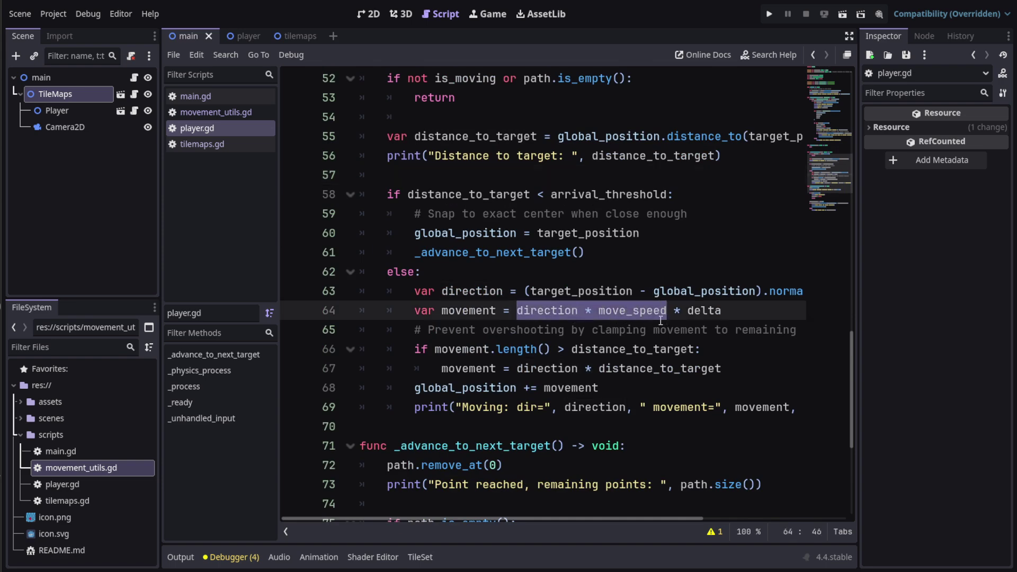
mouse_move(734, 323)
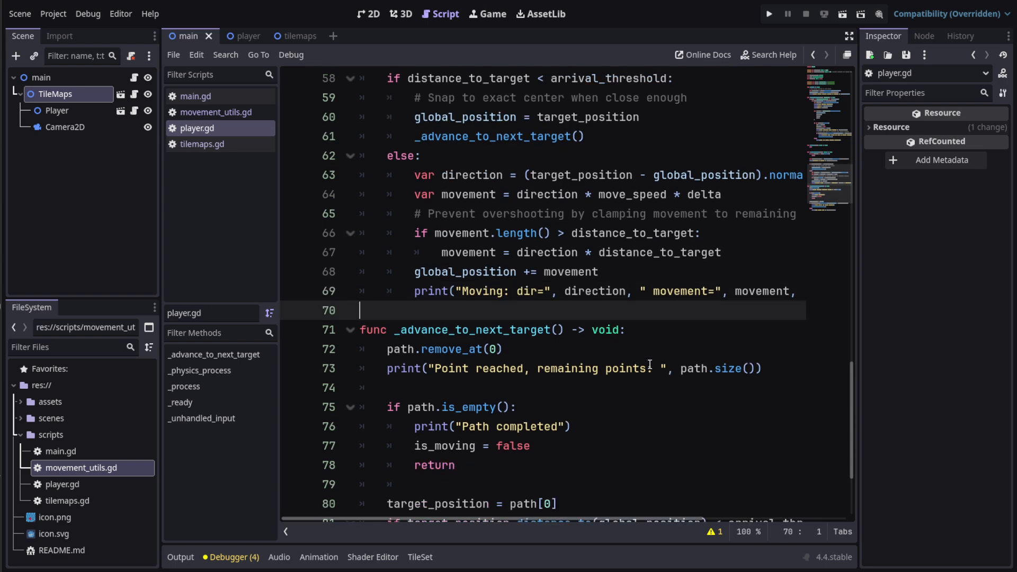
scroll(down, 3)
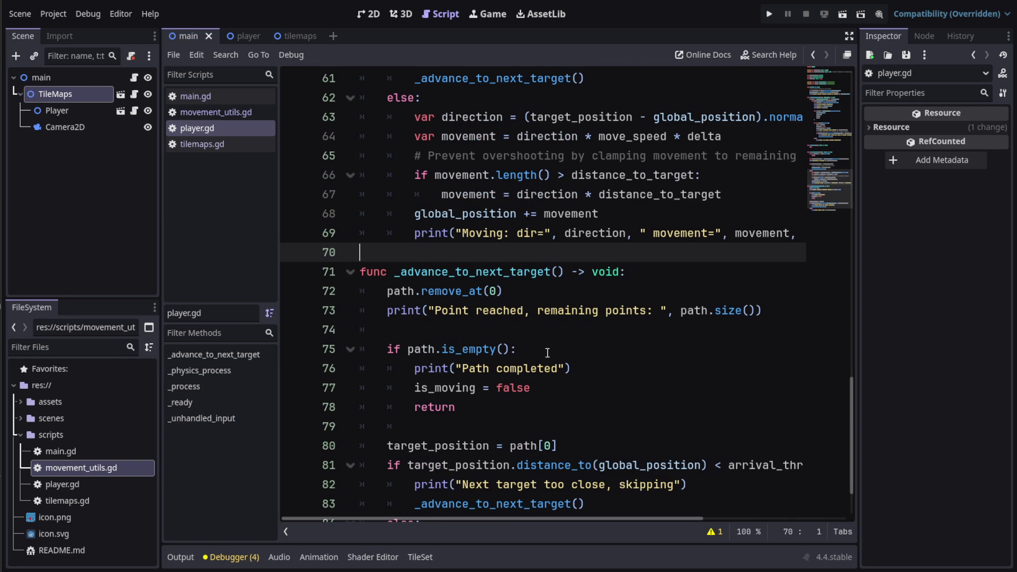
scroll(down, 3)
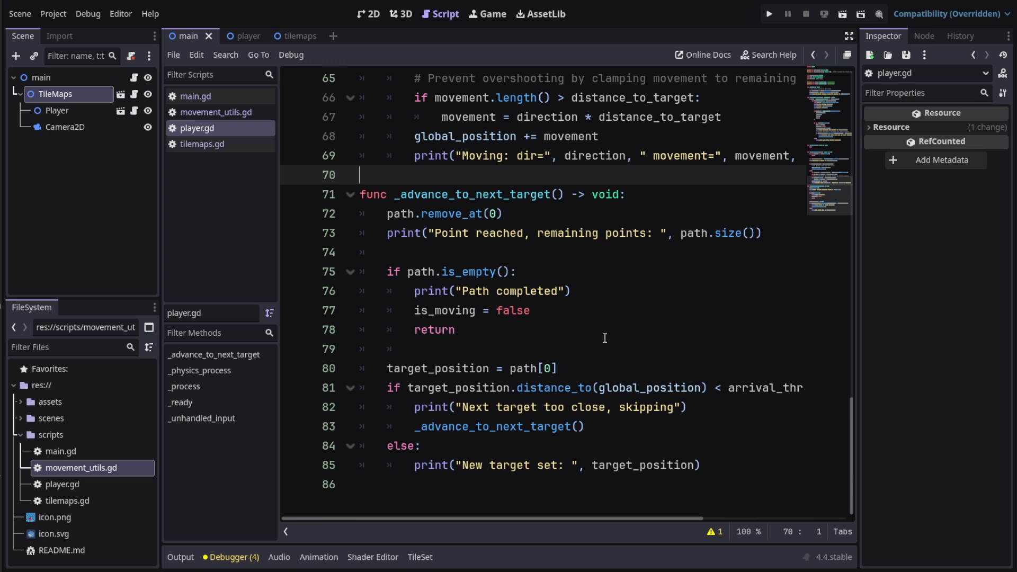
mouse_move(665, 386)
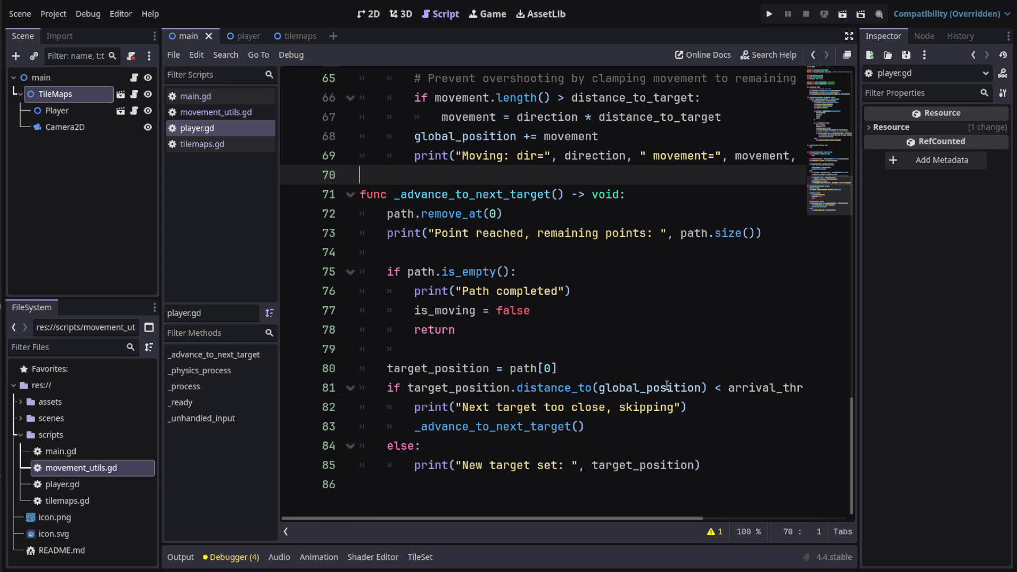
mouse_move(130, 112)
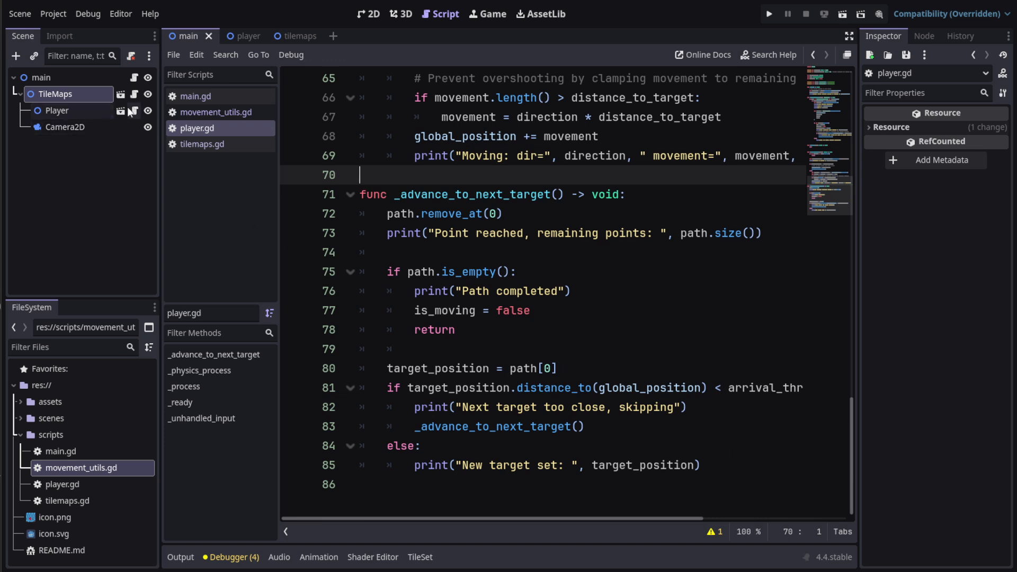
Review tilemaps.gd's setup_hover_polygon code for the tile hover highlight
click(203, 144)
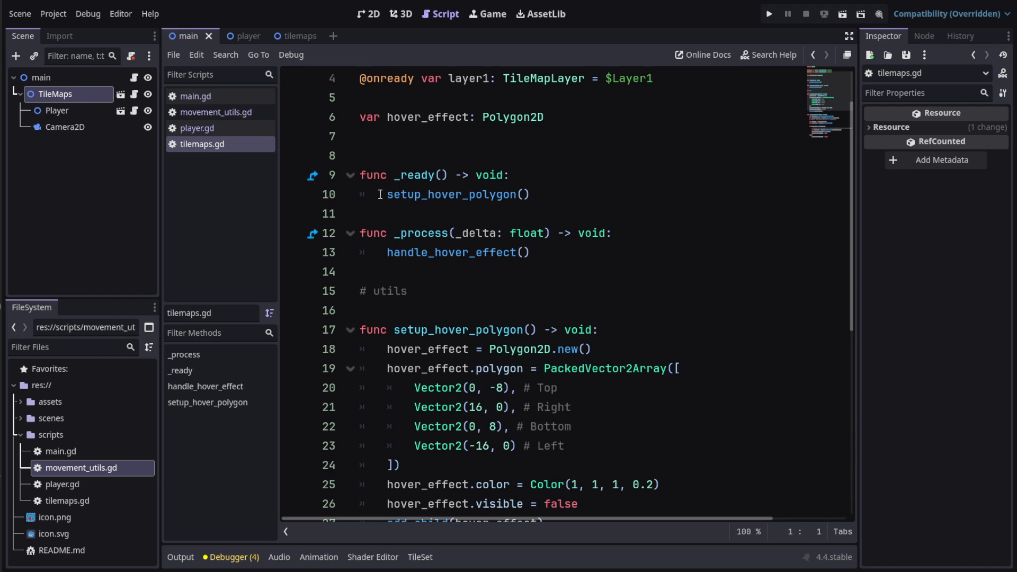
scroll(down, 3)
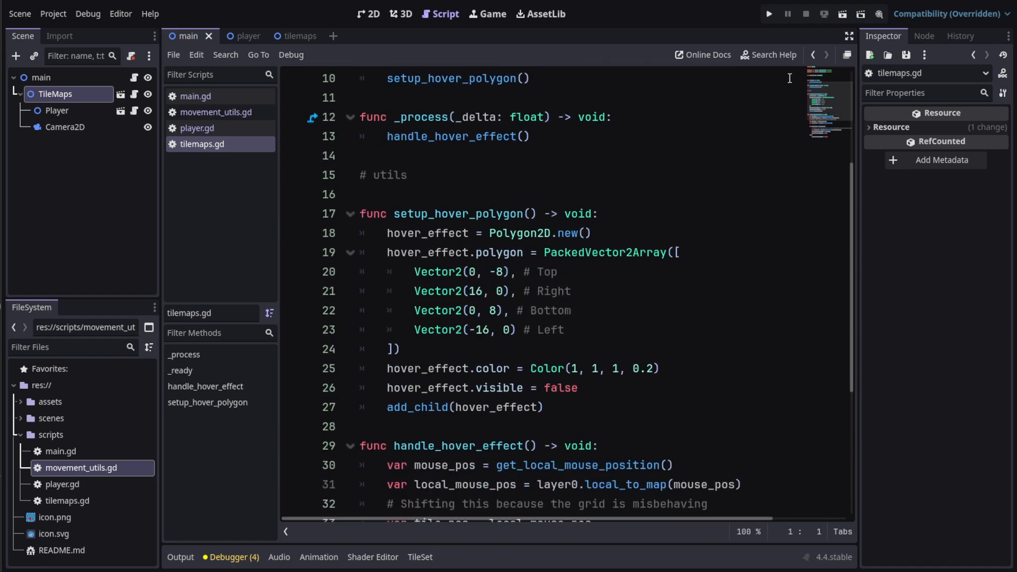
scroll(down, 3)
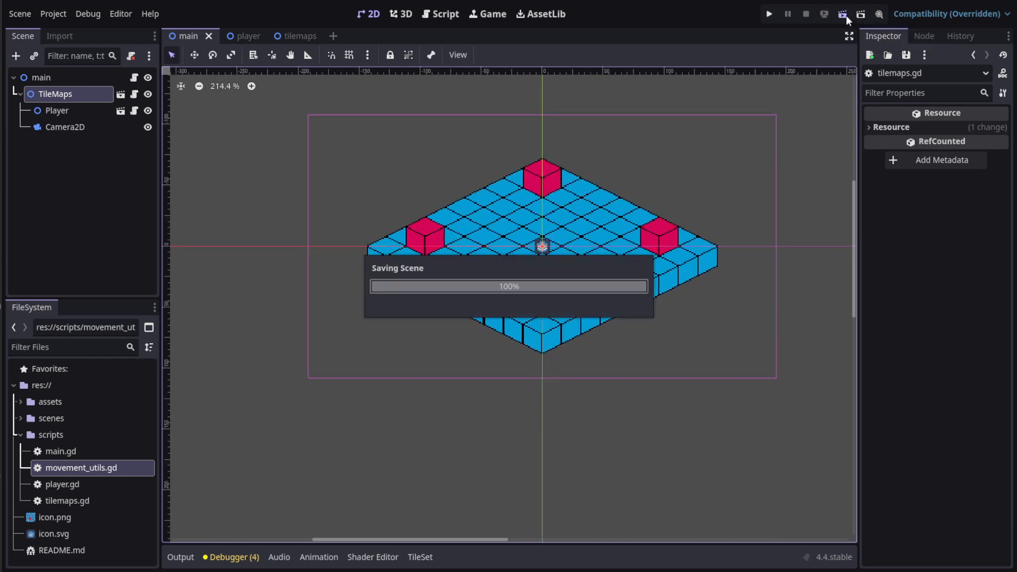
Run the isometric scene, walk the player to two clicked tiles, then close the game window
click(769, 14)
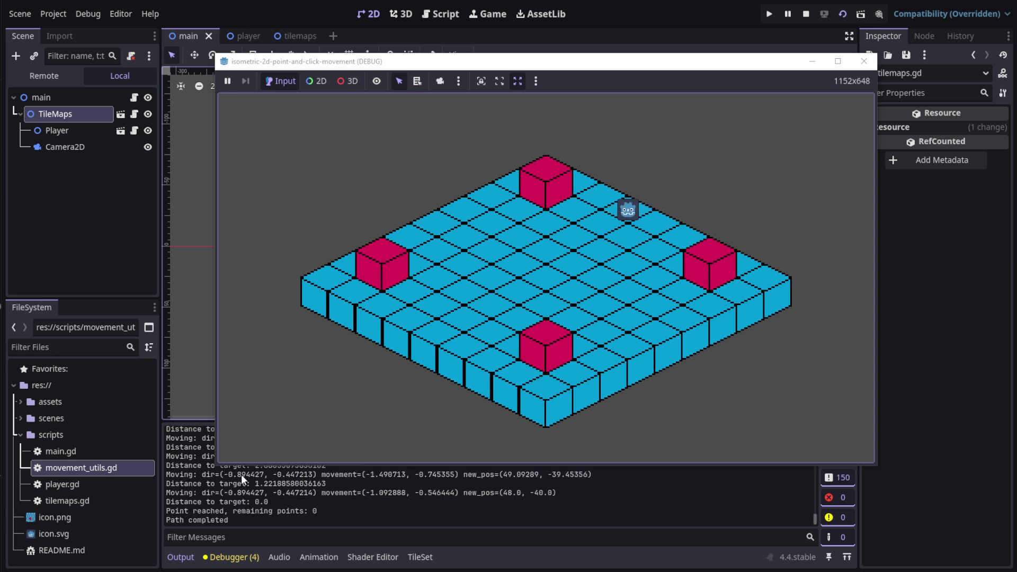
mouse_move(303, 498)
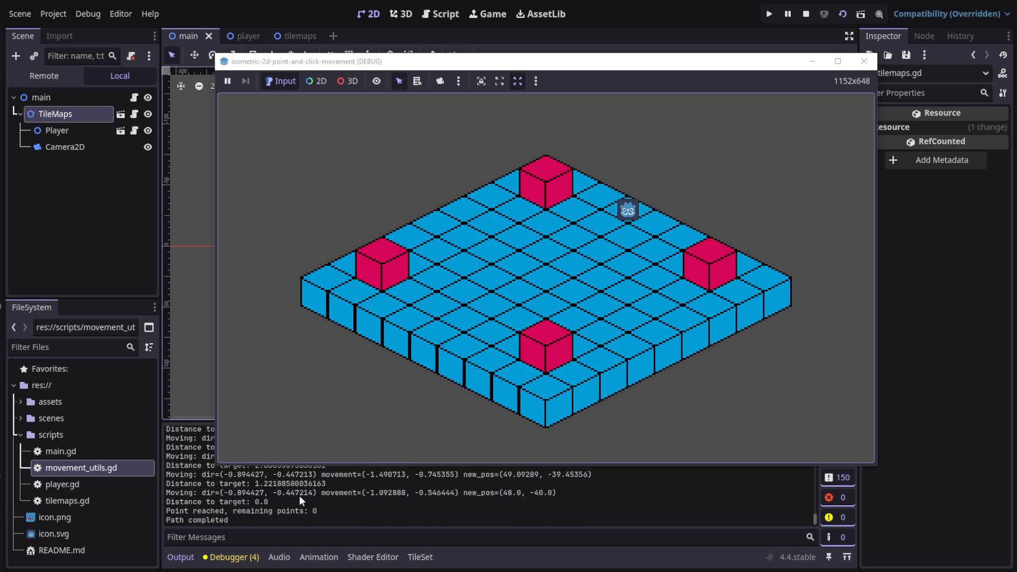
click(413, 316)
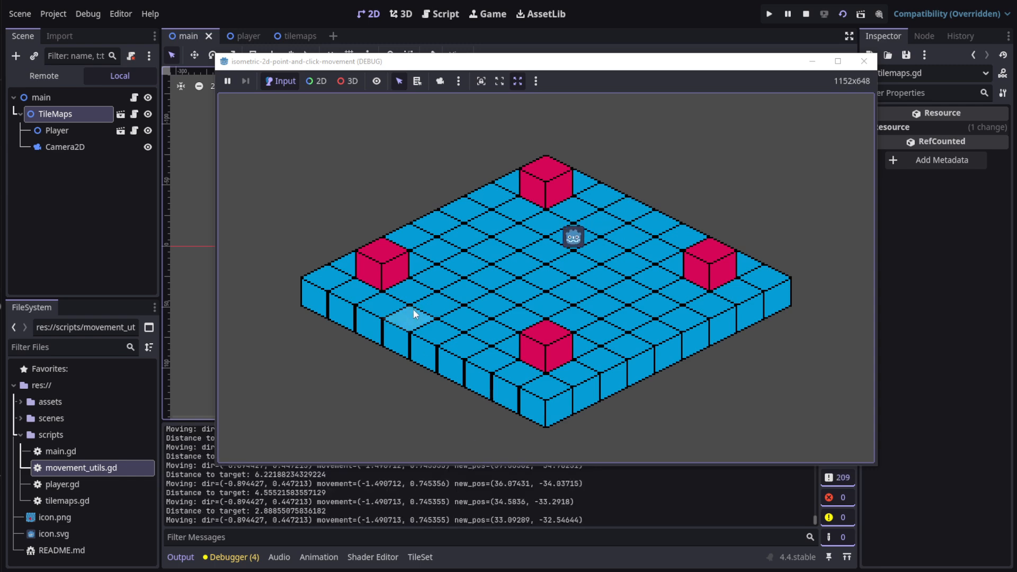
click(621, 297)
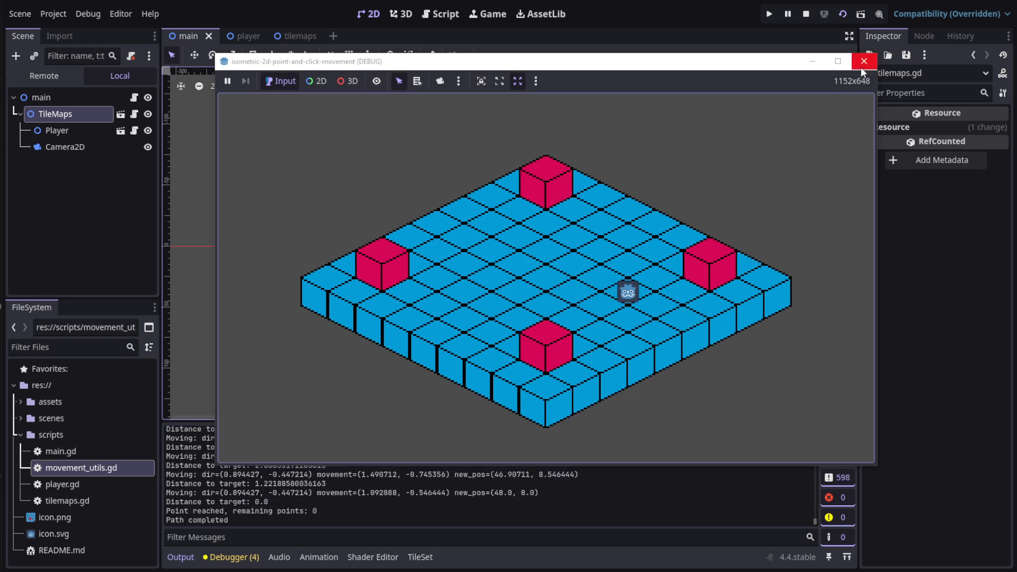
click(862, 62)
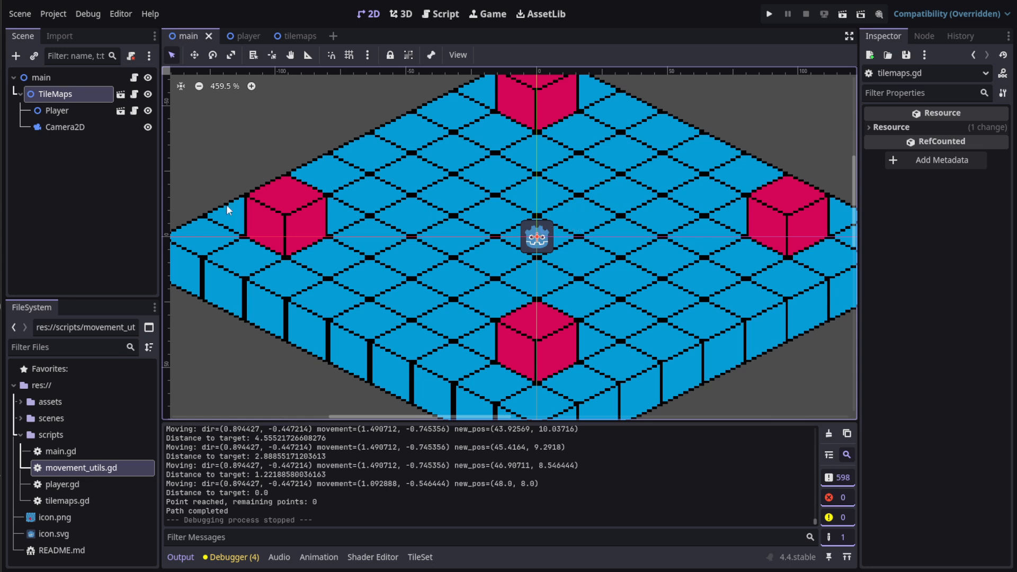
mouse_move(428, 274)
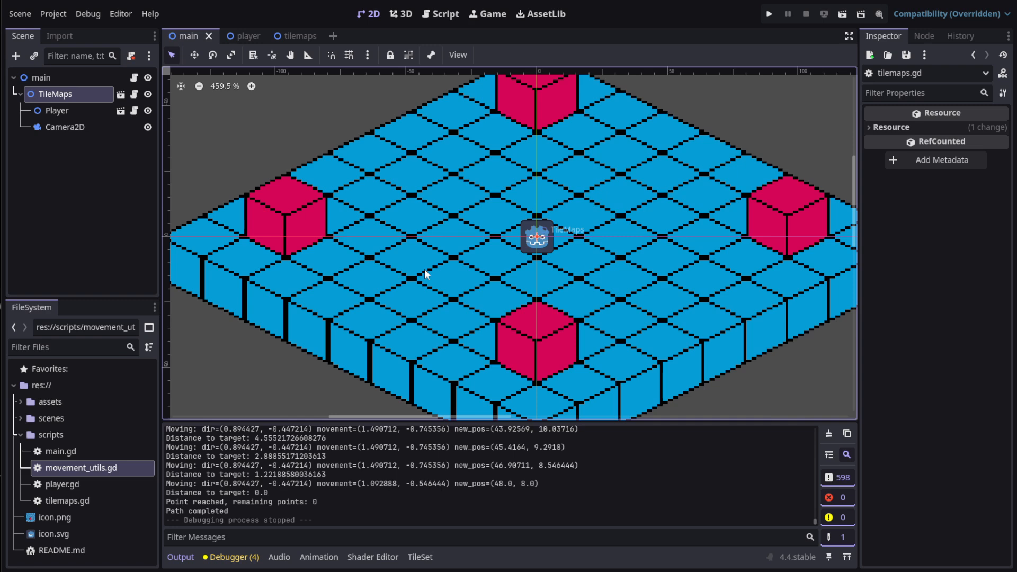
mouse_move(443, 276)
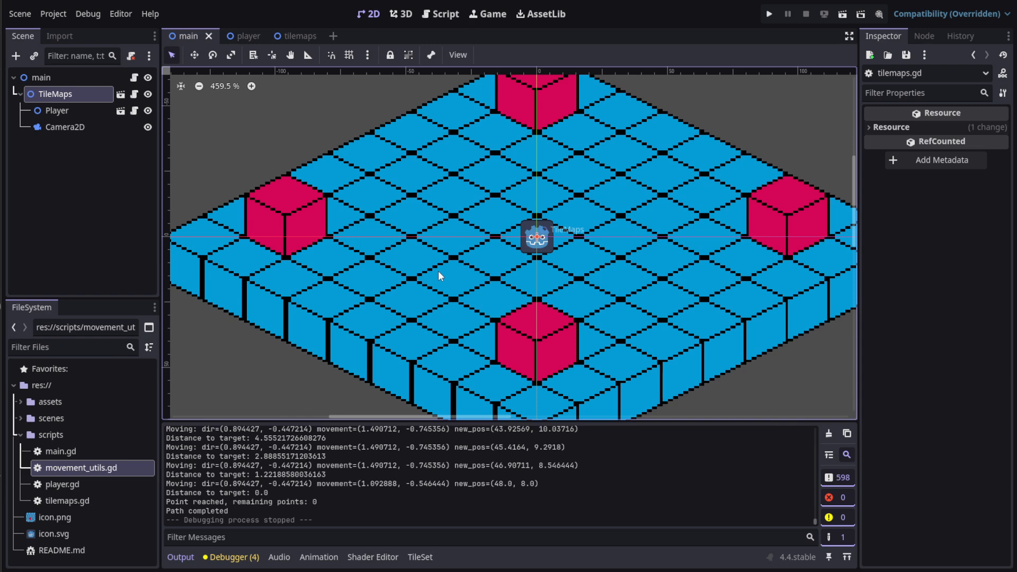
scroll(down, 3)
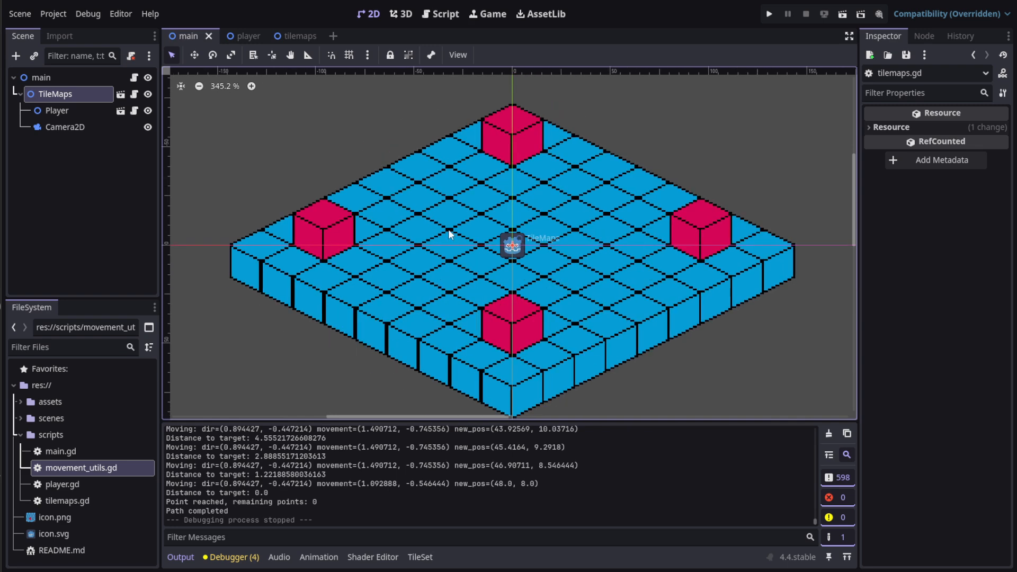
scroll(down, 3)
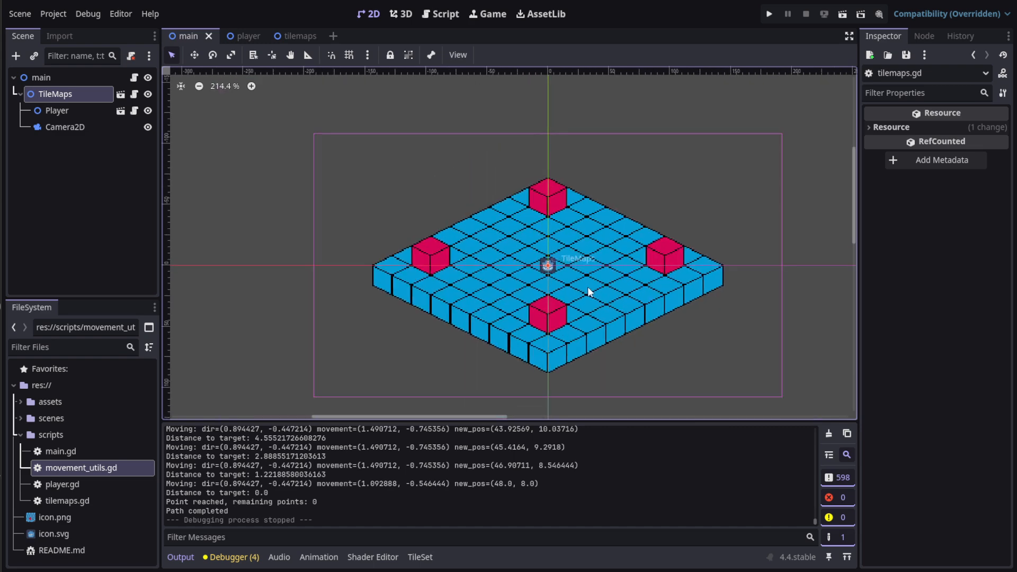
mouse_move(574, 289)
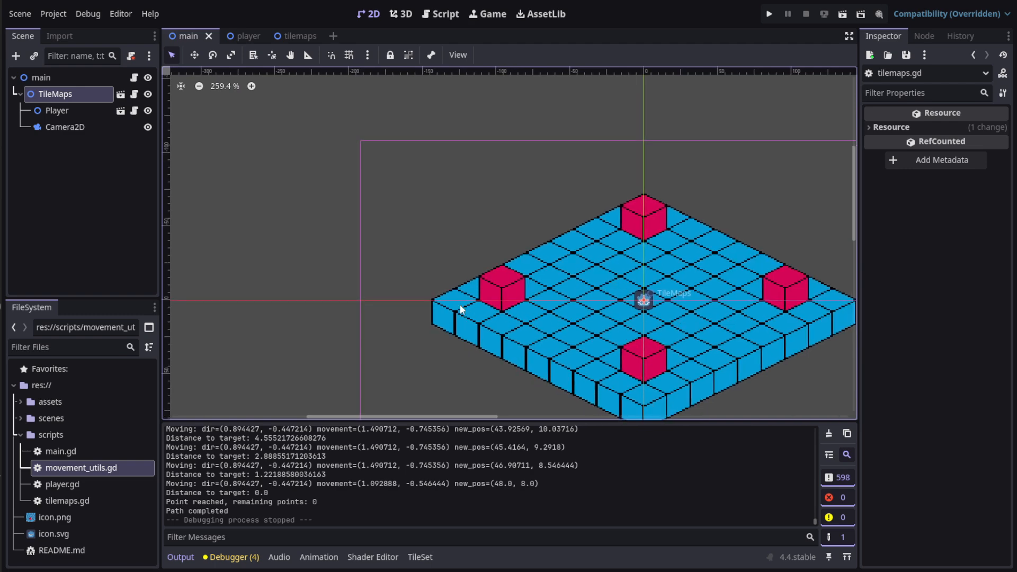
scroll(down, 3)
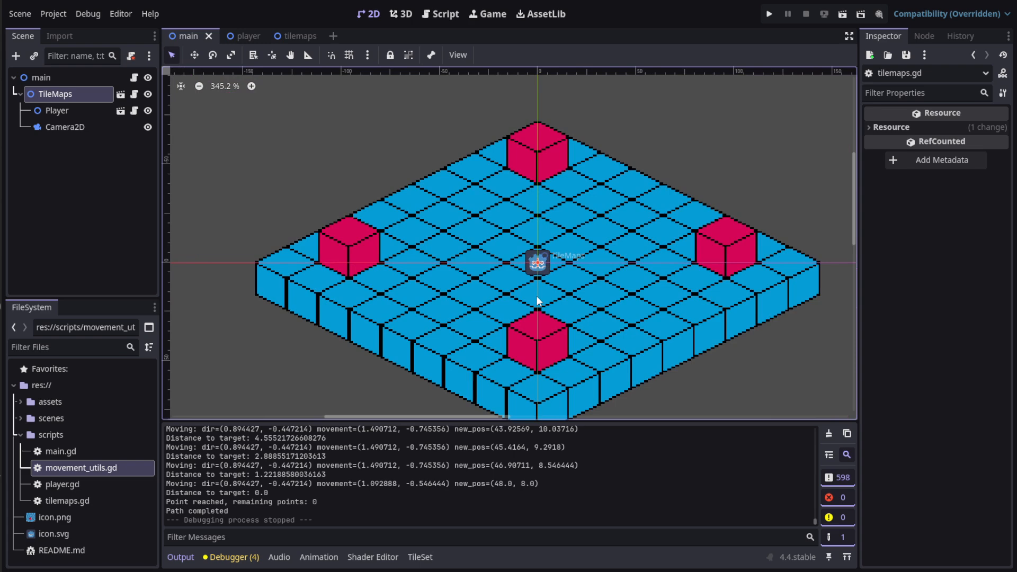
scroll(down, 3)
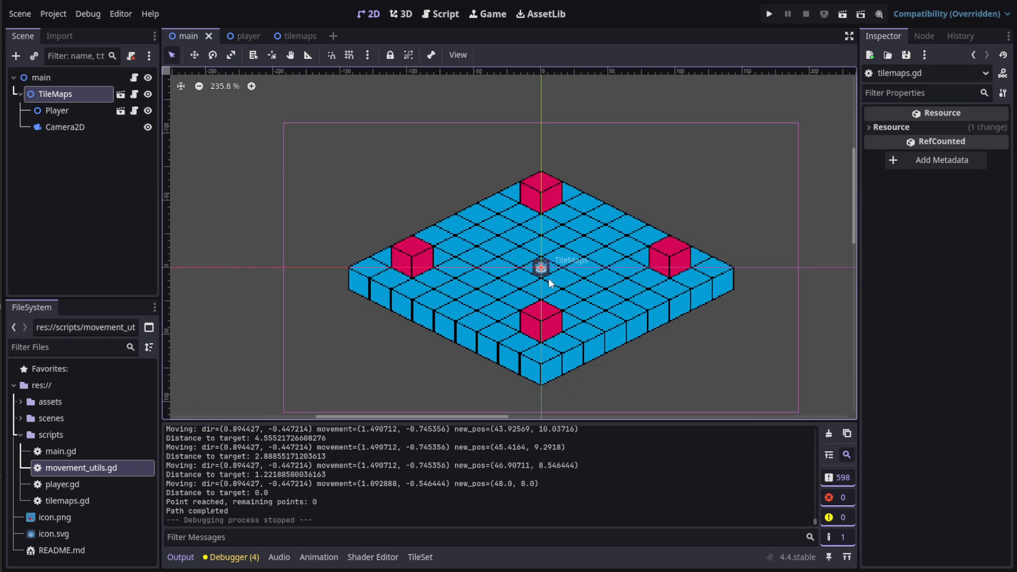